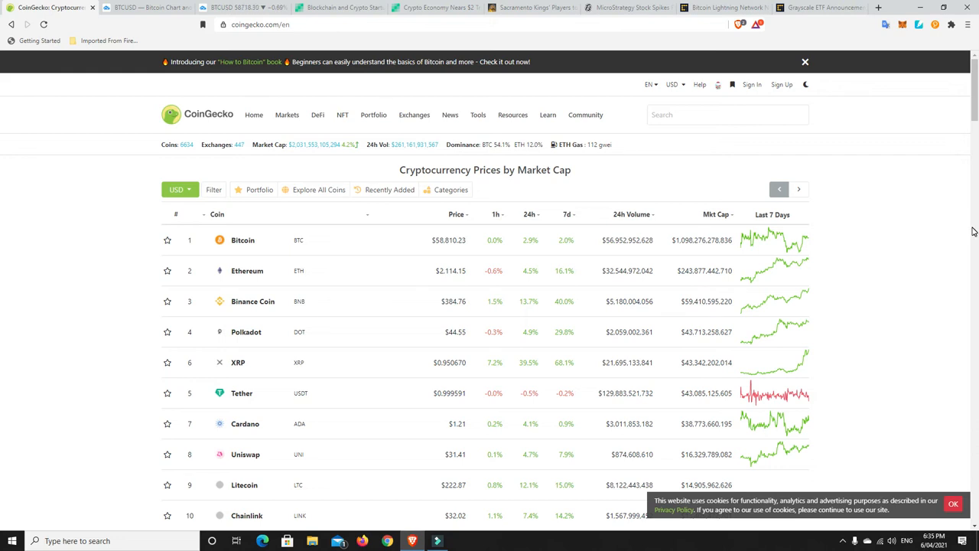
mouse_move(301, 153)
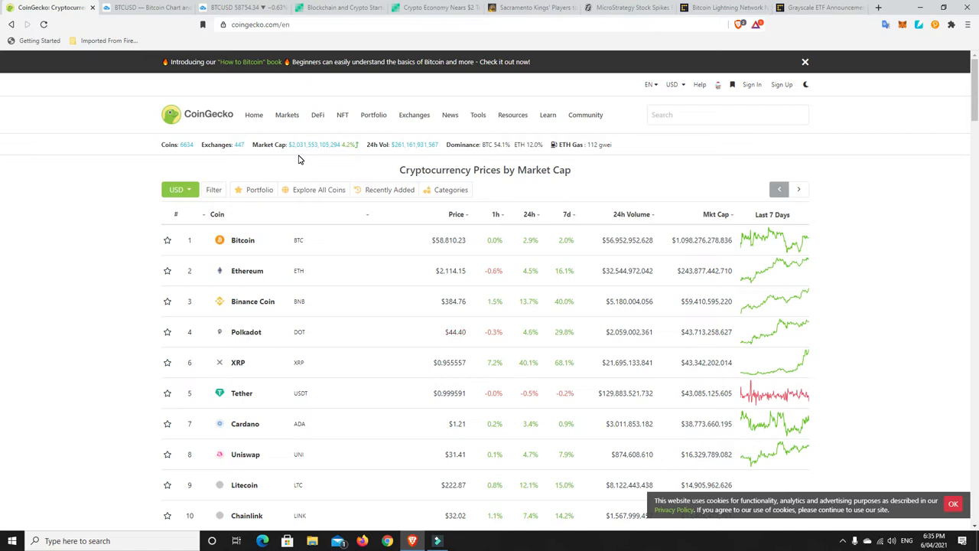
mouse_move(312, 157)
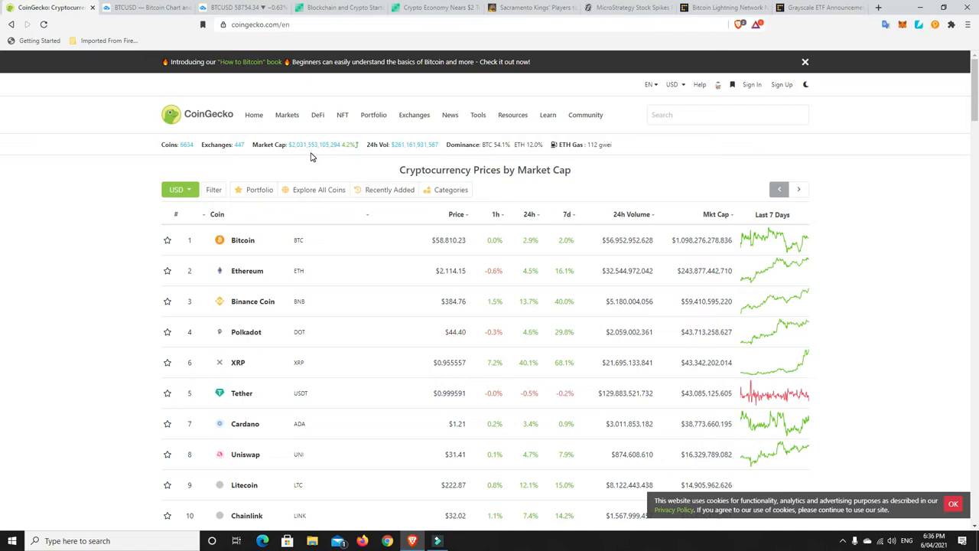
mouse_move(293, 156)
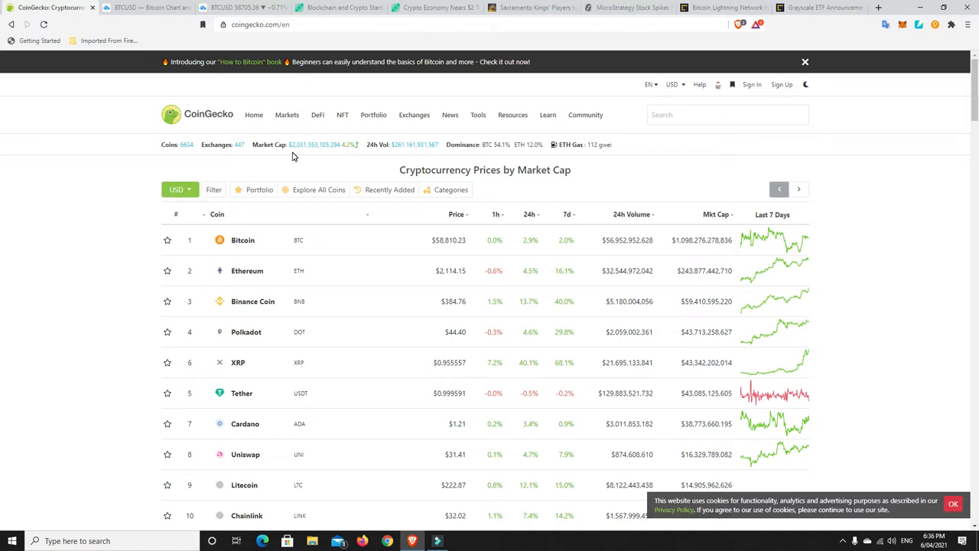
mouse_move(320, 149)
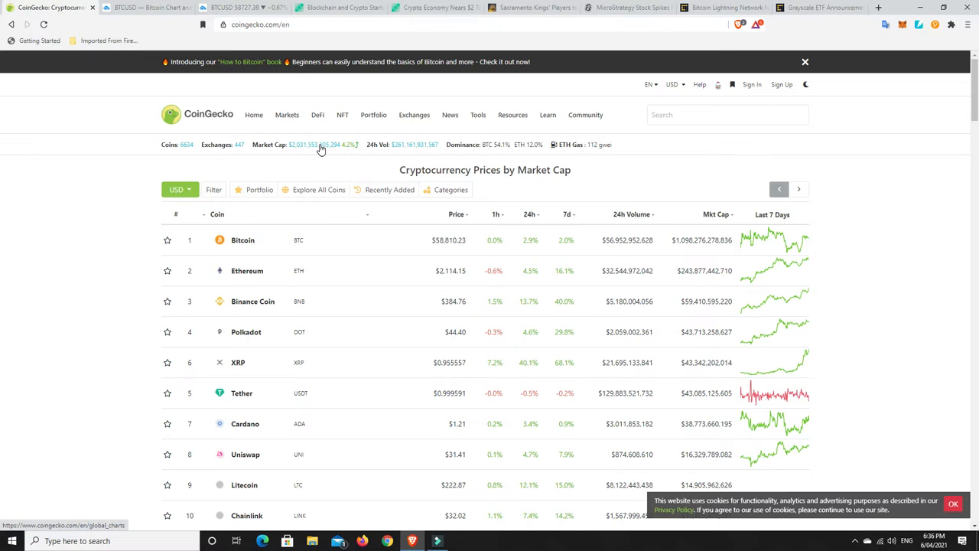
mouse_move(312, 160)
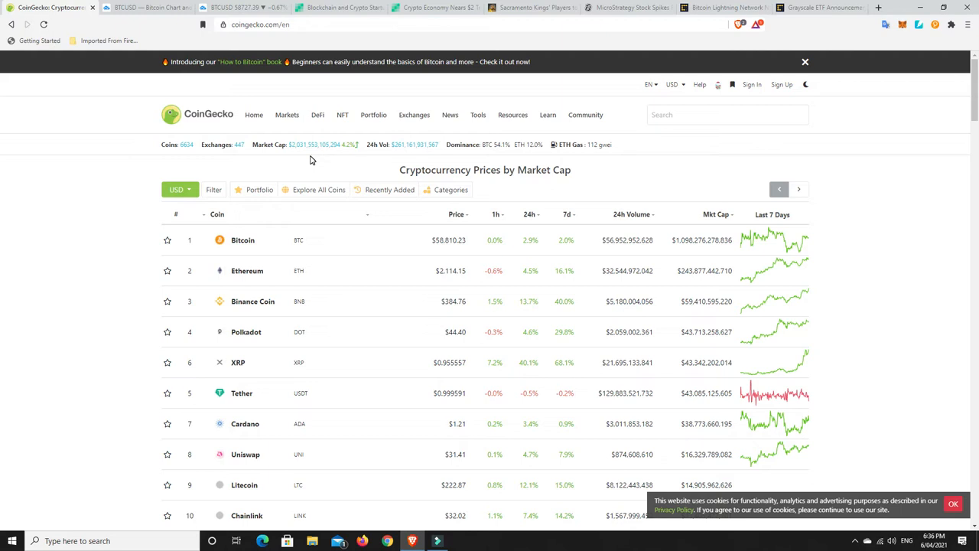
mouse_move(353, 169)
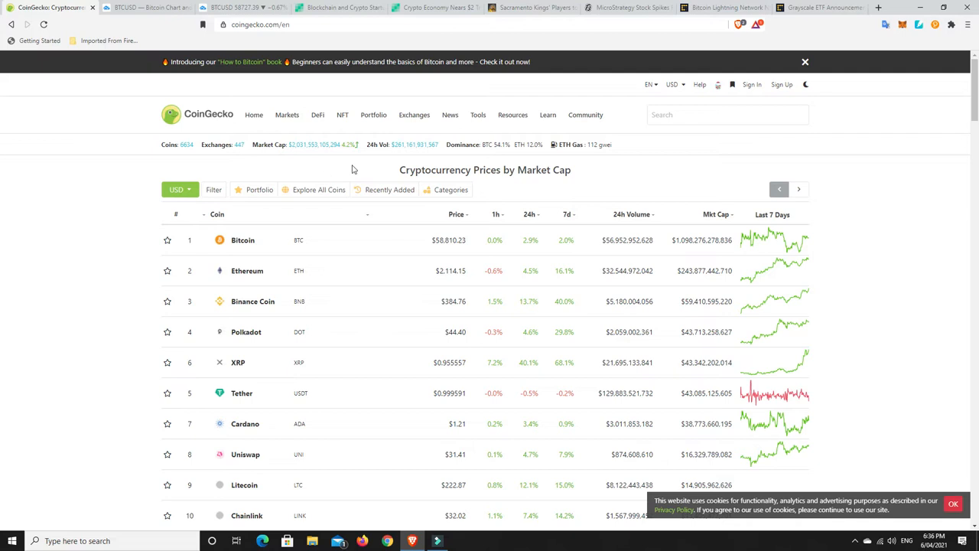
mouse_move(370, 163)
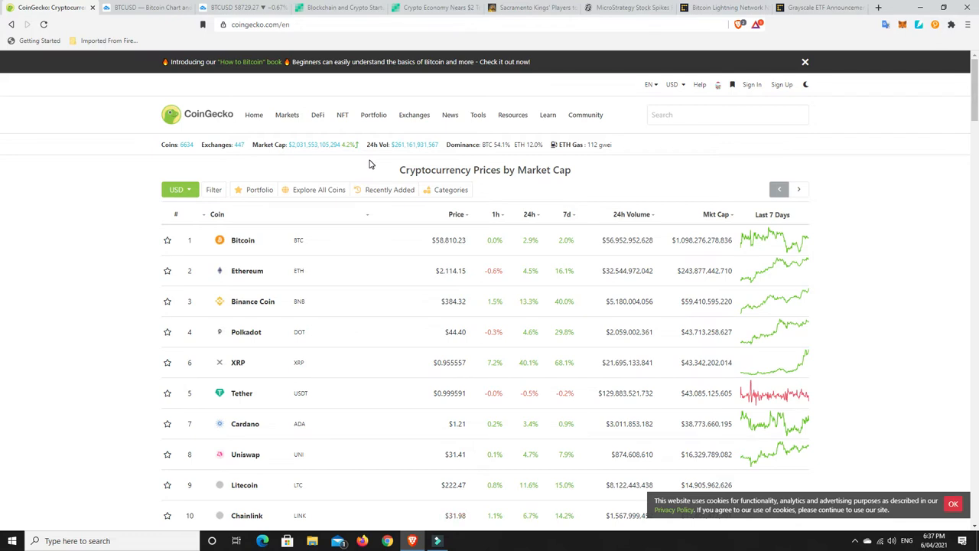
mouse_move(411, 254)
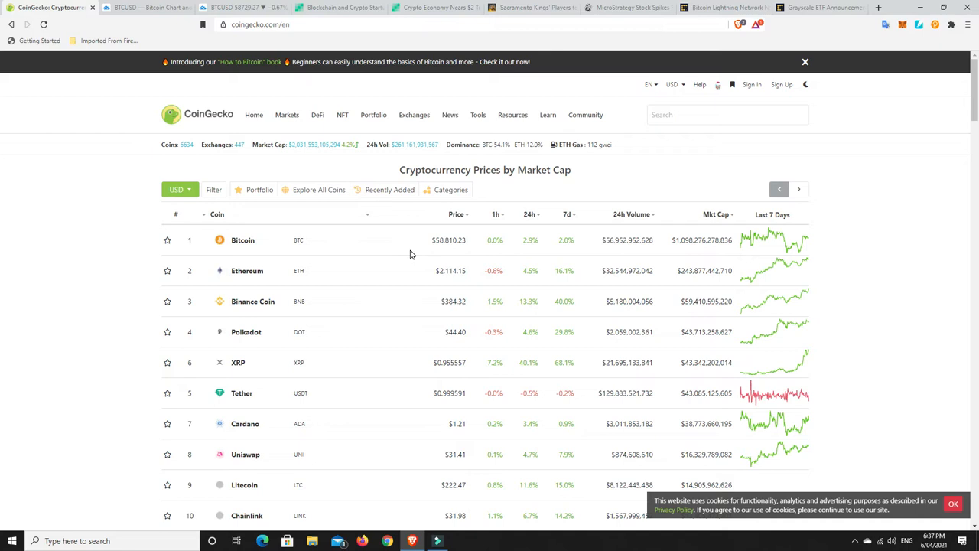
mouse_move(431, 245)
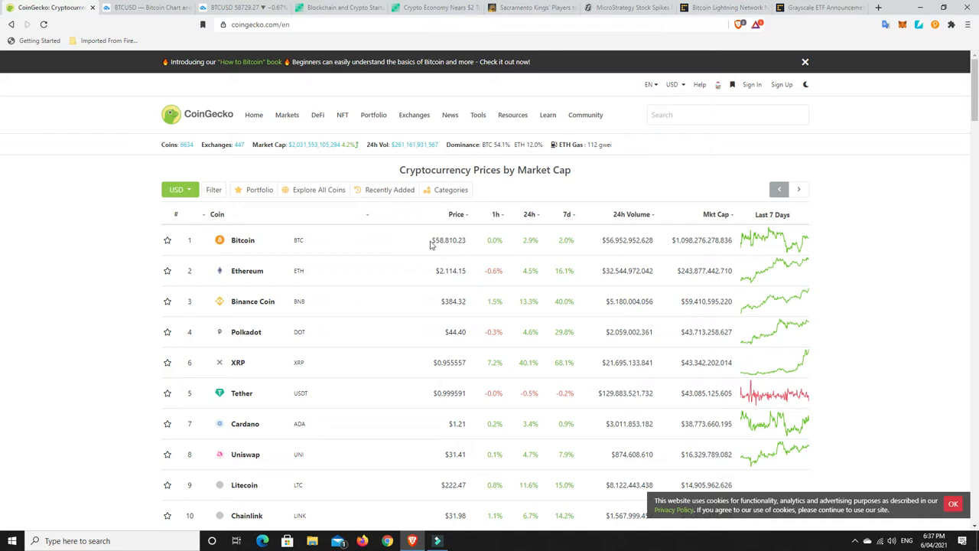
mouse_move(449, 253)
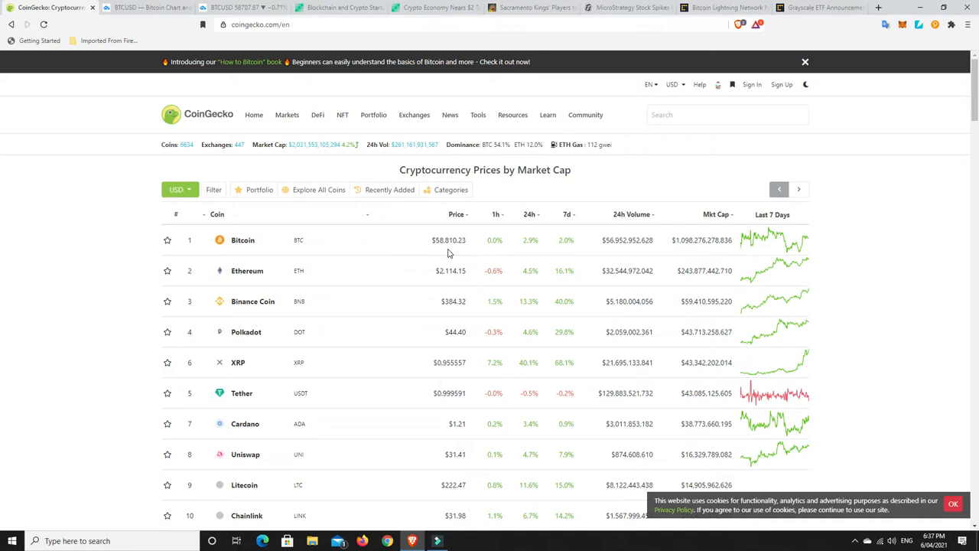
mouse_move(440, 282)
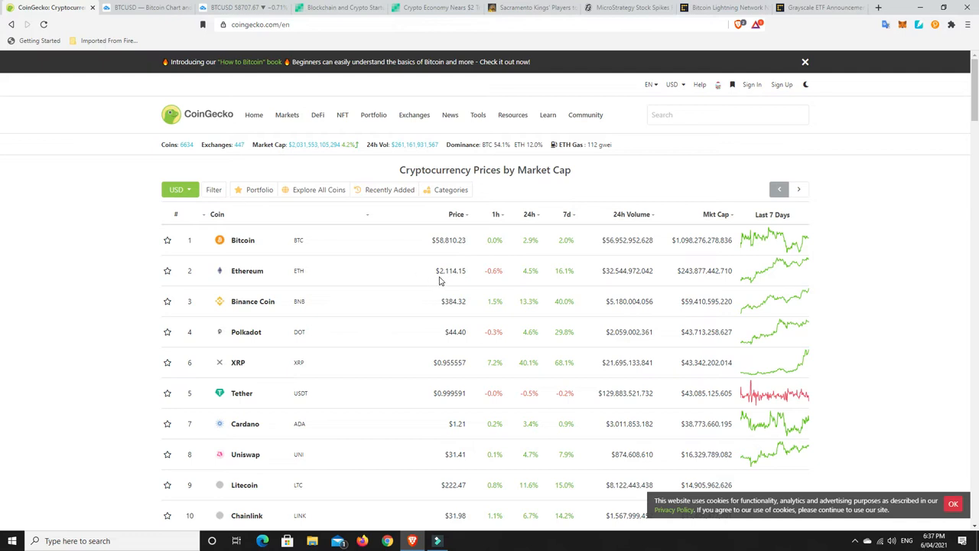
mouse_move(442, 243)
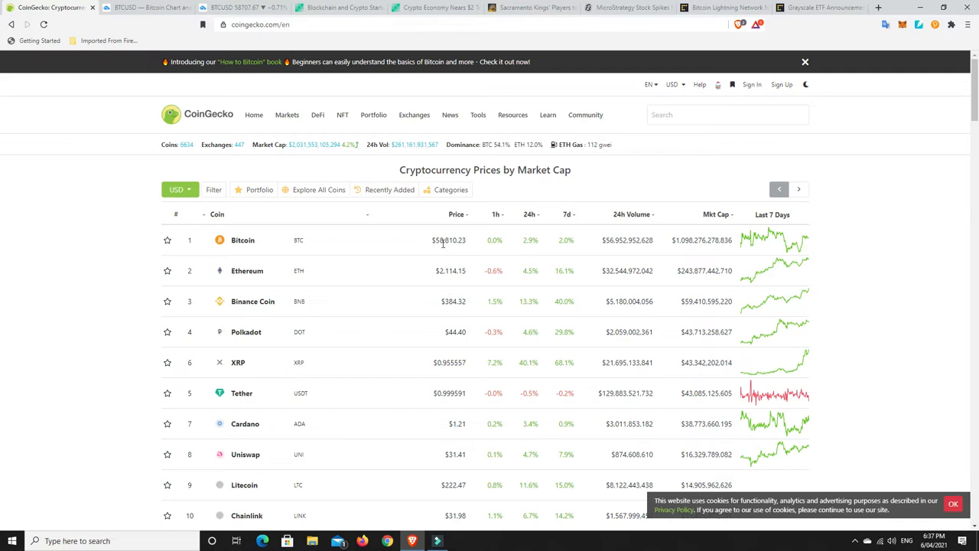
mouse_move(444, 253)
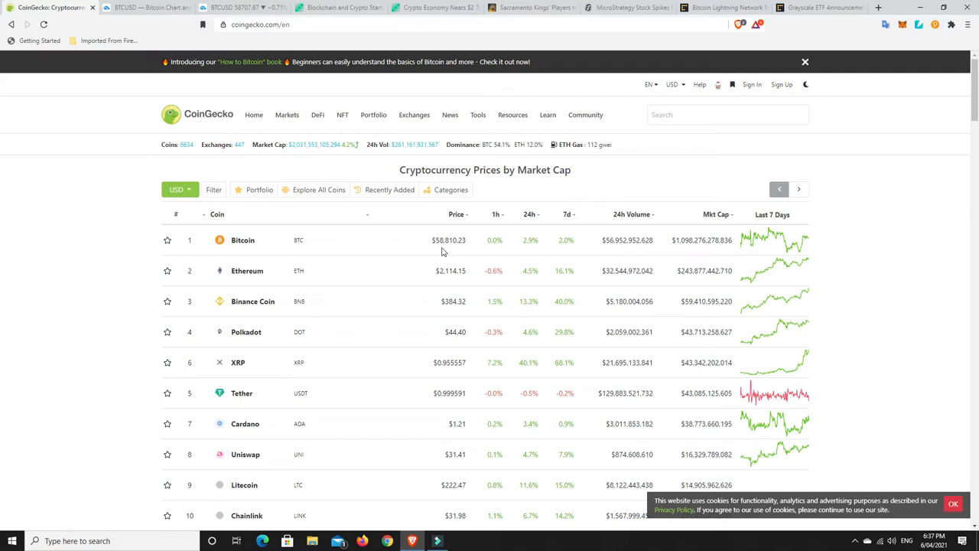
mouse_move(448, 281)
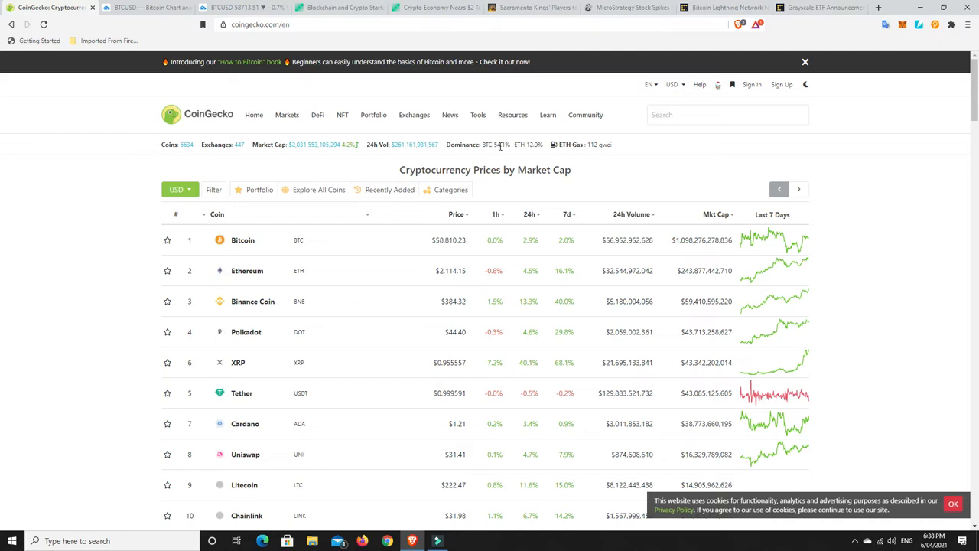
mouse_move(447, 312)
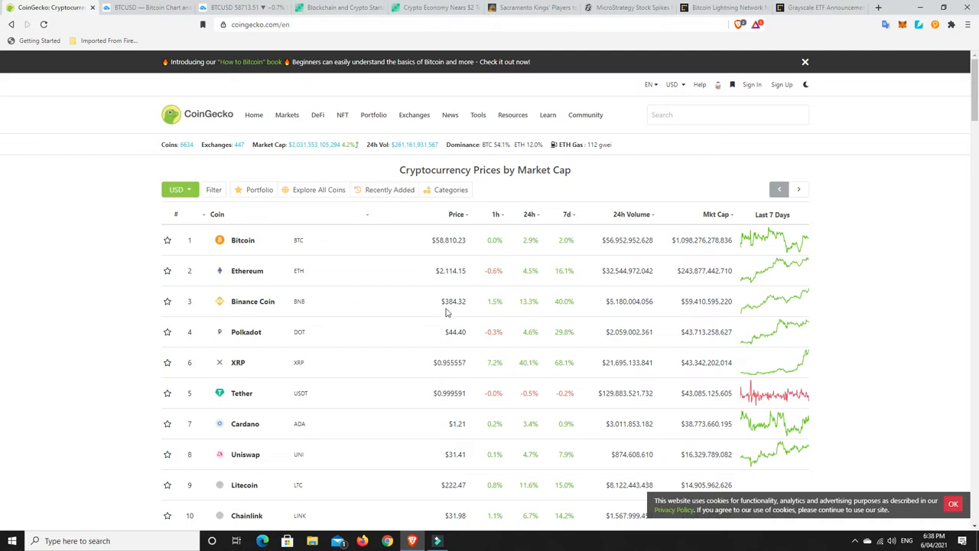
mouse_move(453, 303)
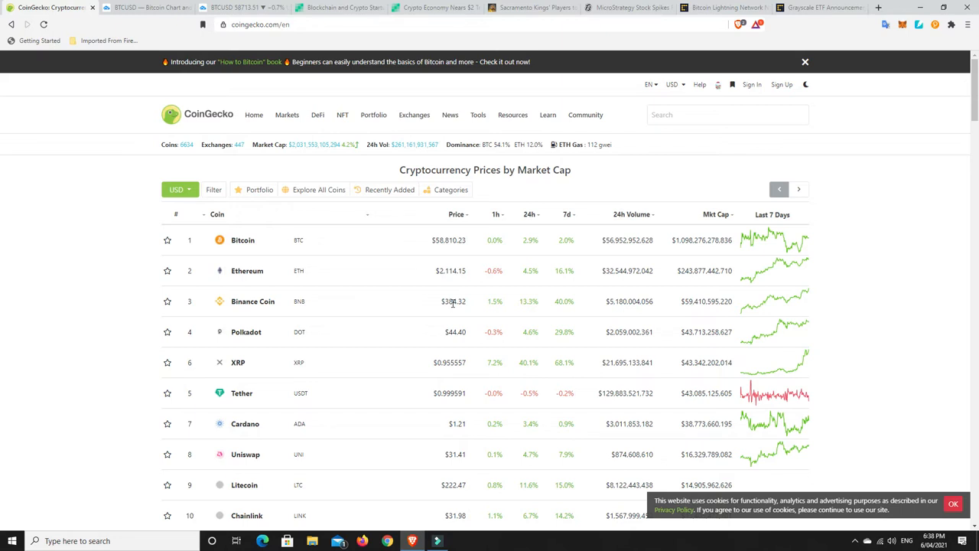
mouse_move(452, 312)
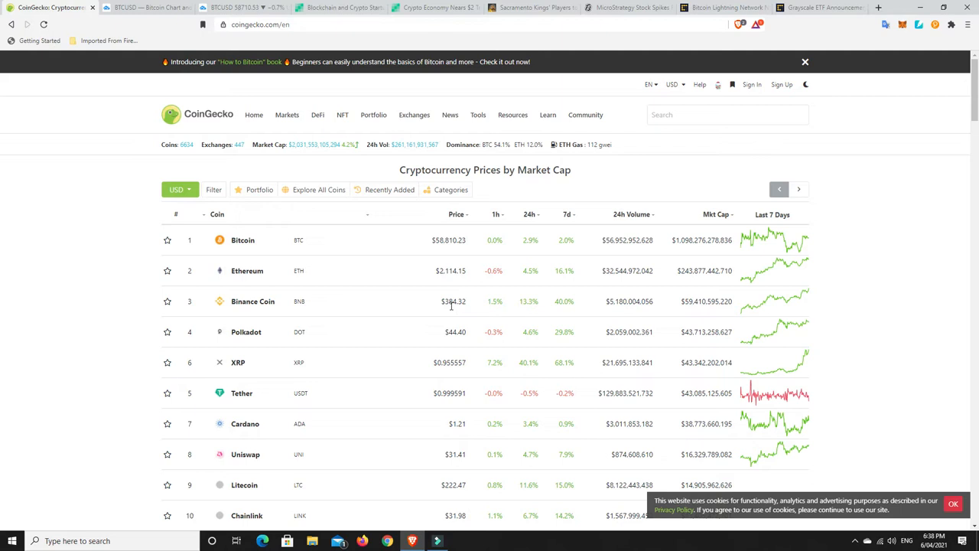
mouse_move(456, 313)
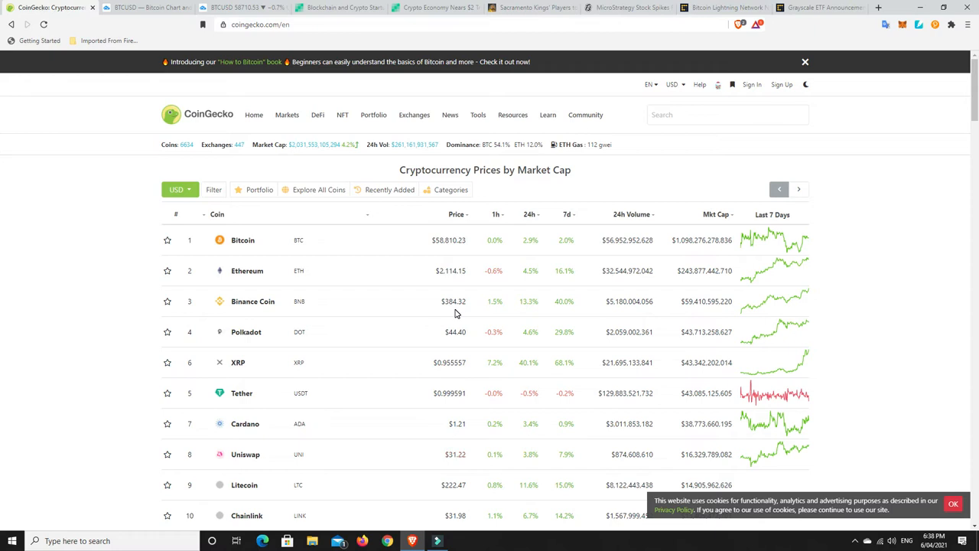
mouse_move(462, 305)
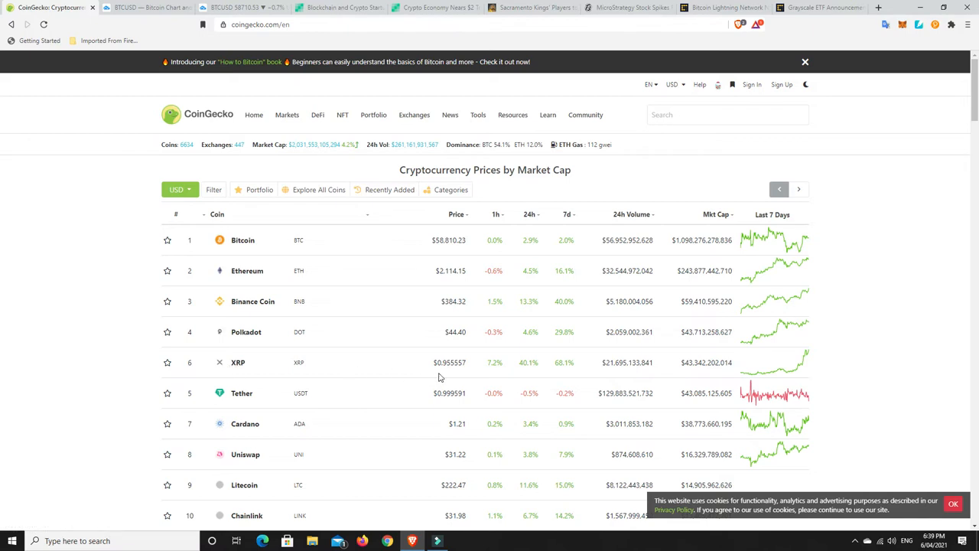
mouse_move(447, 367)
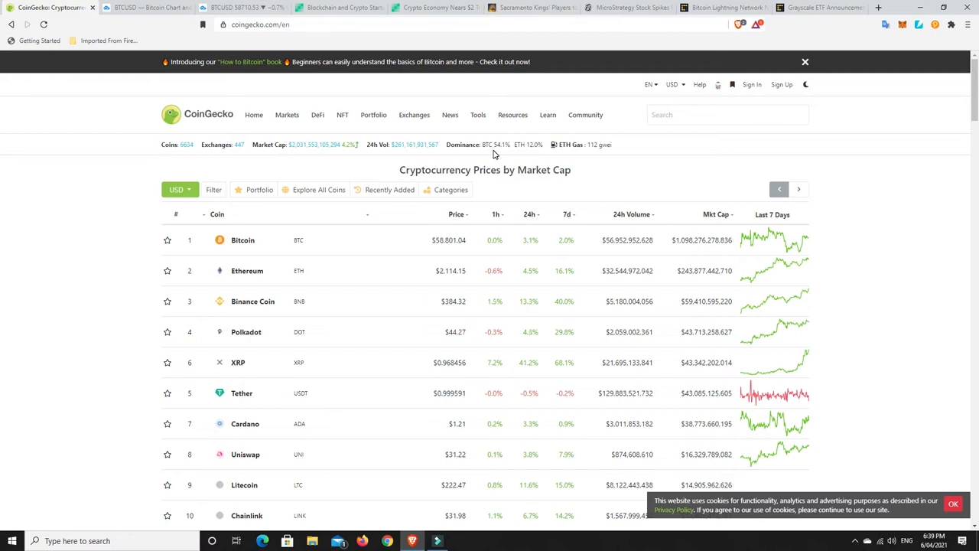
mouse_move(499, 145)
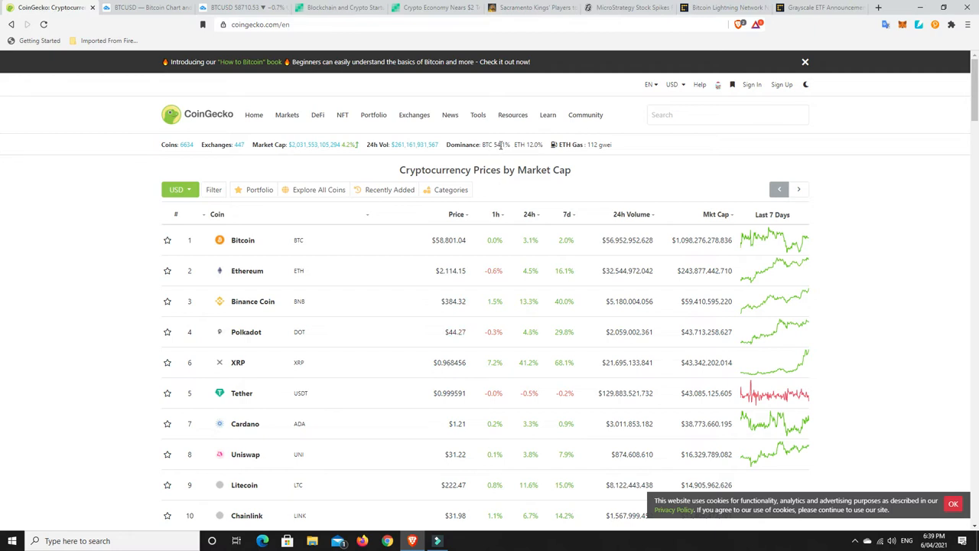
mouse_move(484, 422)
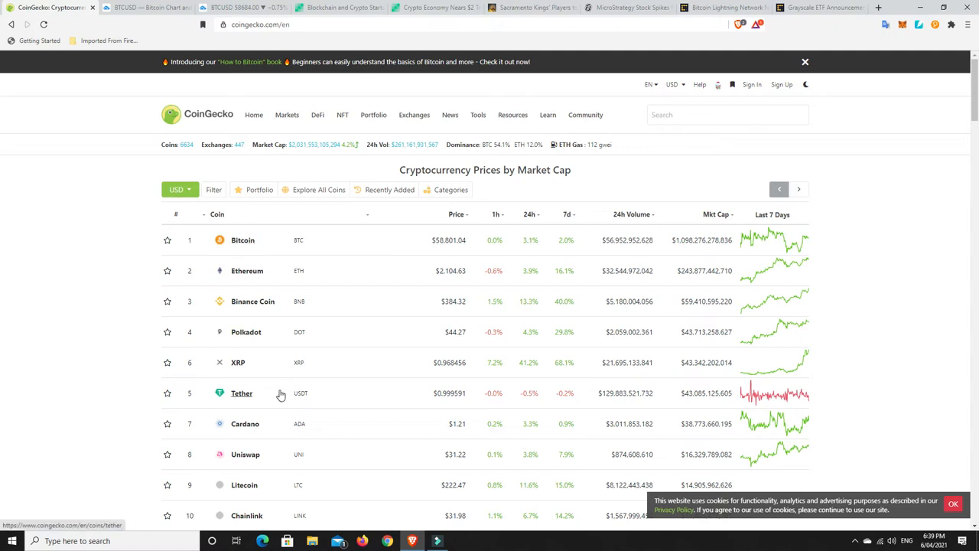
mouse_move(244, 242)
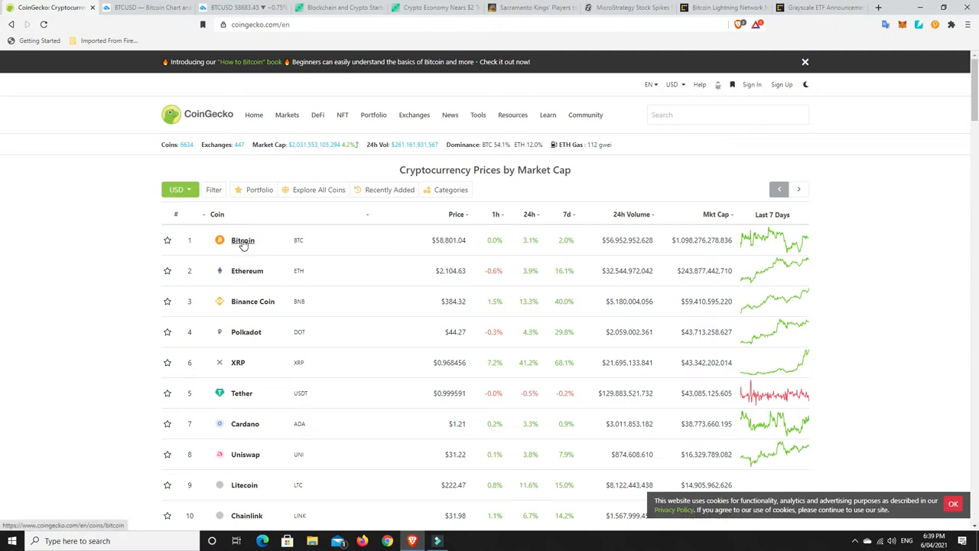
mouse_move(253, 417)
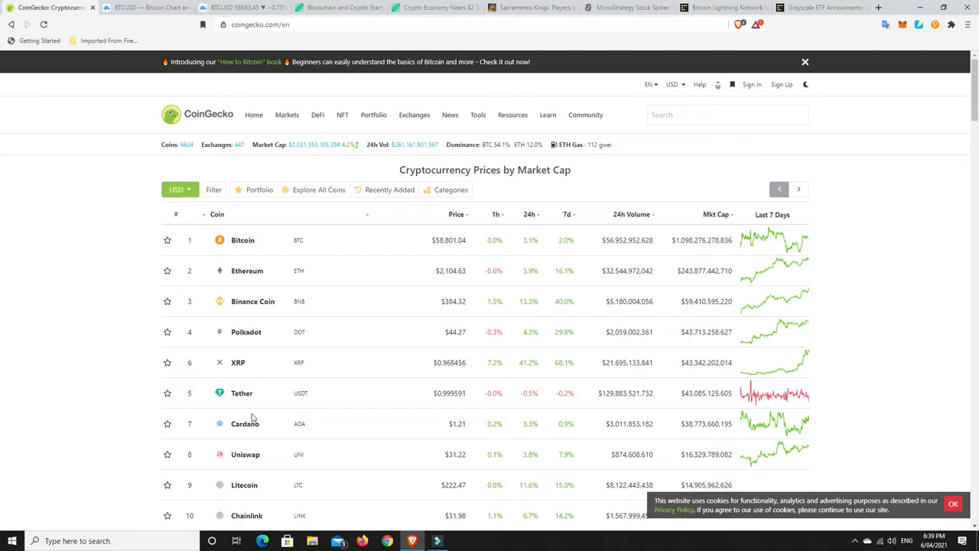
mouse_move(248, 251)
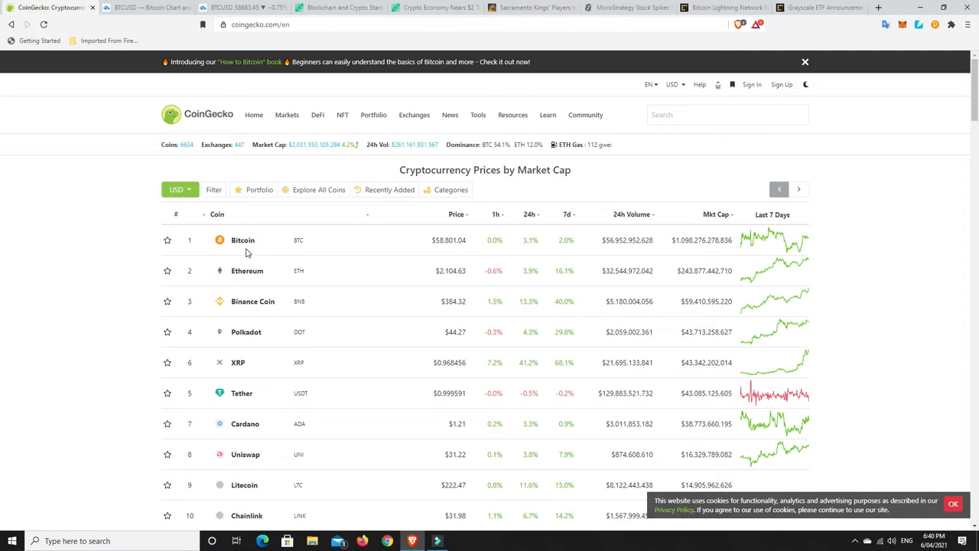
mouse_move(267, 257)
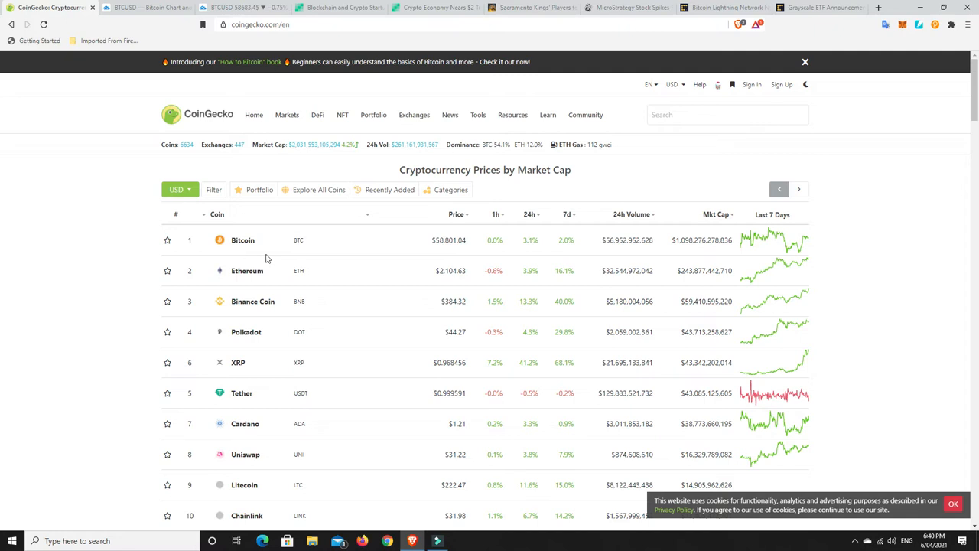
mouse_move(482, 373)
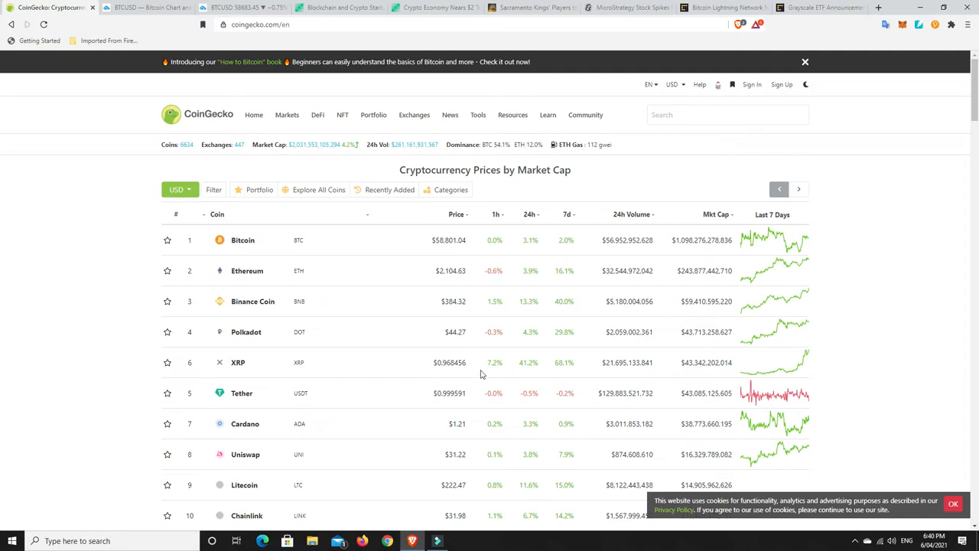
mouse_move(460, 363)
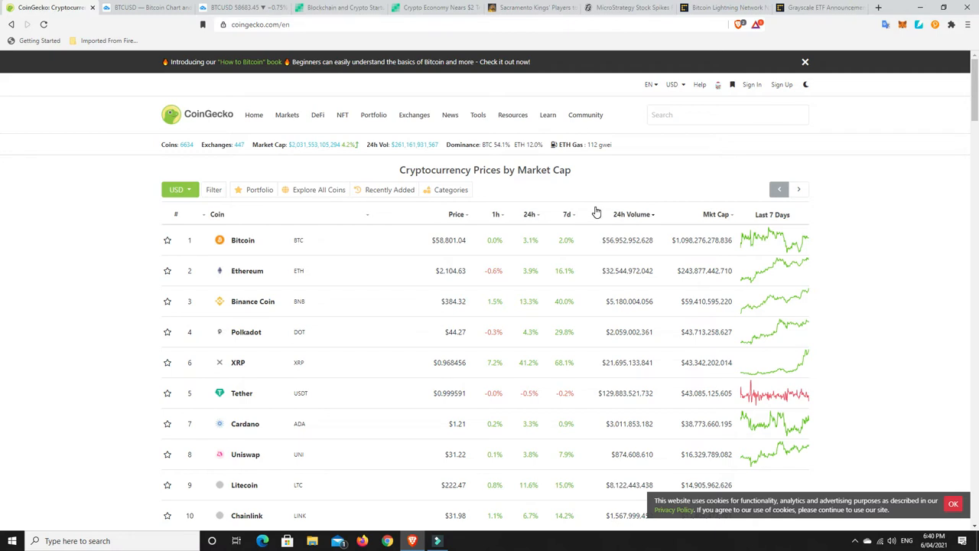
- Sort the coin table by 24h change, XRP at 41.2% first, then Fantom and Stacks
scroll("down", 3)
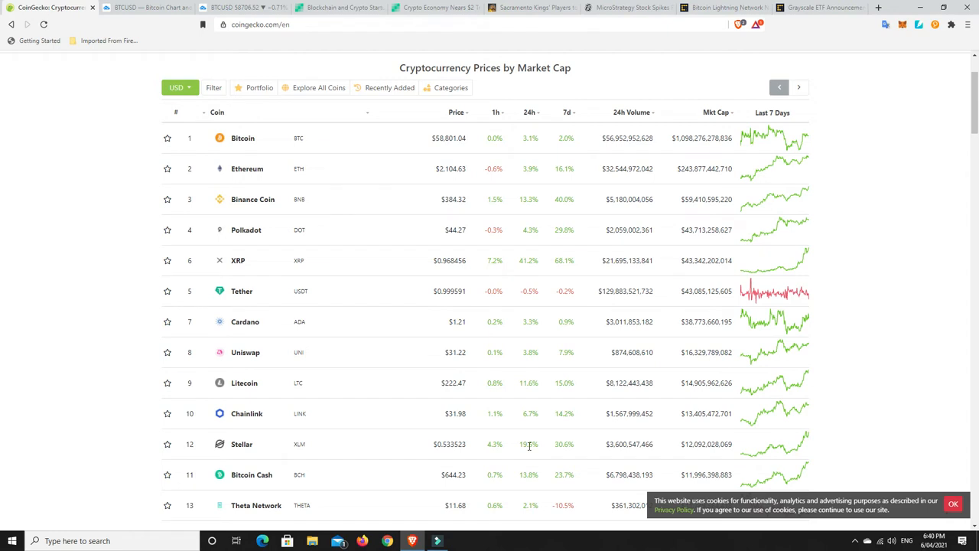
mouse_move(516, 230)
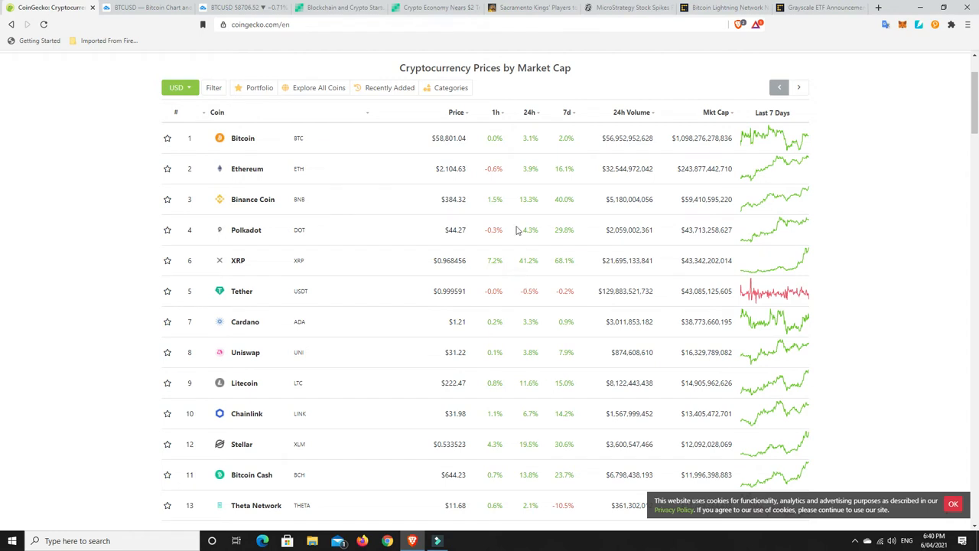
mouse_move(530, 116)
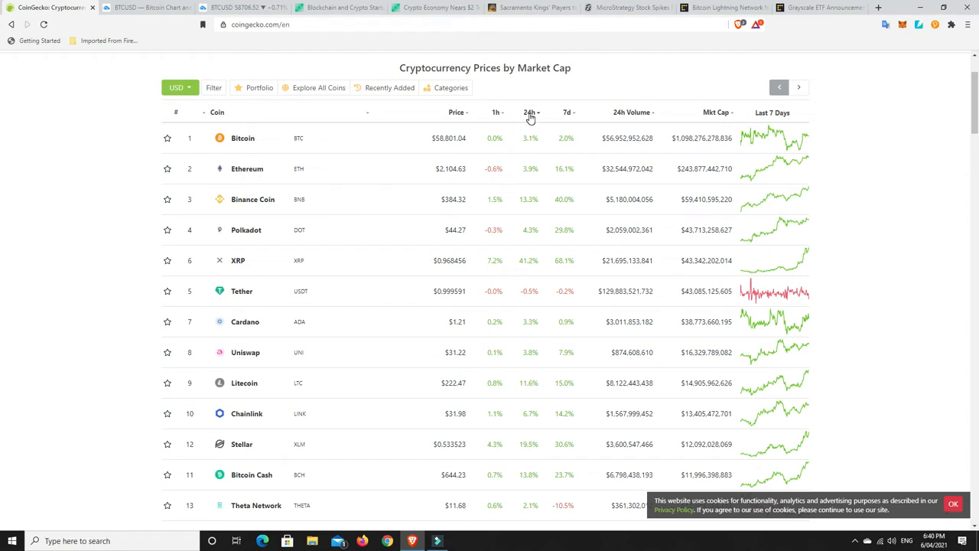
left_click(529, 112)
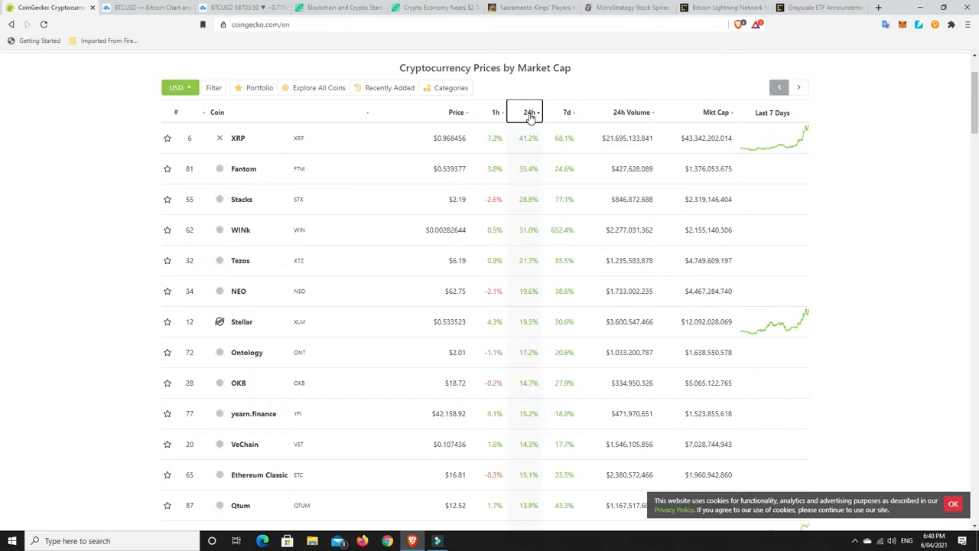
mouse_move(526, 149)
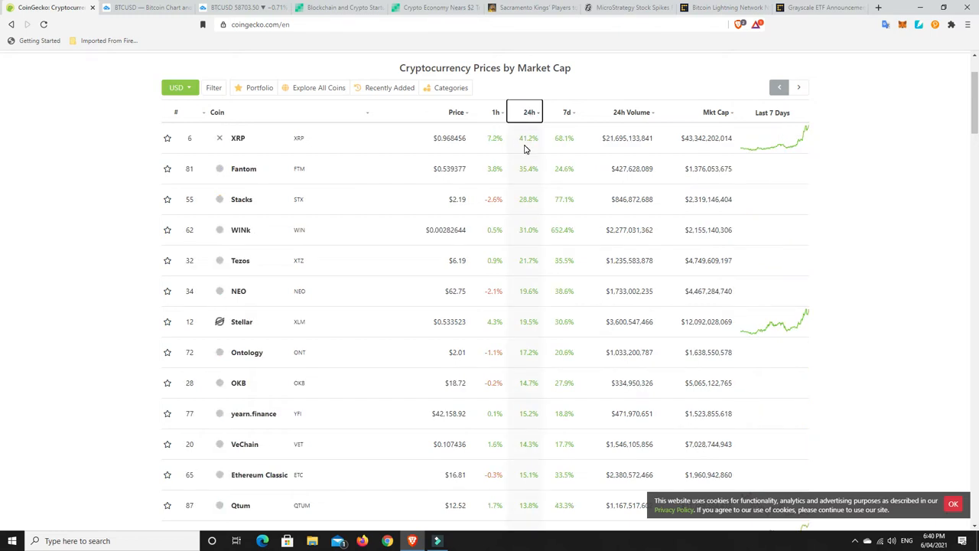
mouse_move(522, 211)
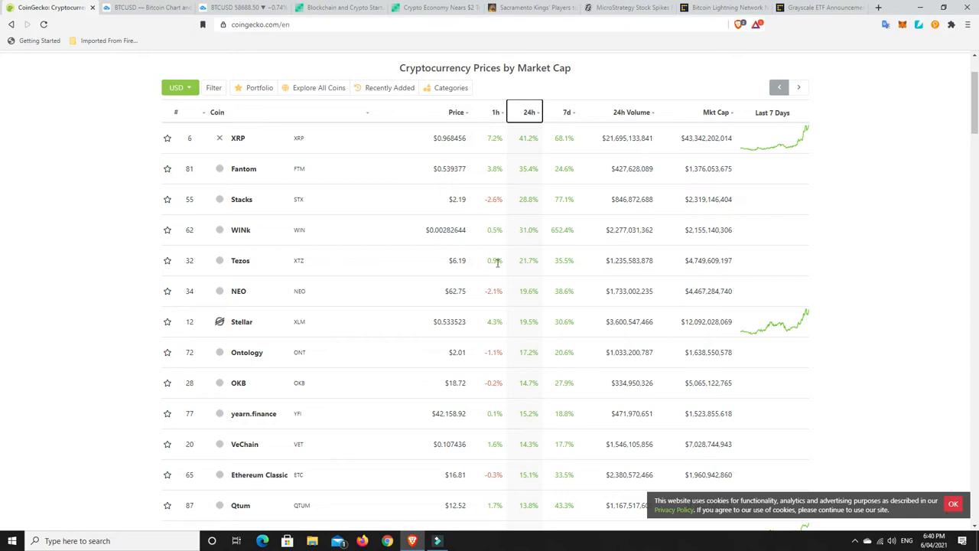
mouse_move(532, 352)
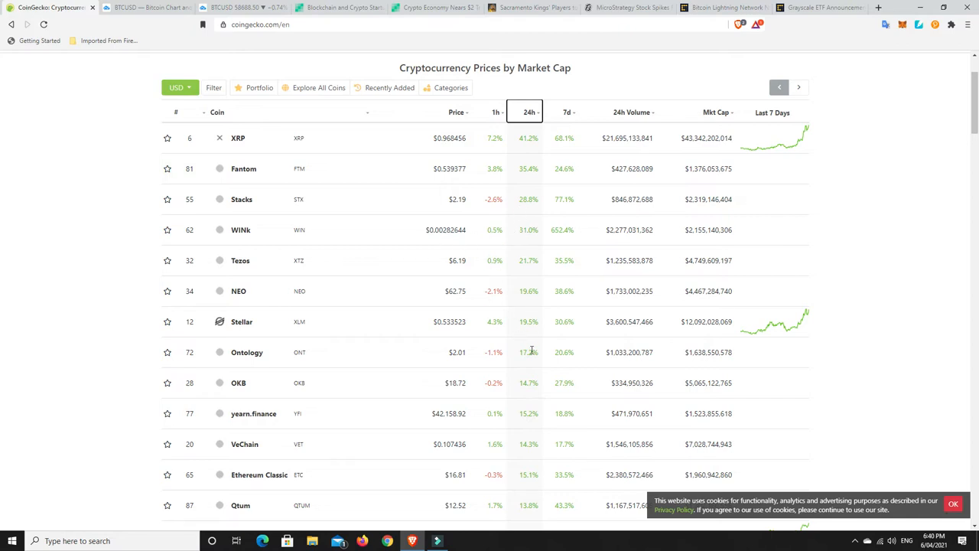
mouse_move(532, 368)
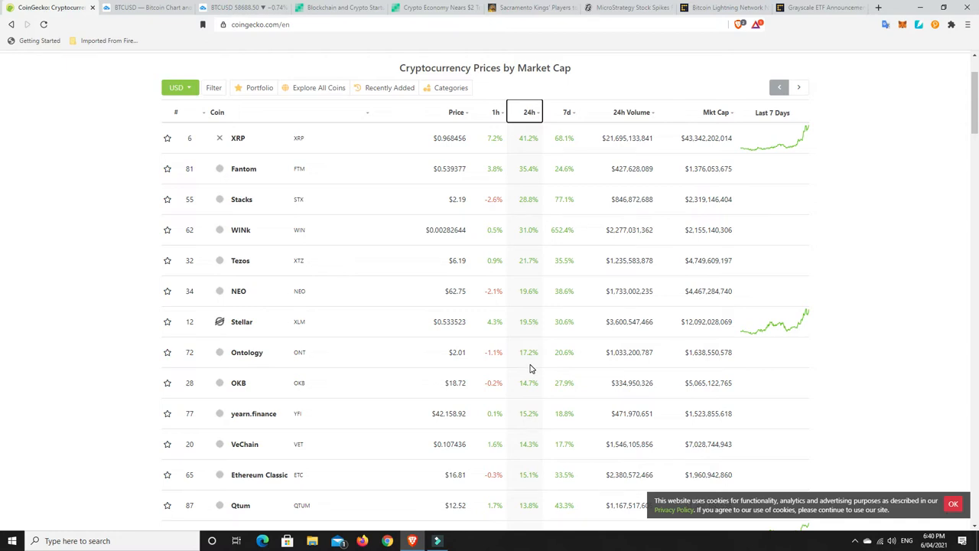
mouse_move(530, 393)
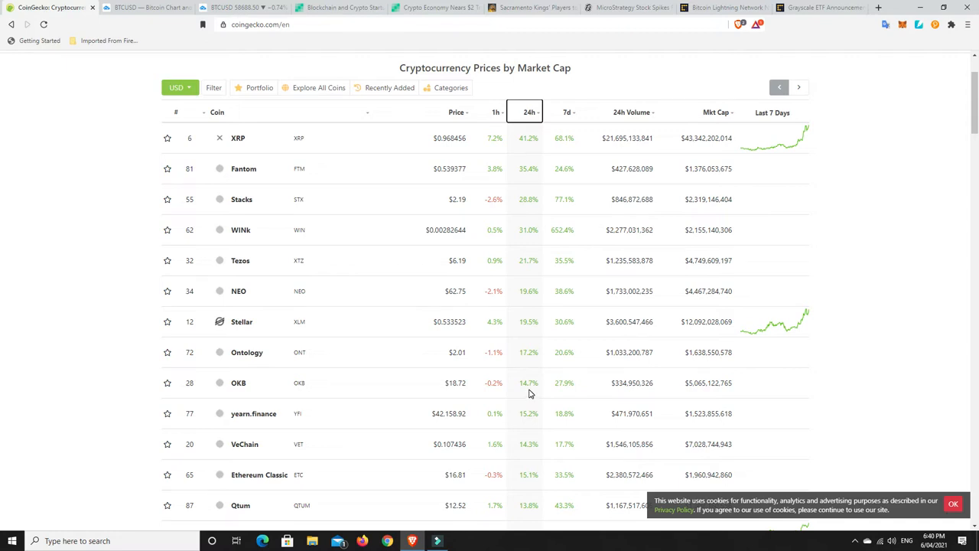
mouse_move(524, 433)
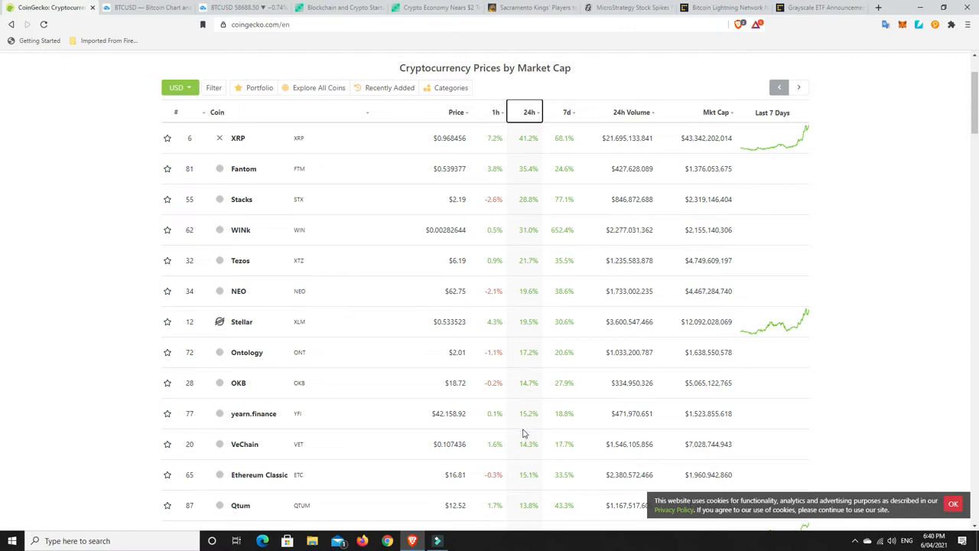
mouse_move(524, 452)
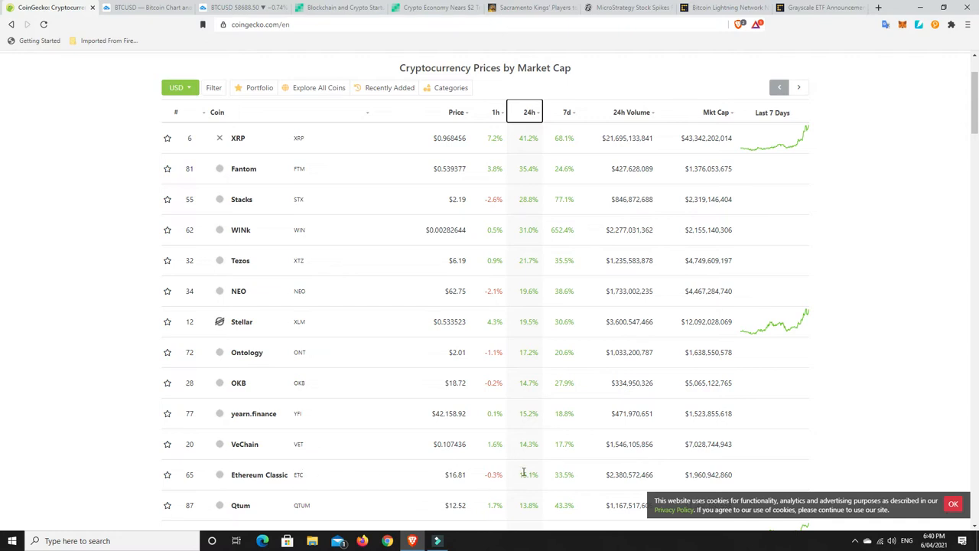
scroll("down", 3)
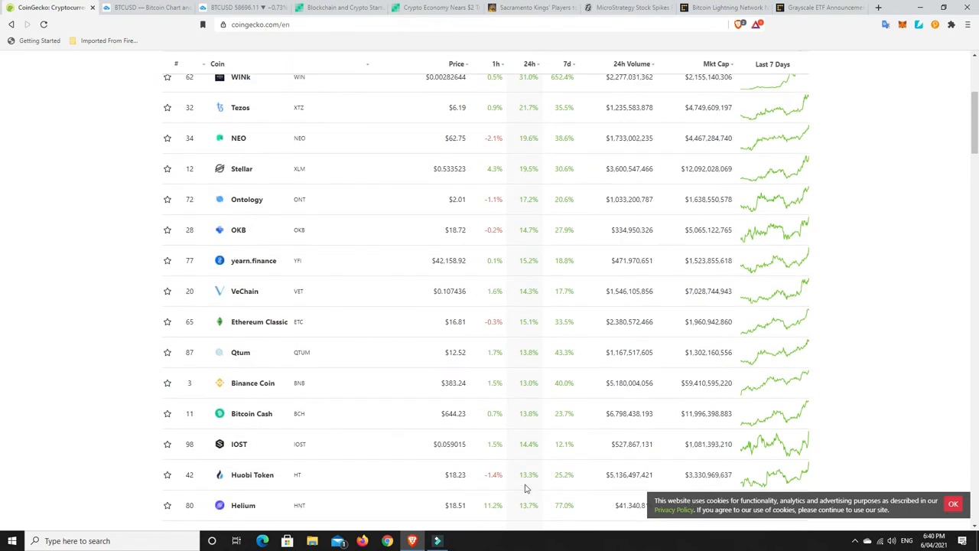
mouse_move(523, 487)
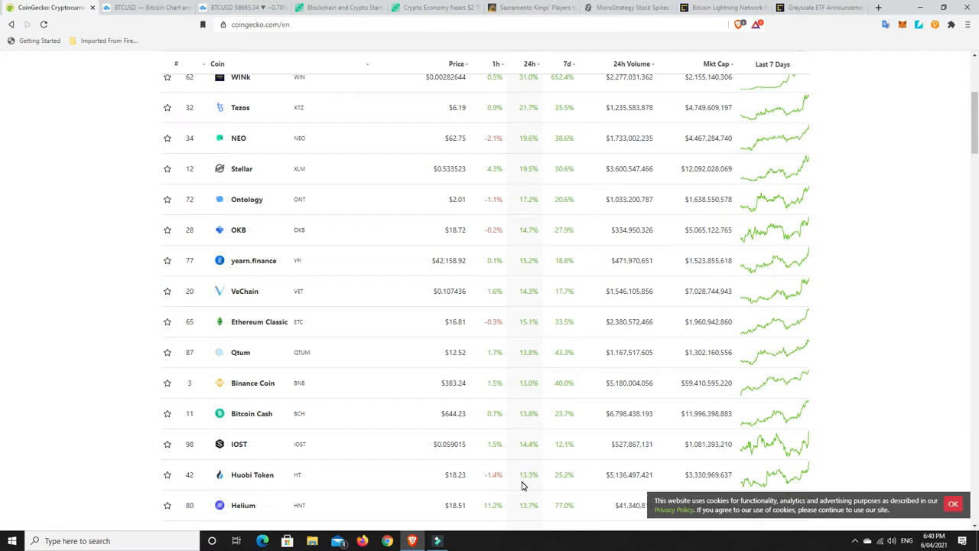
scroll("up", 3)
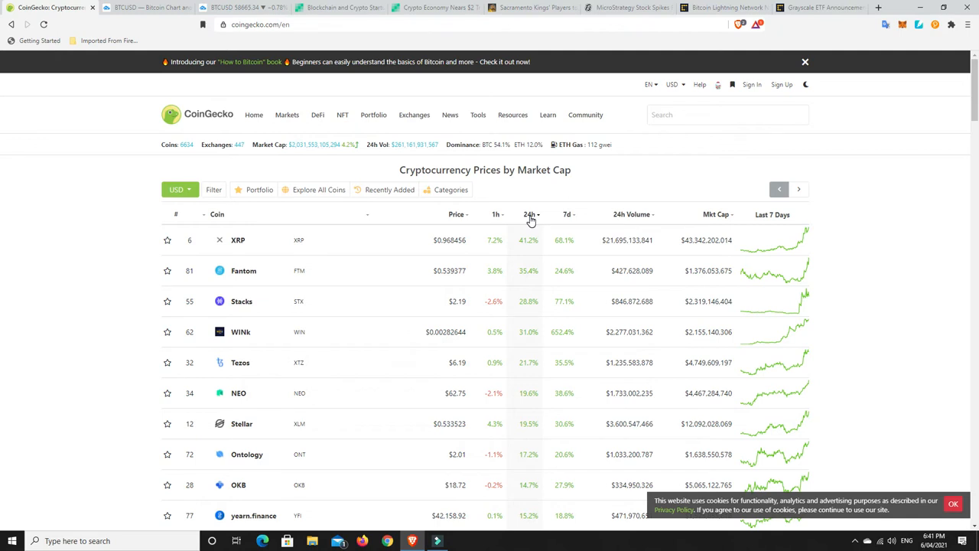
- Reverse the 24h sort so the biggest 24-hour losers come first
left_click(529, 214)
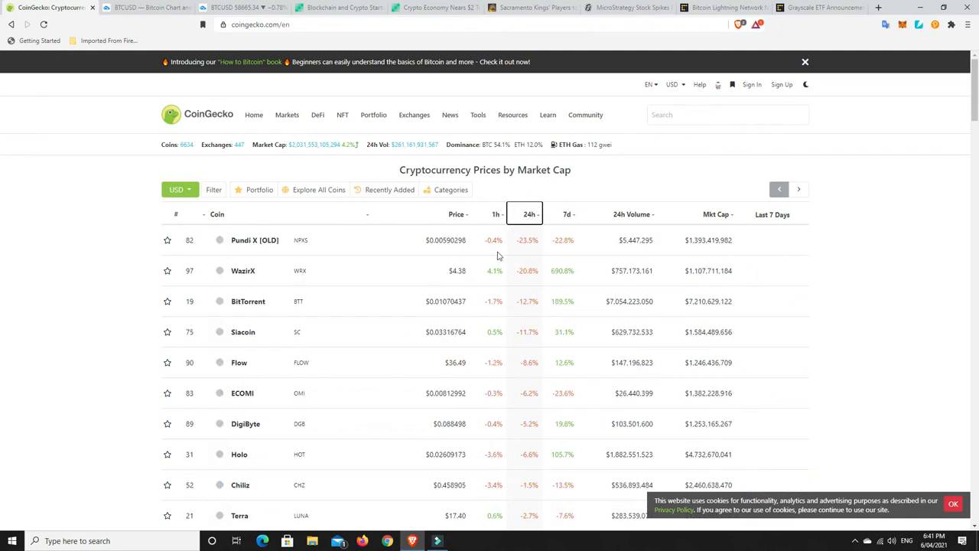
mouse_move(506, 248)
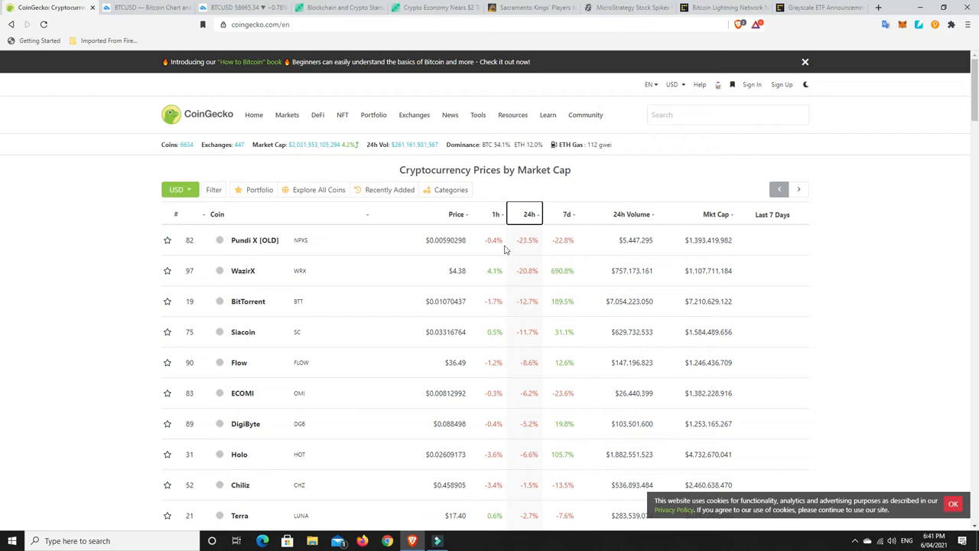
mouse_move(448, 385)
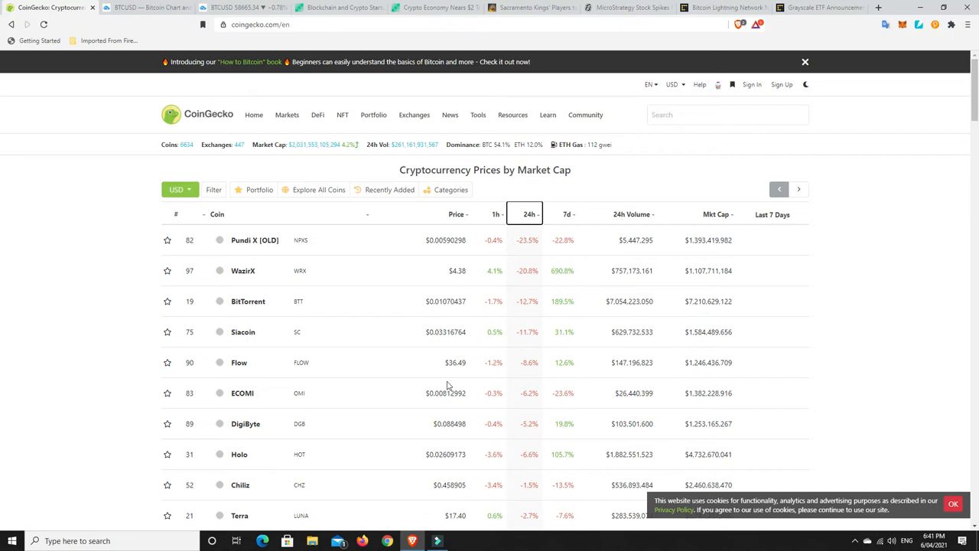
mouse_move(481, 408)
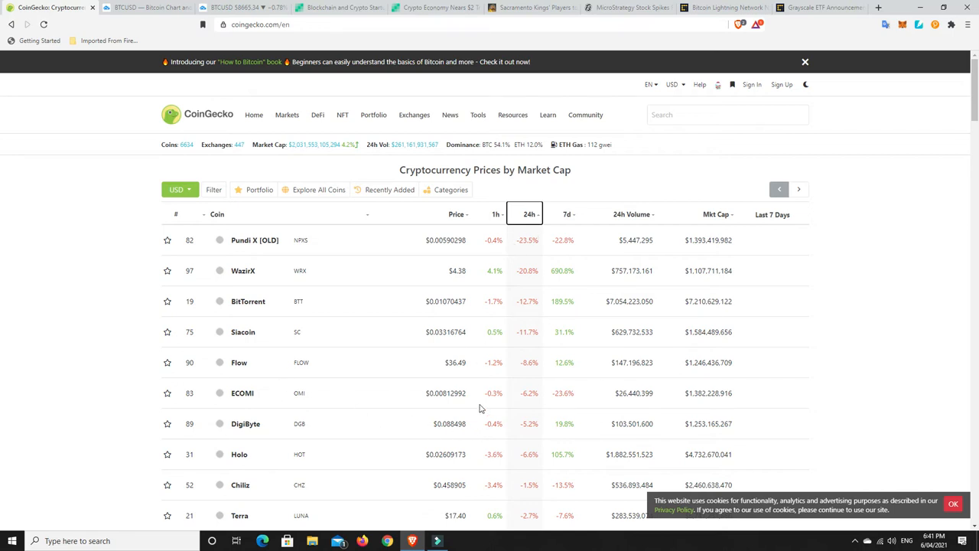
mouse_move(565, 465)
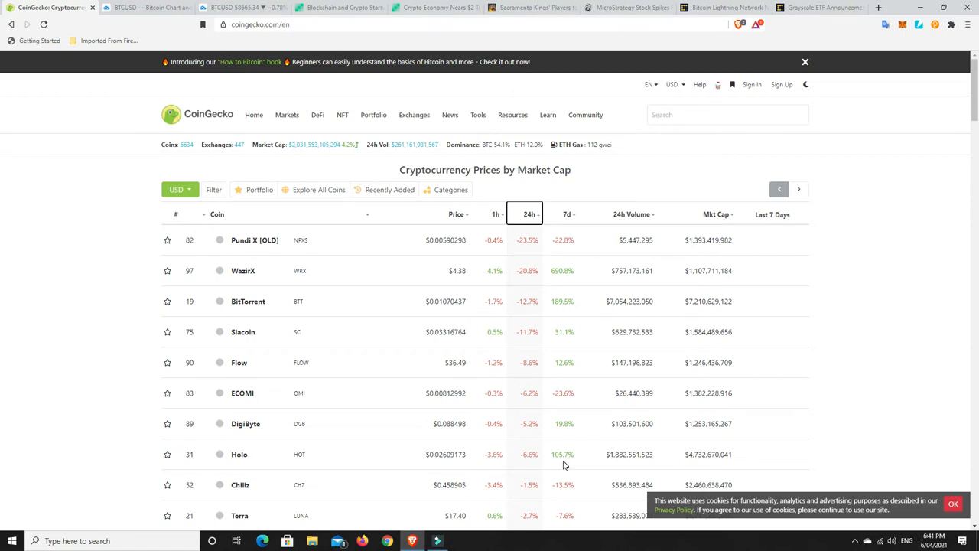
mouse_move(521, 453)
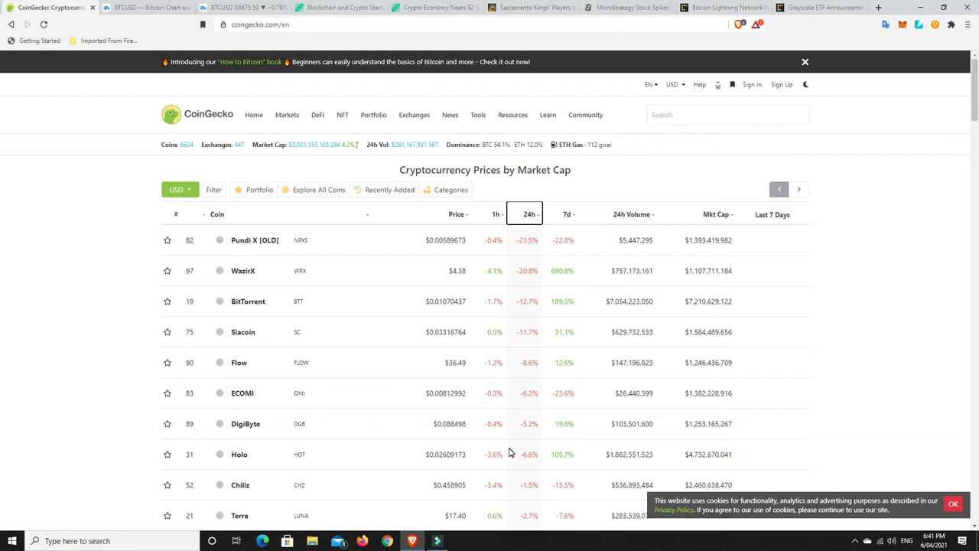
mouse_move(524, 452)
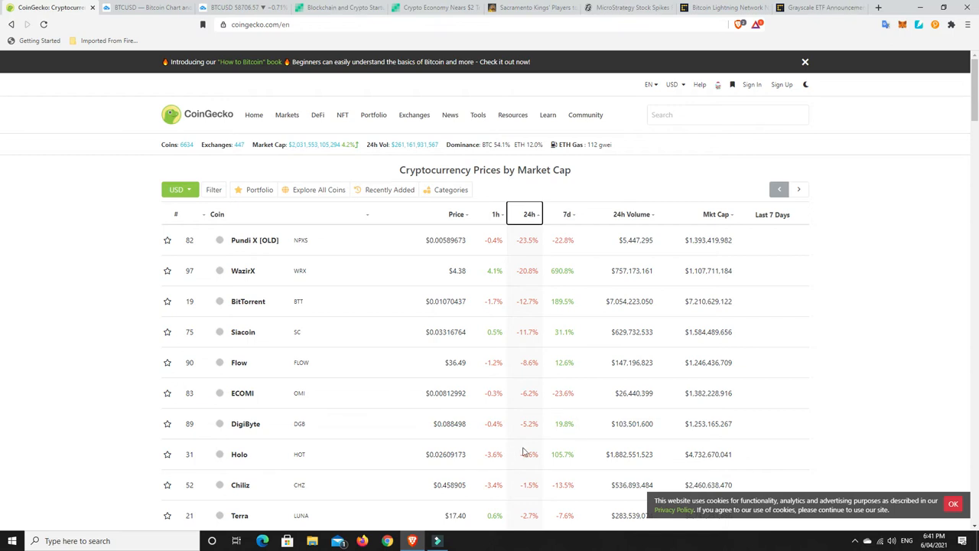
mouse_move(562, 454)
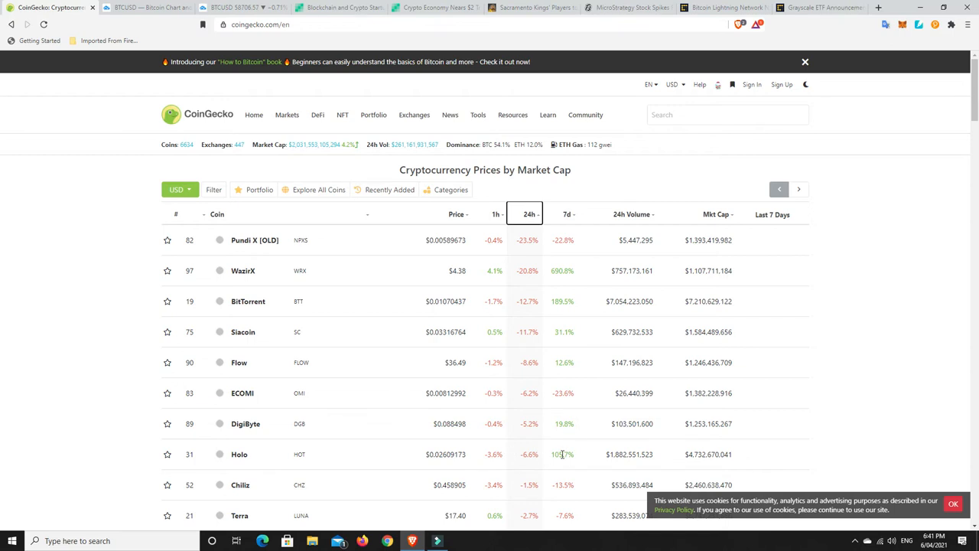
mouse_move(499, 475)
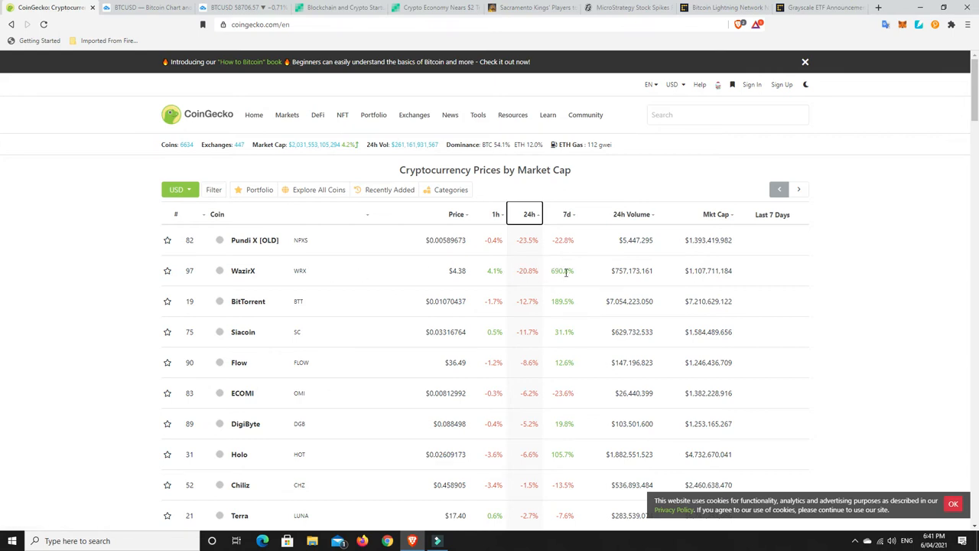
mouse_move(572, 273)
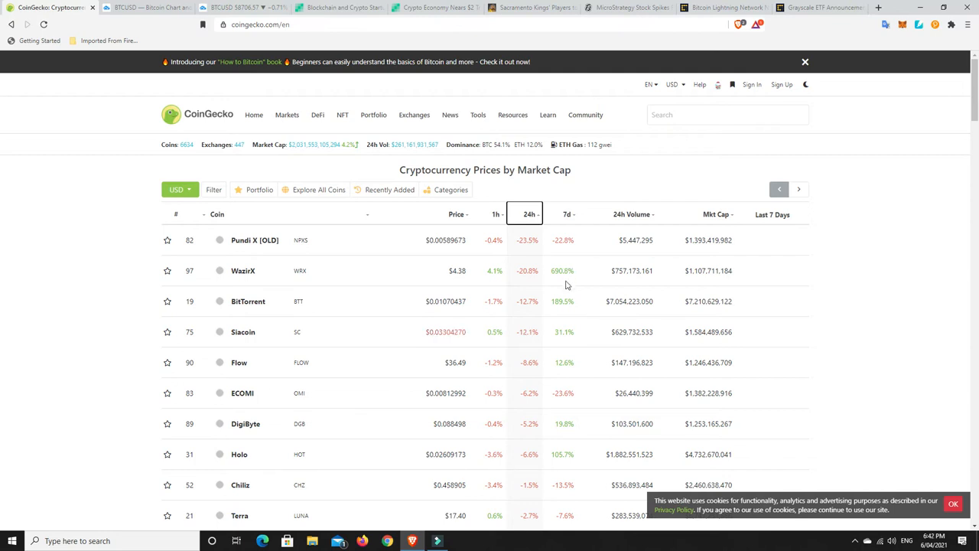
mouse_move(544, 404)
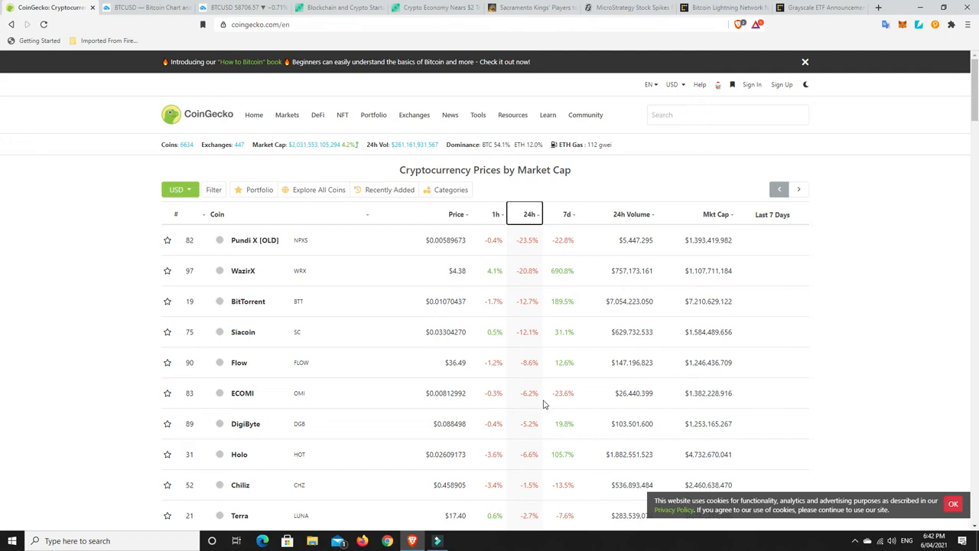
mouse_move(528, 250)
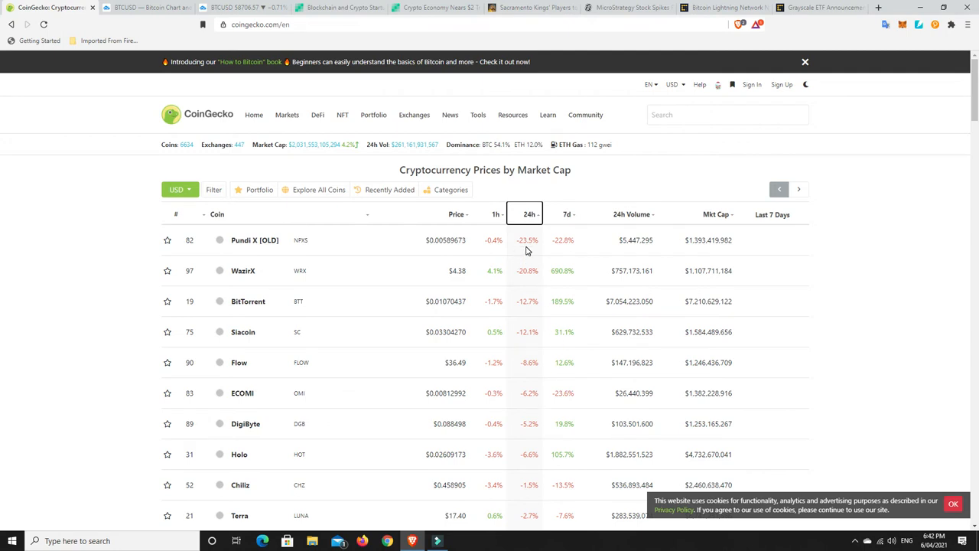
mouse_move(525, 450)
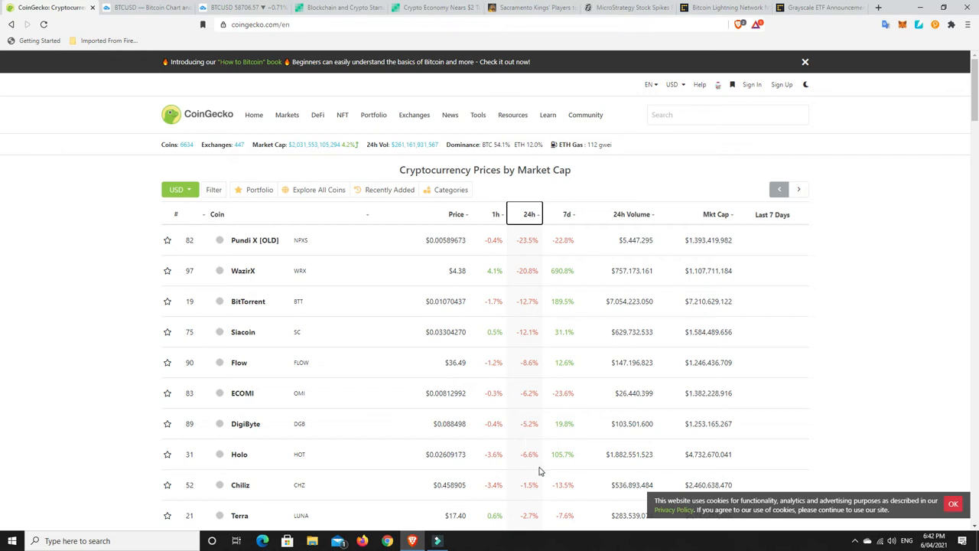
mouse_move(546, 458)
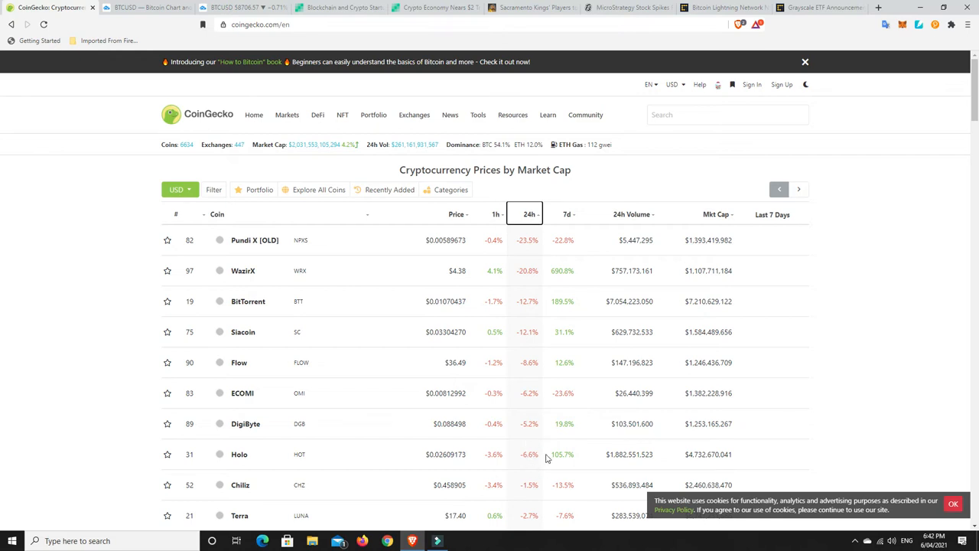
mouse_move(559, 456)
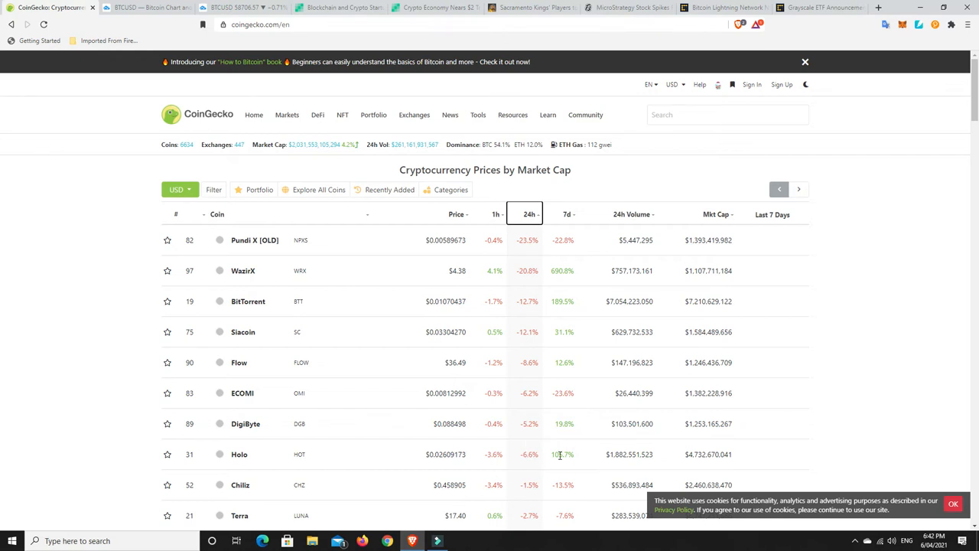
mouse_move(535, 423)
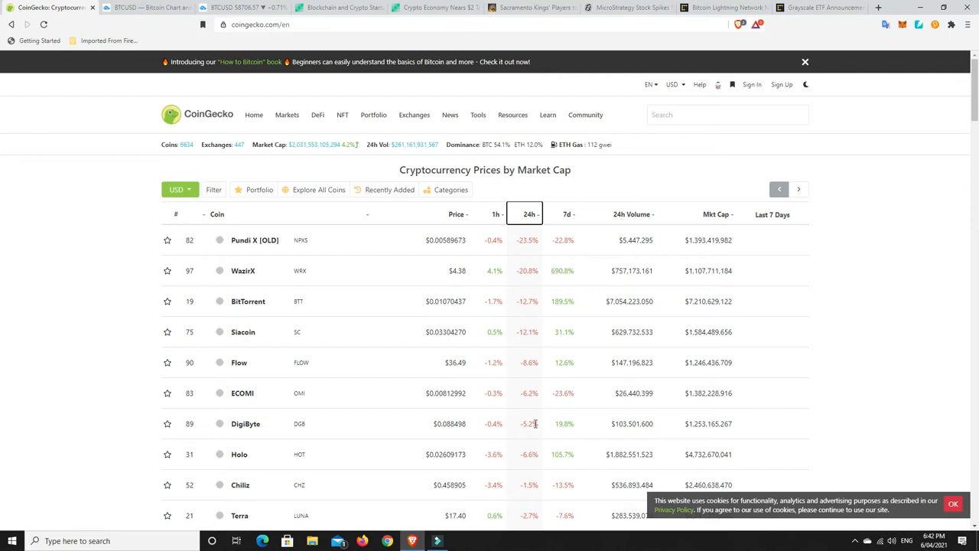
mouse_move(564, 429)
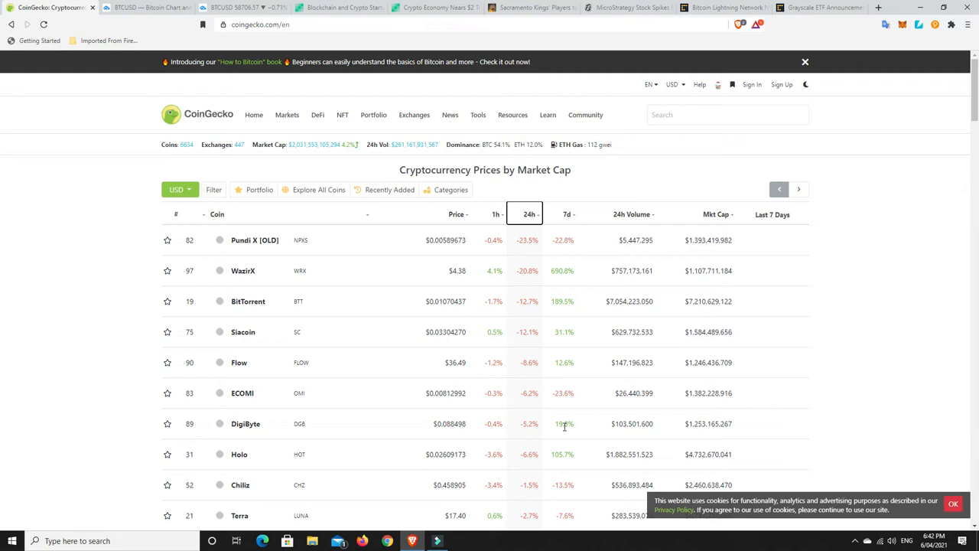
mouse_move(524, 414)
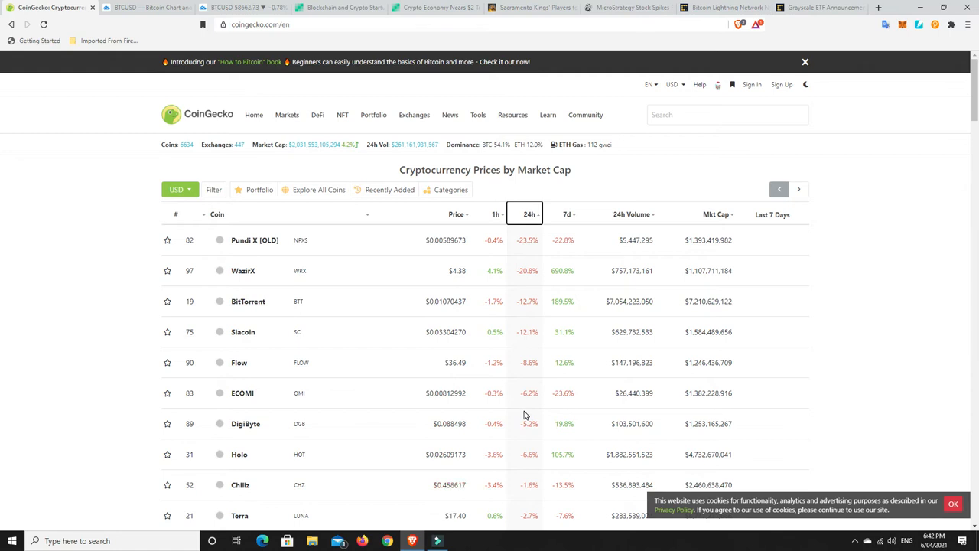
mouse_move(522, 362)
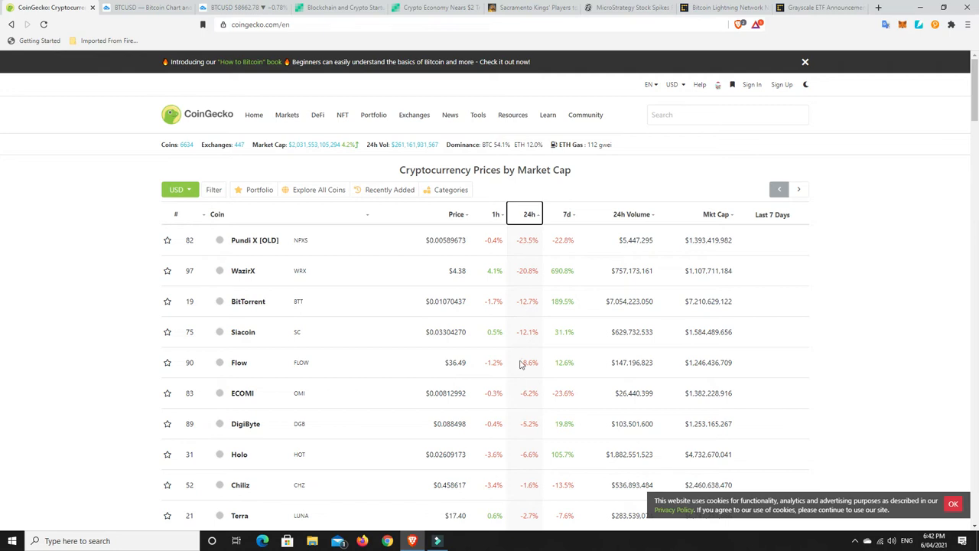
- Switch to the TradingView Bitcoin daily chart with trend lines
left_click(237, 10)
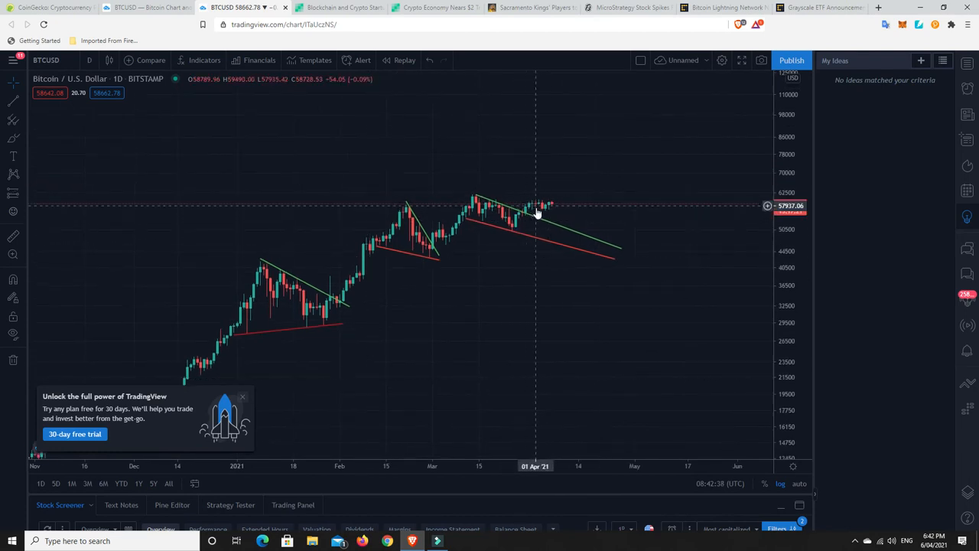
mouse_move(549, 206)
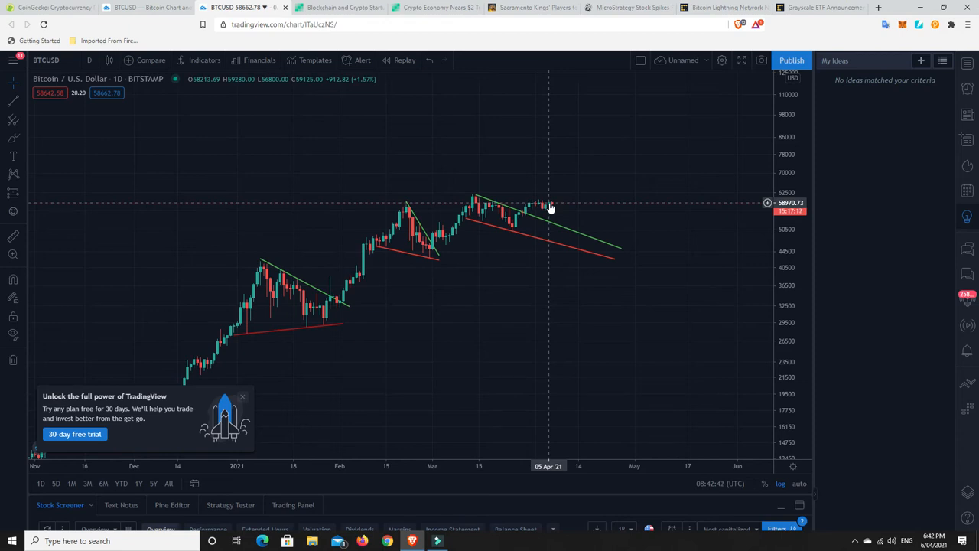
mouse_move(413, 208)
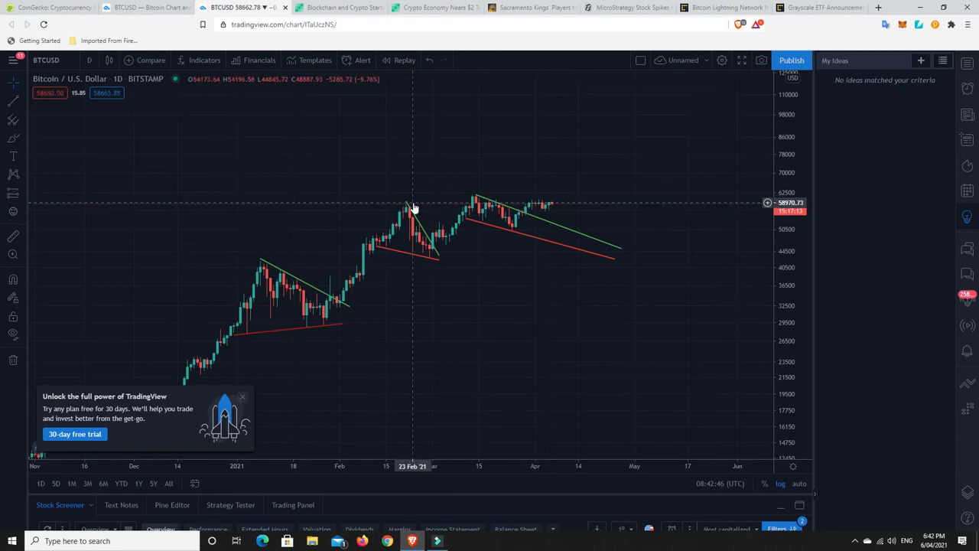
mouse_move(406, 211)
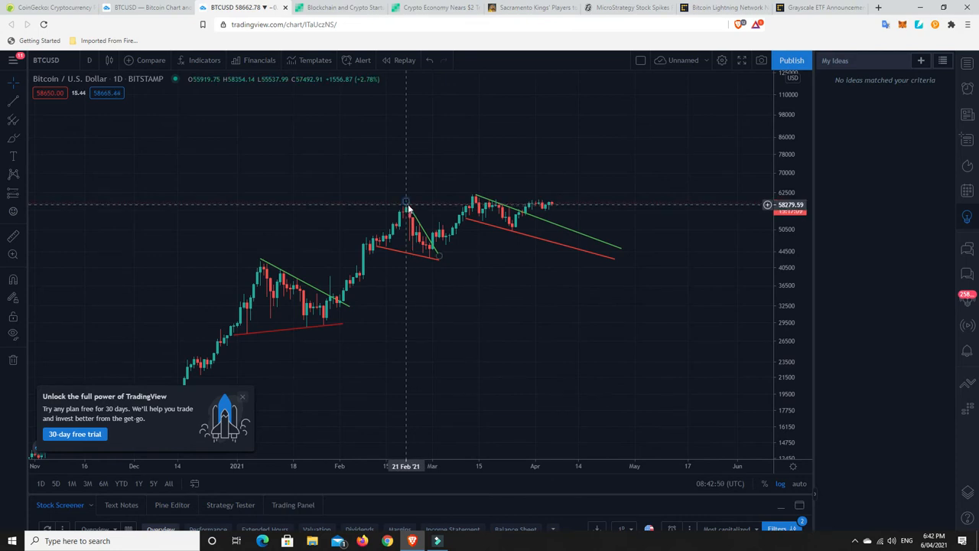
mouse_move(479, 207)
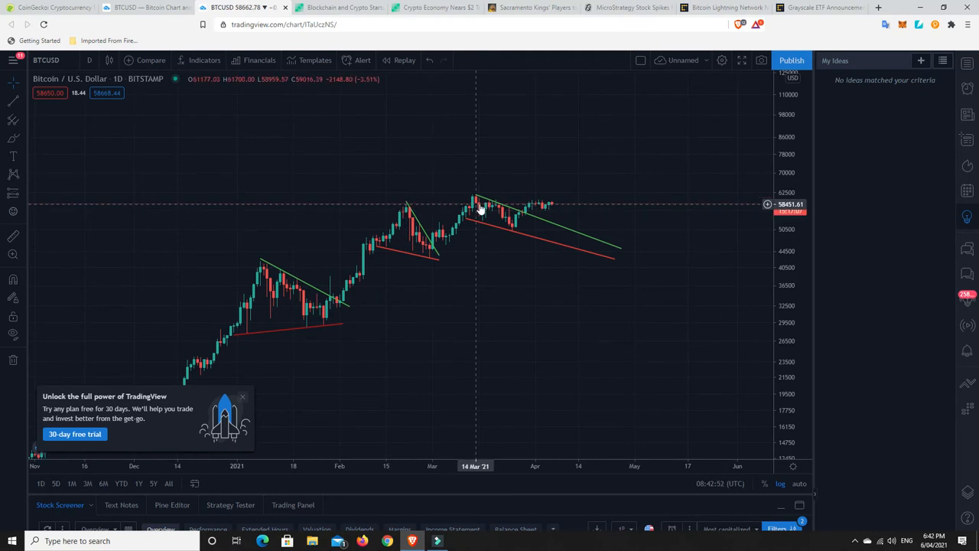
mouse_move(408, 214)
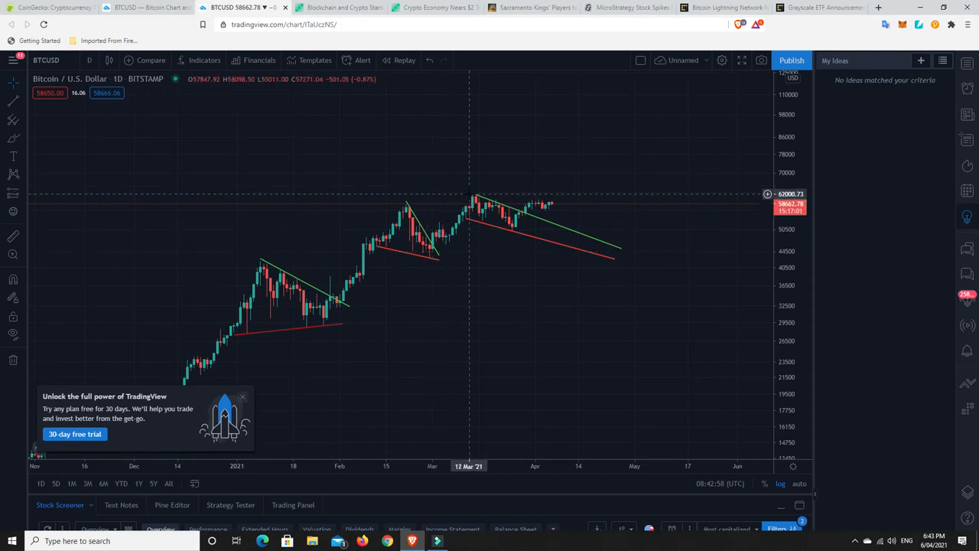
mouse_move(487, 207)
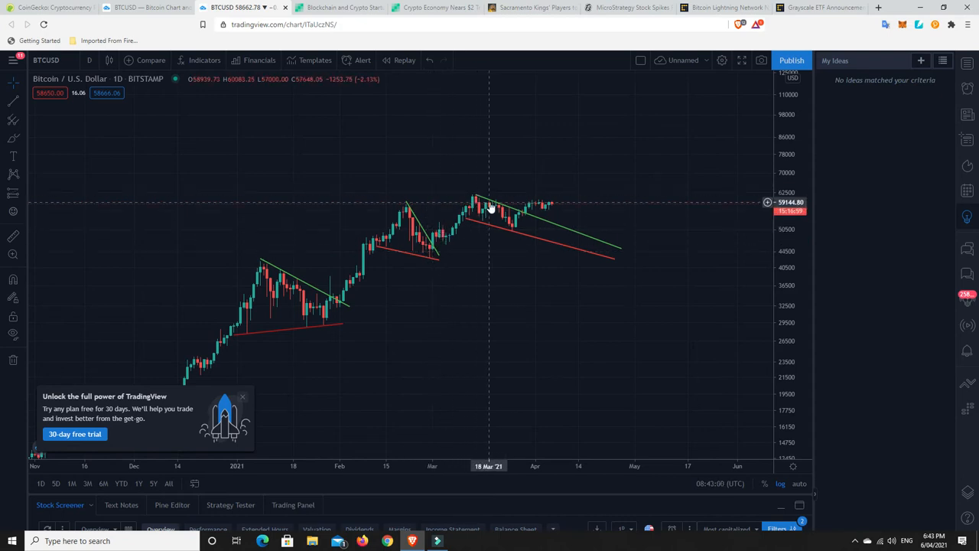
mouse_move(516, 231)
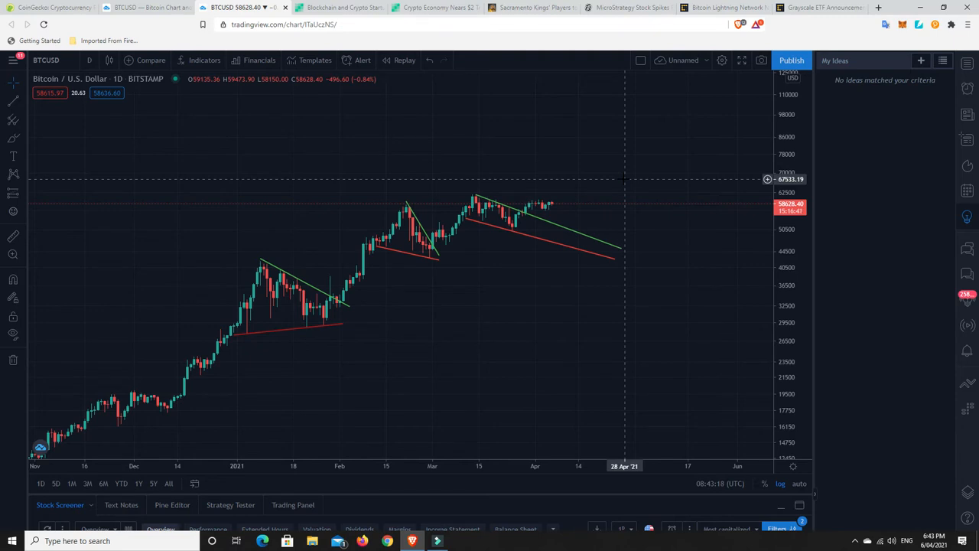
mouse_move(476, 219)
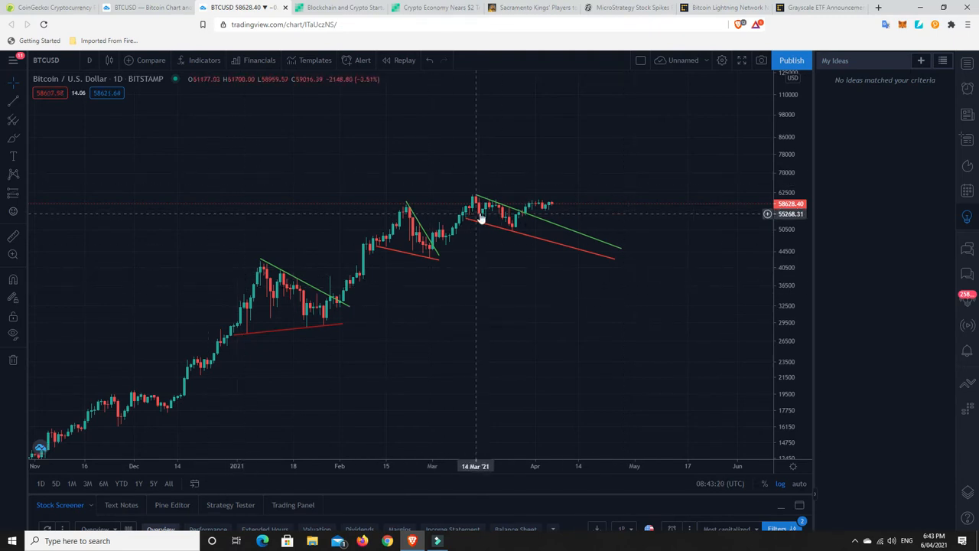
mouse_move(554, 220)
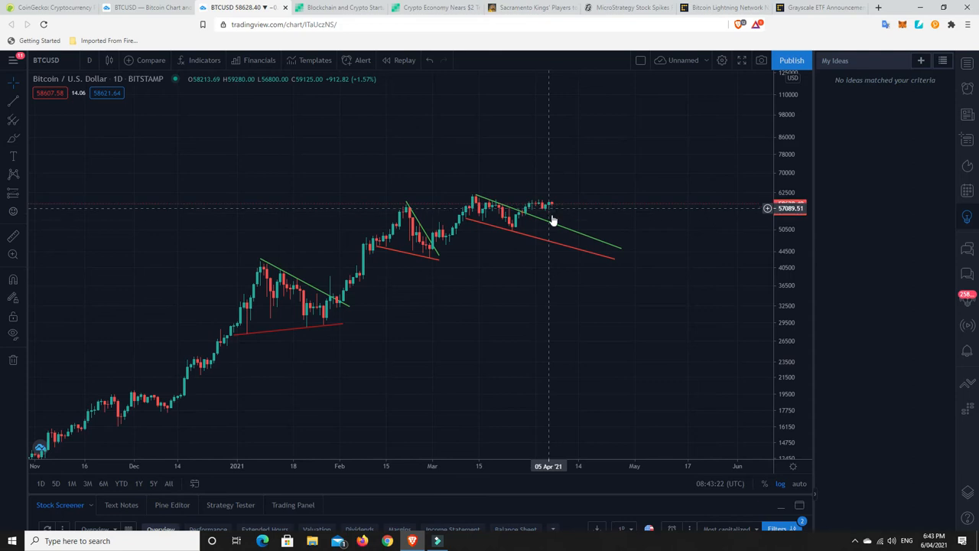
mouse_move(560, 193)
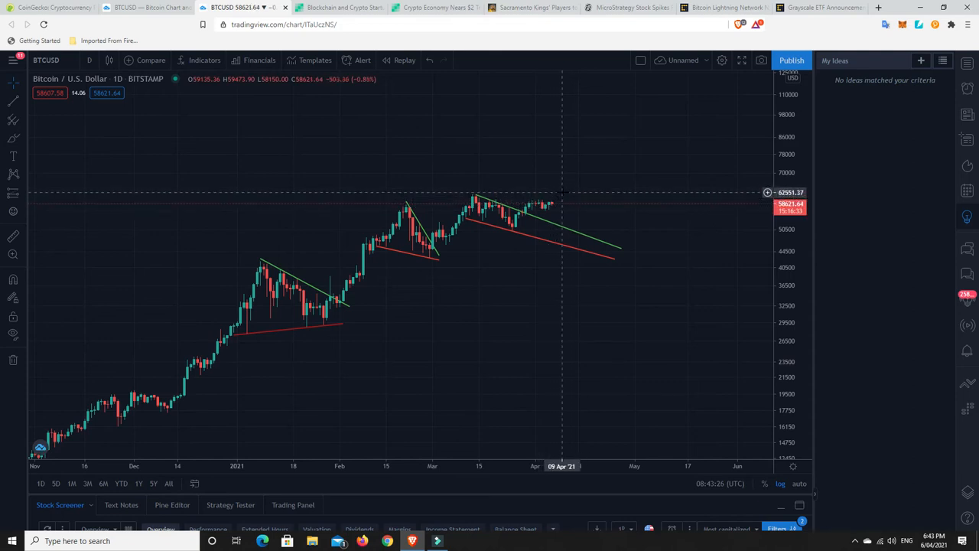
mouse_move(571, 208)
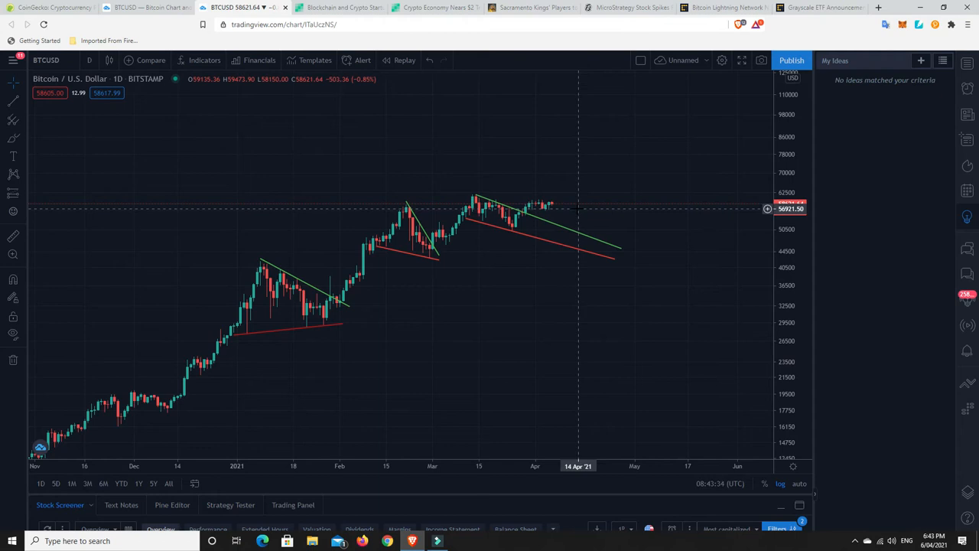
mouse_move(558, 239)
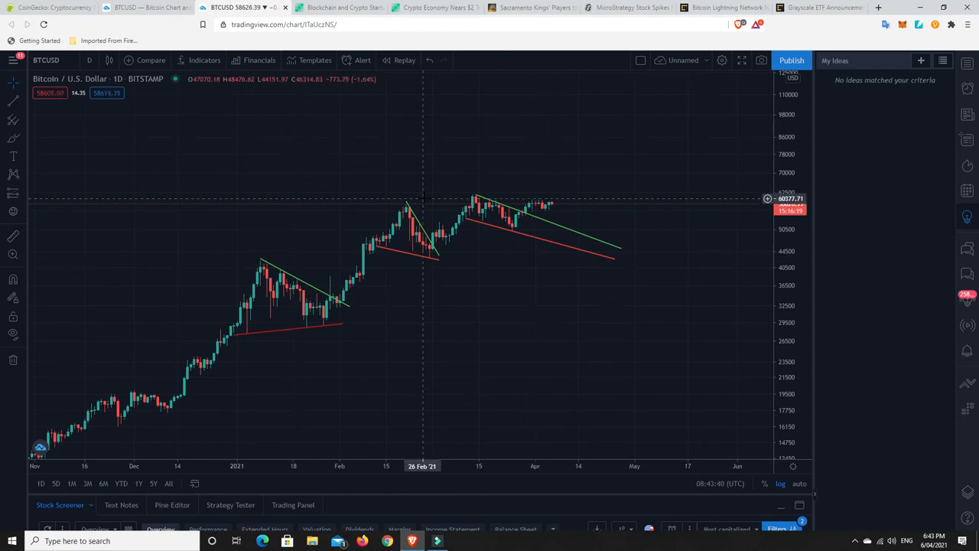
mouse_move(428, 200)
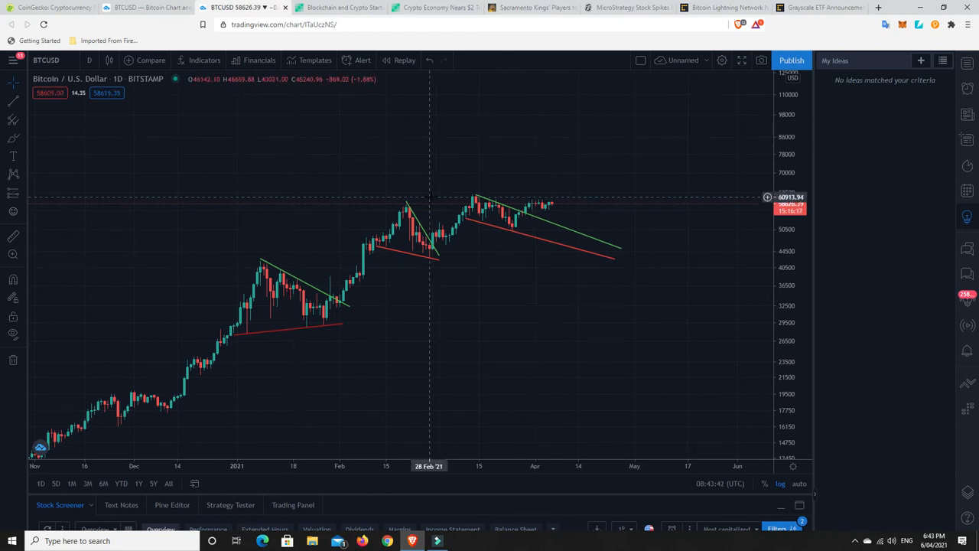
mouse_move(427, 208)
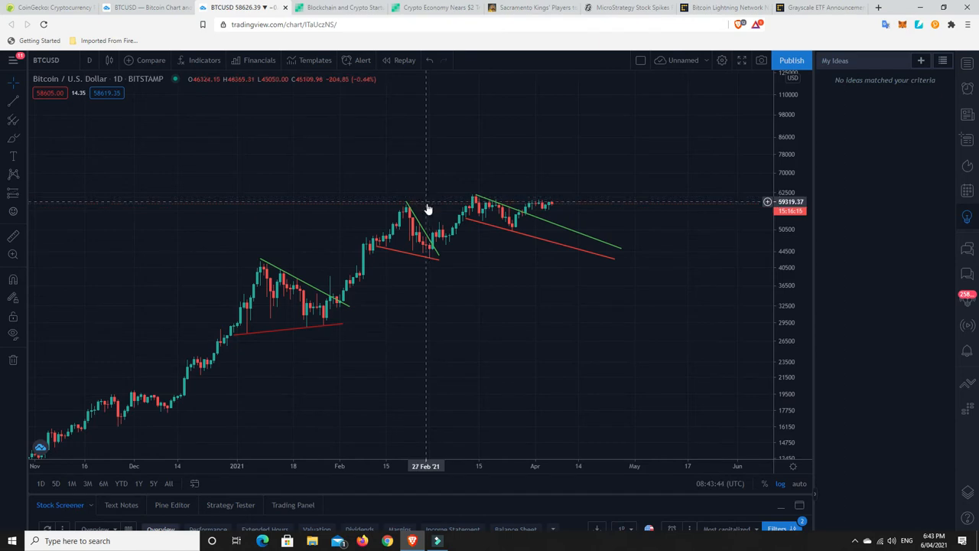
- Bring up the Bitcoin.com article on blockchain startups raising $2.6 billion in Q1 2021
left_click(336, 7)
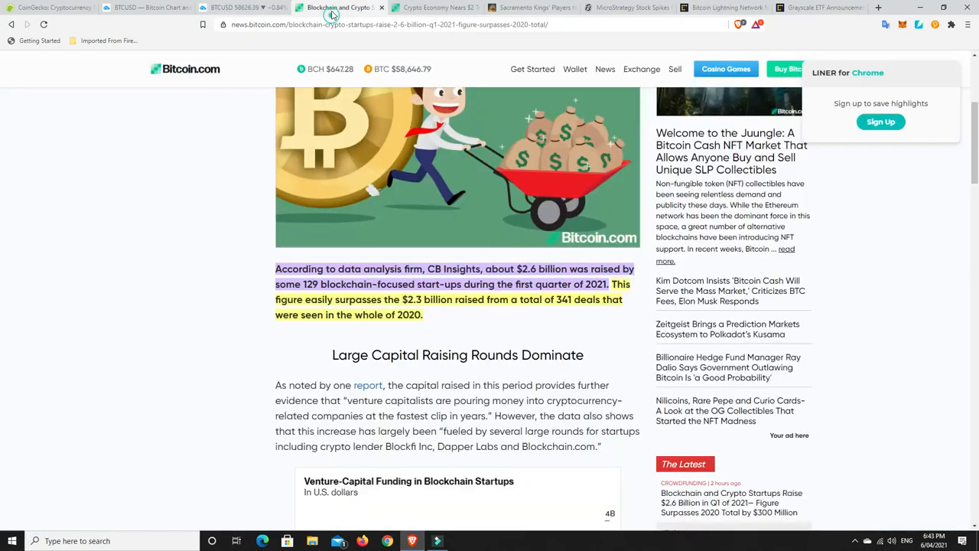
mouse_move(471, 193)
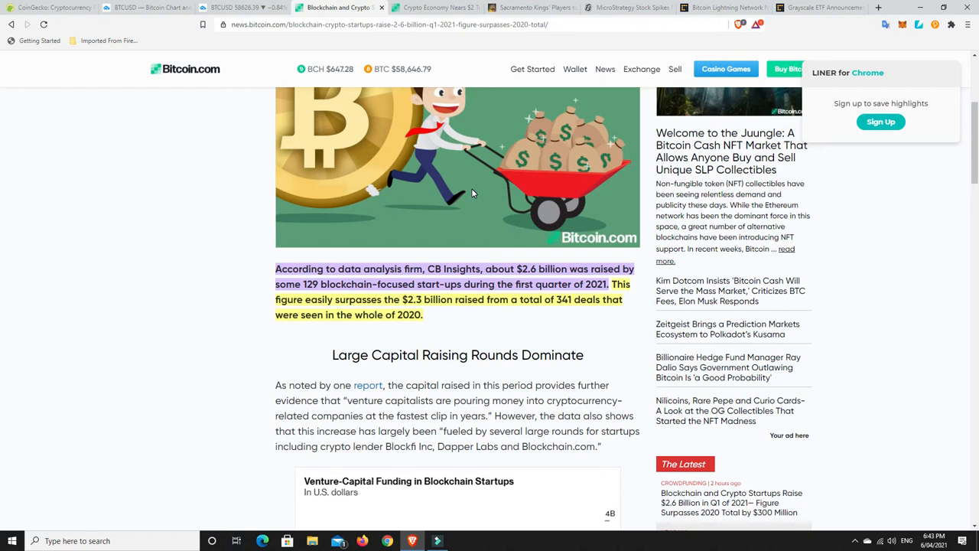
scroll("up", 3)
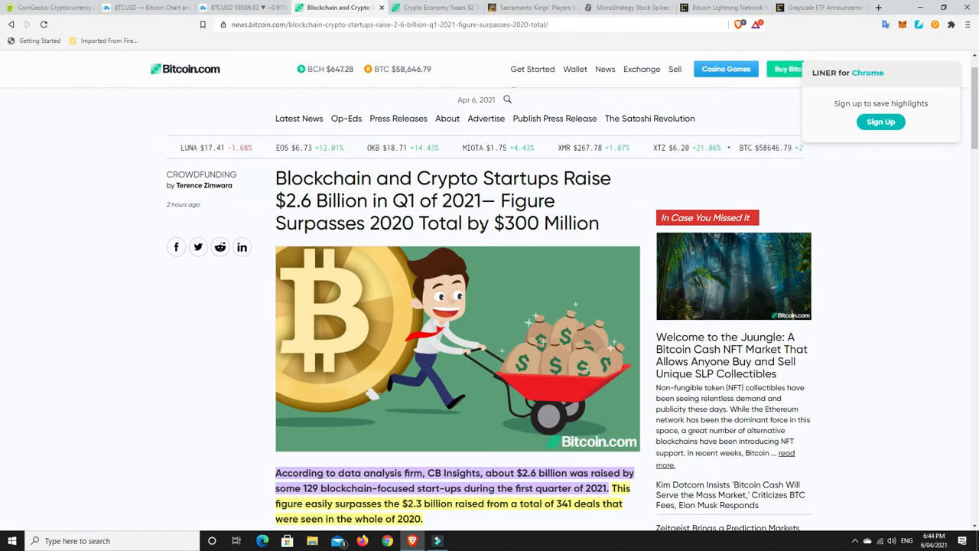
scroll("down", 3)
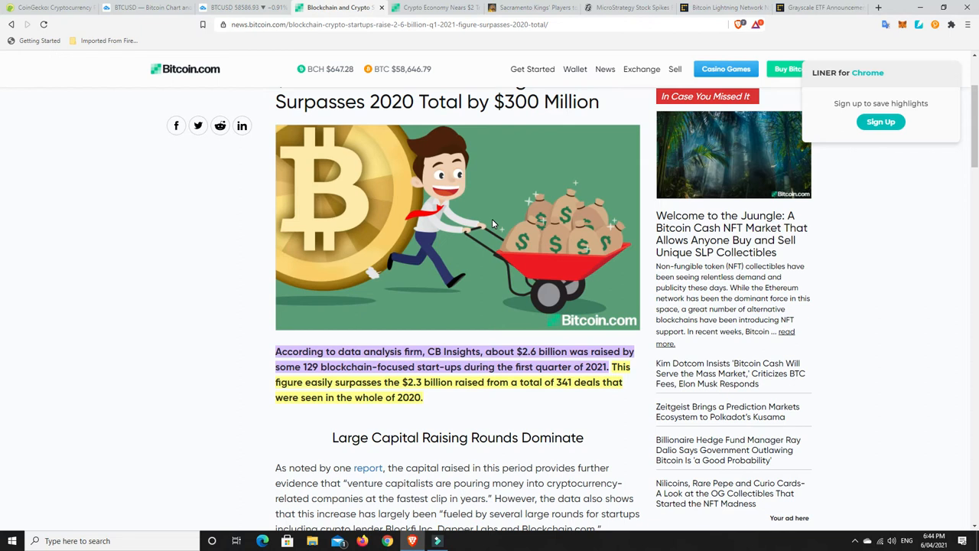
mouse_move(491, 326)
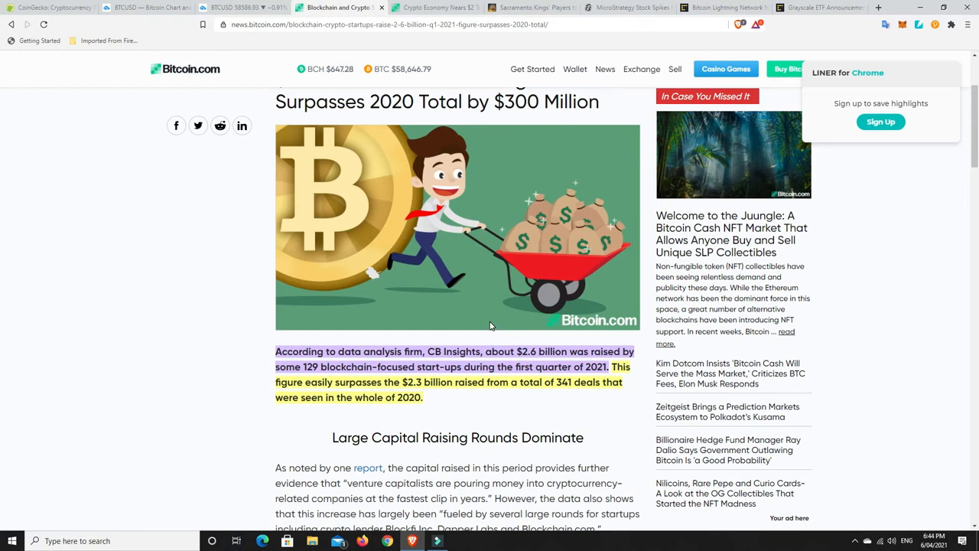
scroll("up", 3)
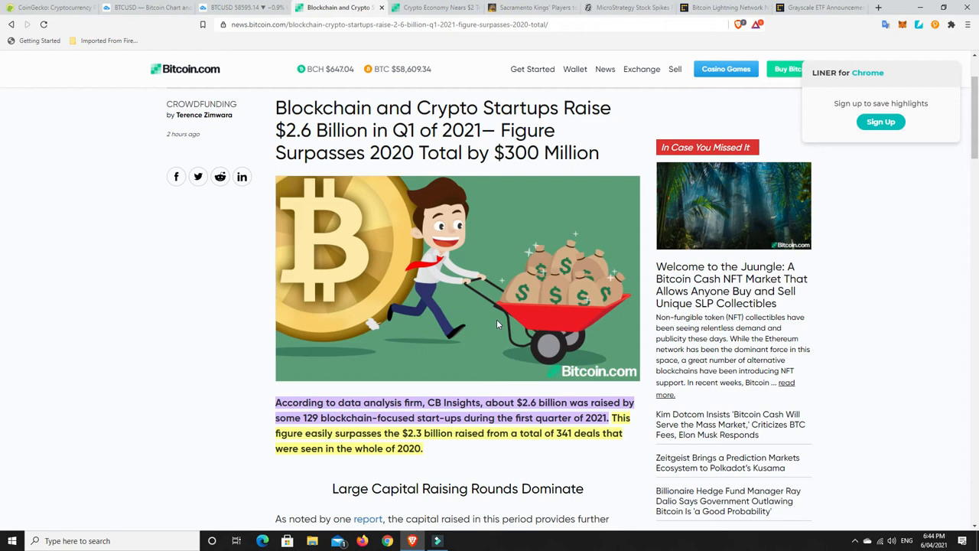
mouse_move(526, 316)
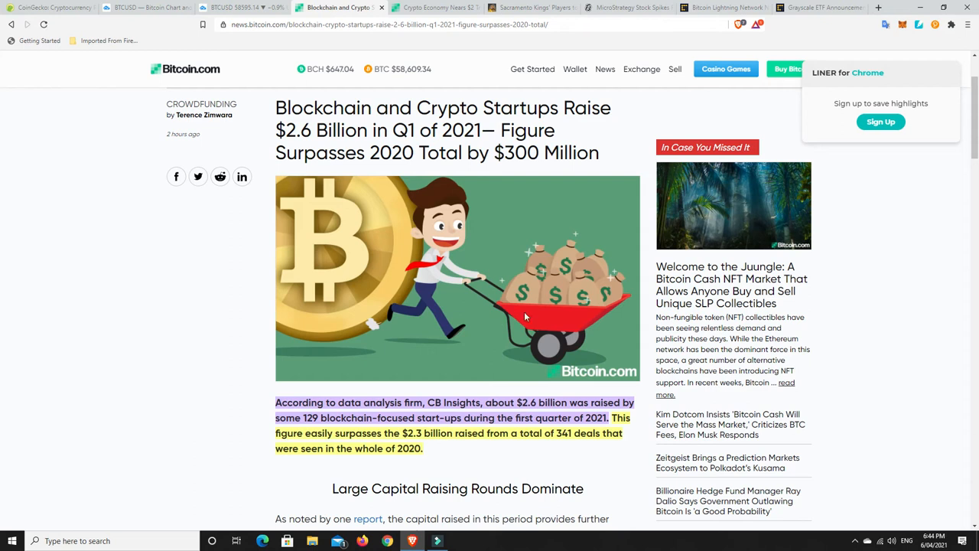
mouse_move(512, 312)
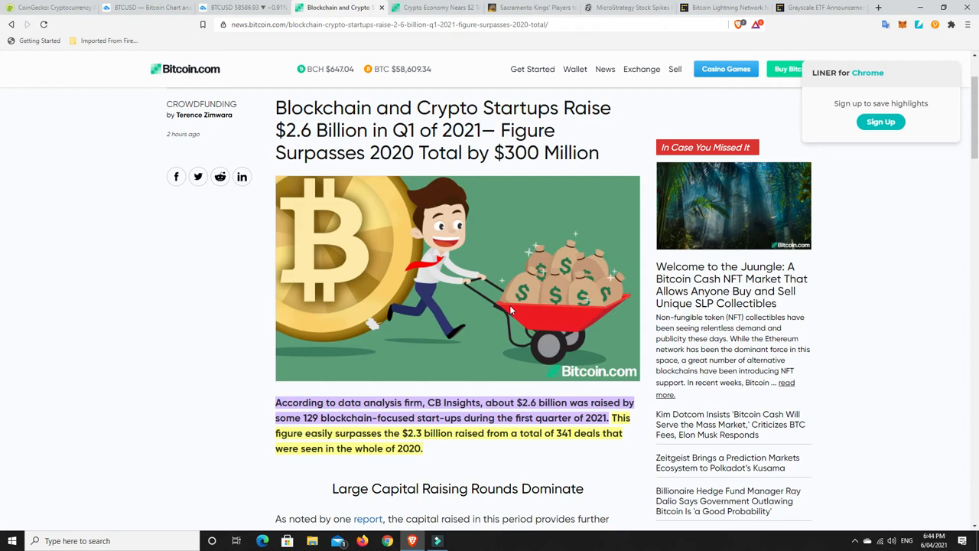
mouse_move(361, 125)
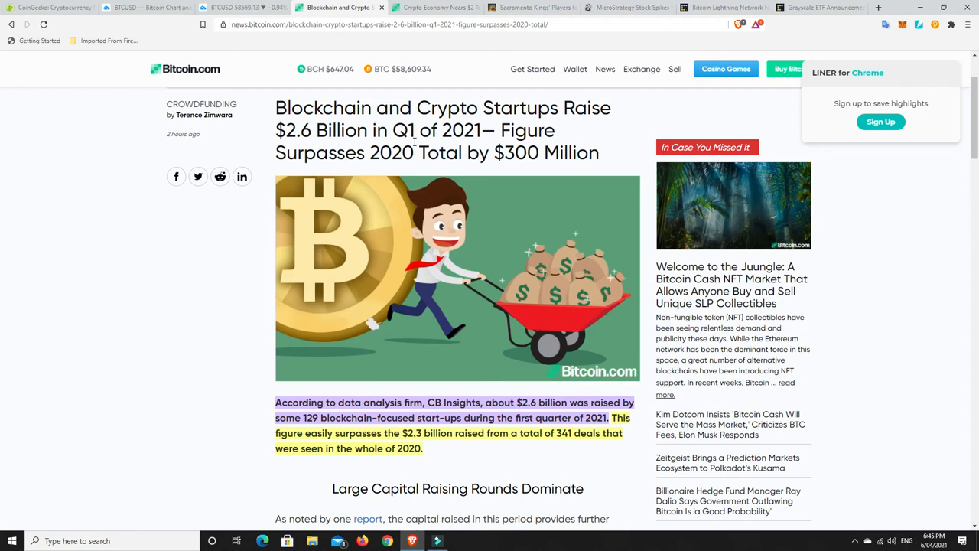
mouse_move(577, 142)
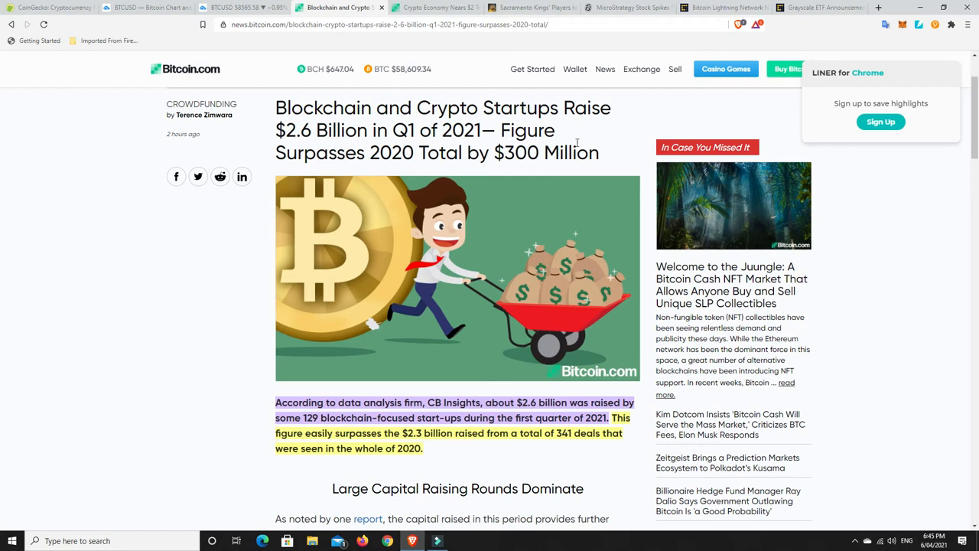
mouse_move(427, 323)
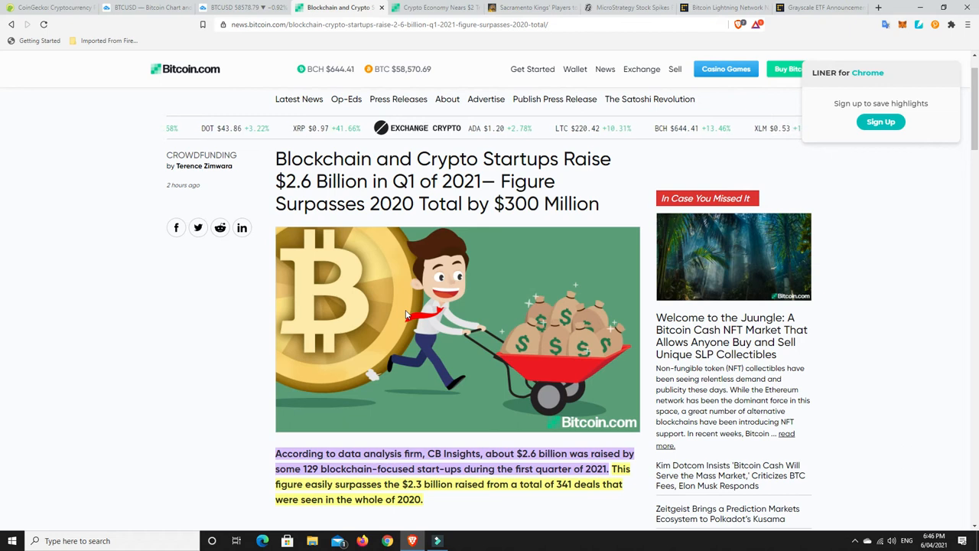
mouse_move(385, 319)
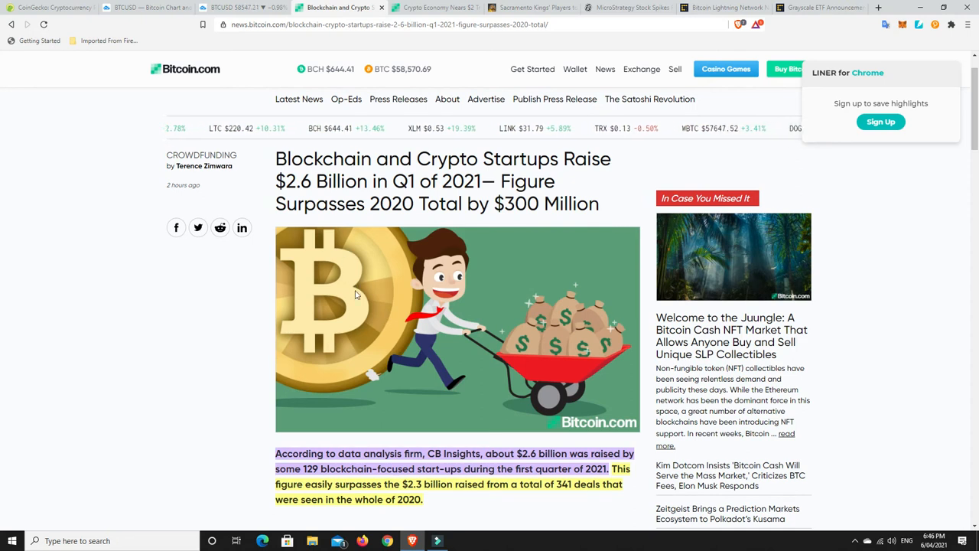
mouse_move(396, 283)
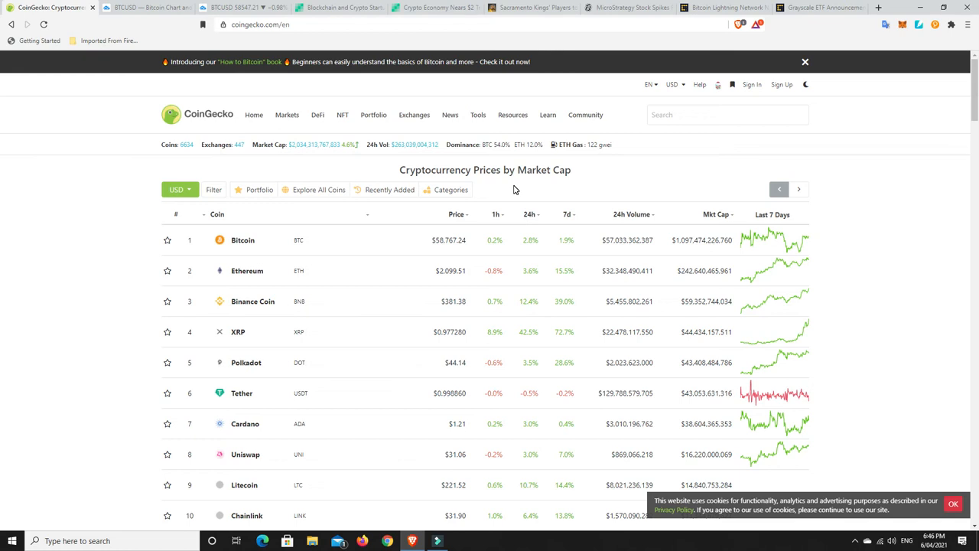
mouse_move(447, 325)
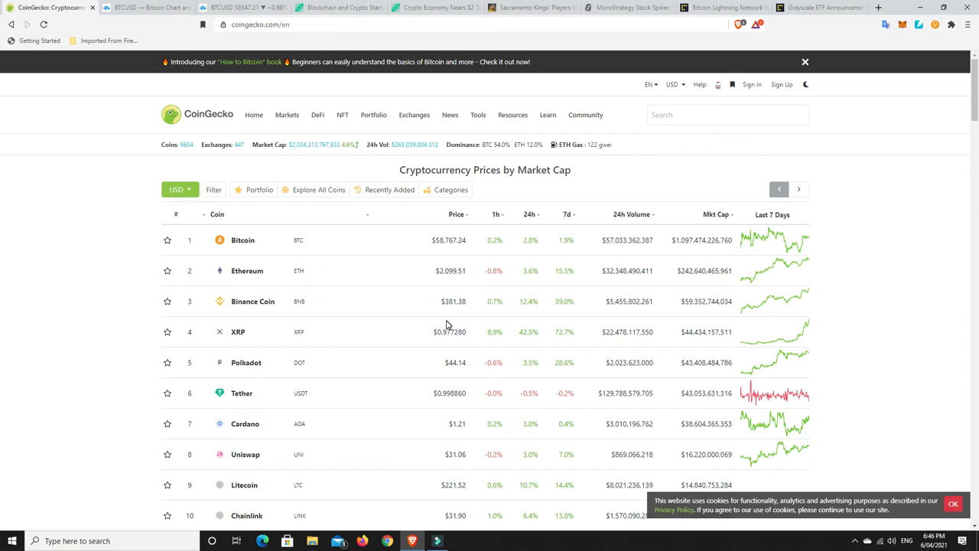
mouse_move(524, 209)
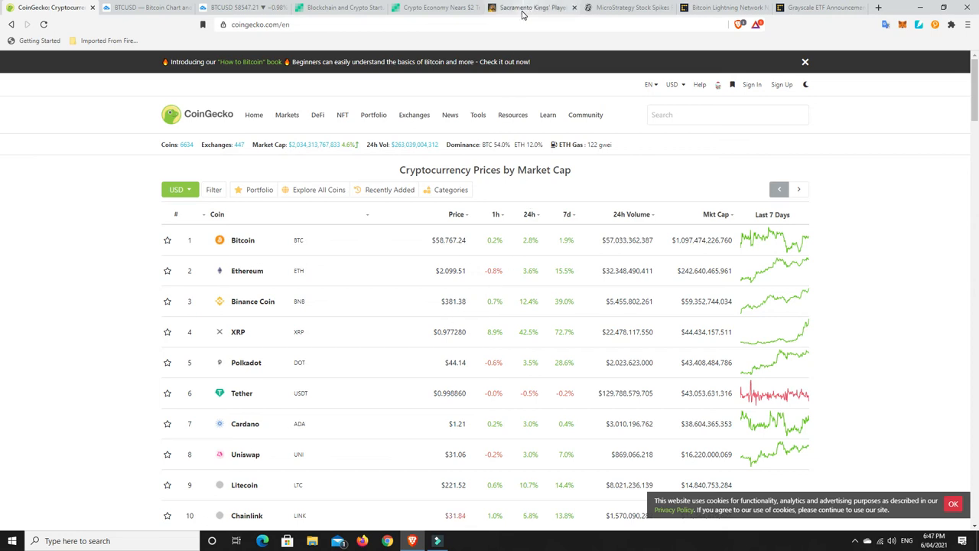
mouse_move(521, 16)
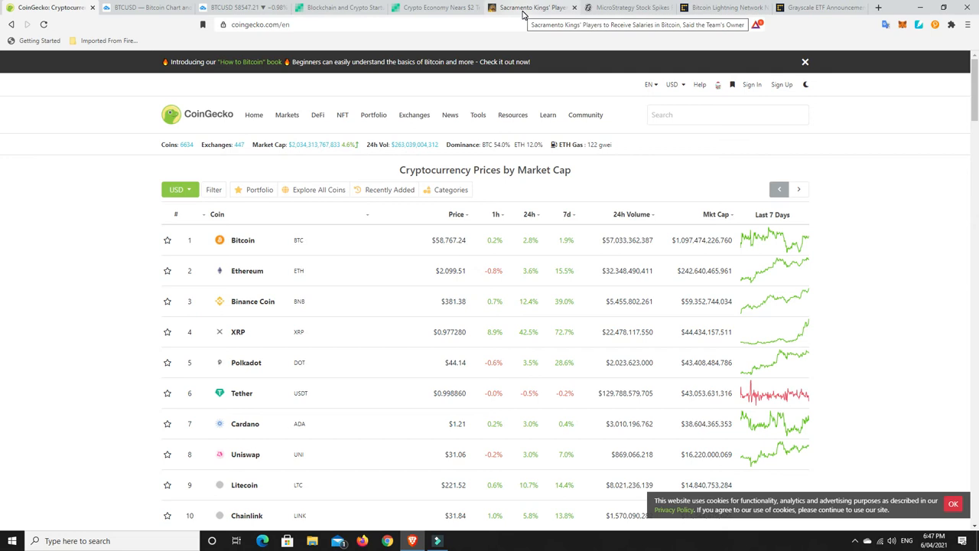
- Switch to the CryptoPotato article on Sacramento Kings players paid in Bitcoin
left_click(528, 9)
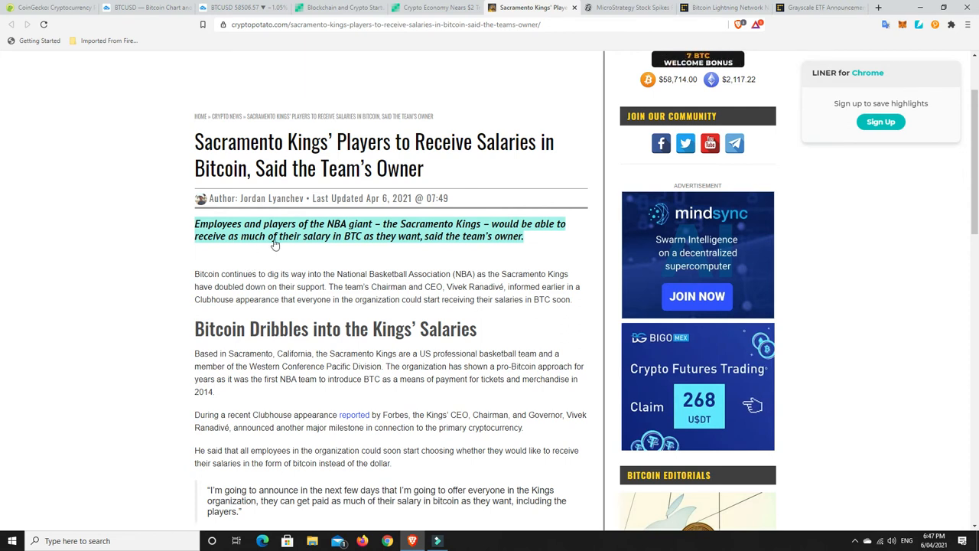
mouse_move(411, 240)
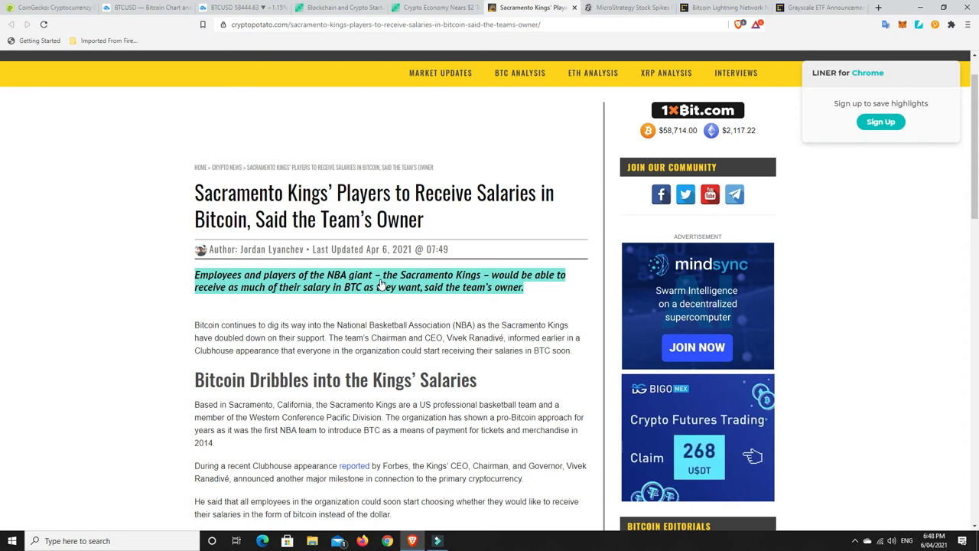
- Switch to the Decrypt article on MicroStrategy's stock rising 3.33%
left_click(627, 9)
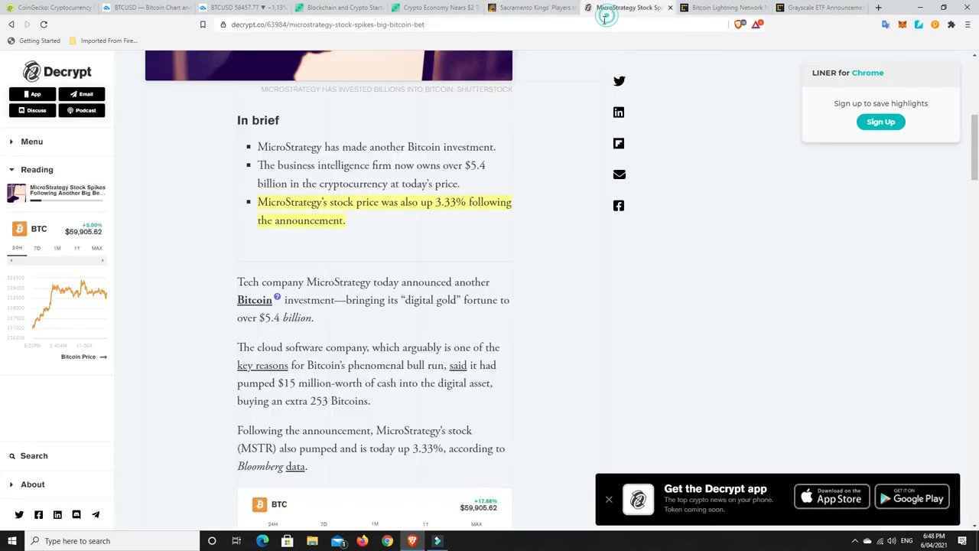
- Scroll to the In brief points on MicroStrategy's 253-Bitcoin purchase, then back up
scroll("up", 3)
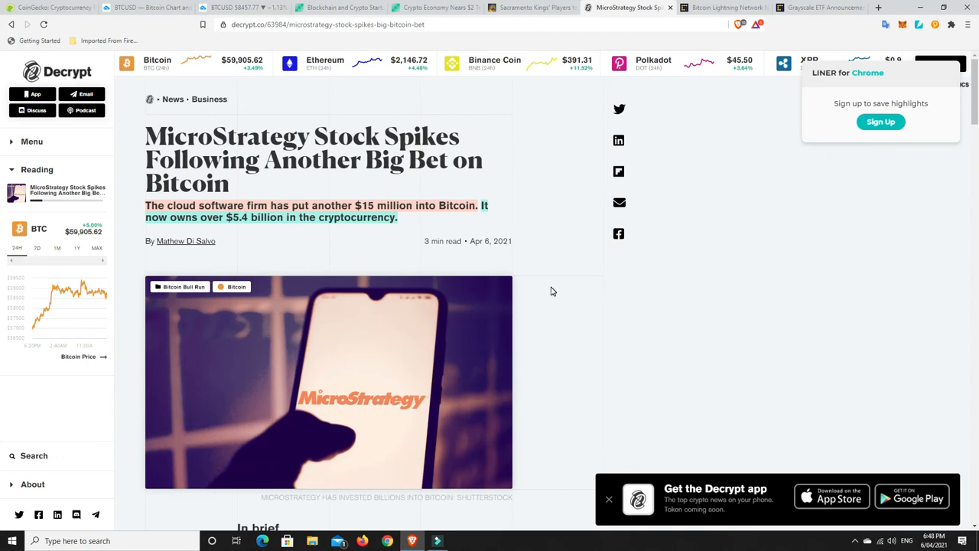
mouse_move(527, 257)
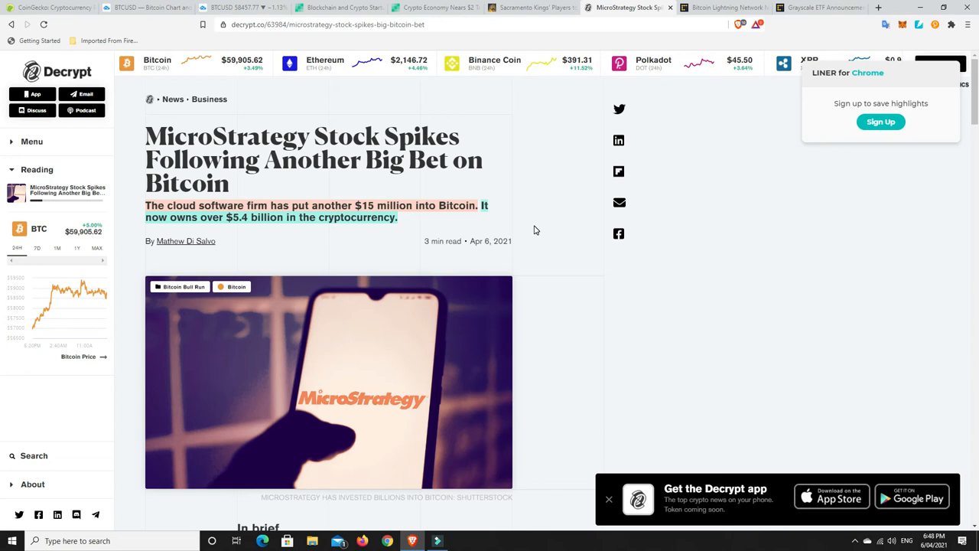
mouse_move(440, 211)
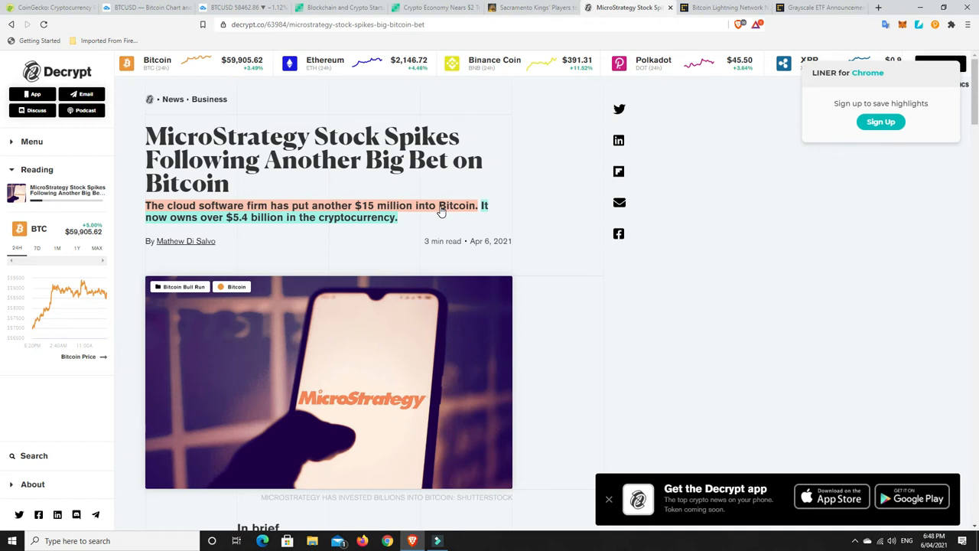
mouse_move(428, 221)
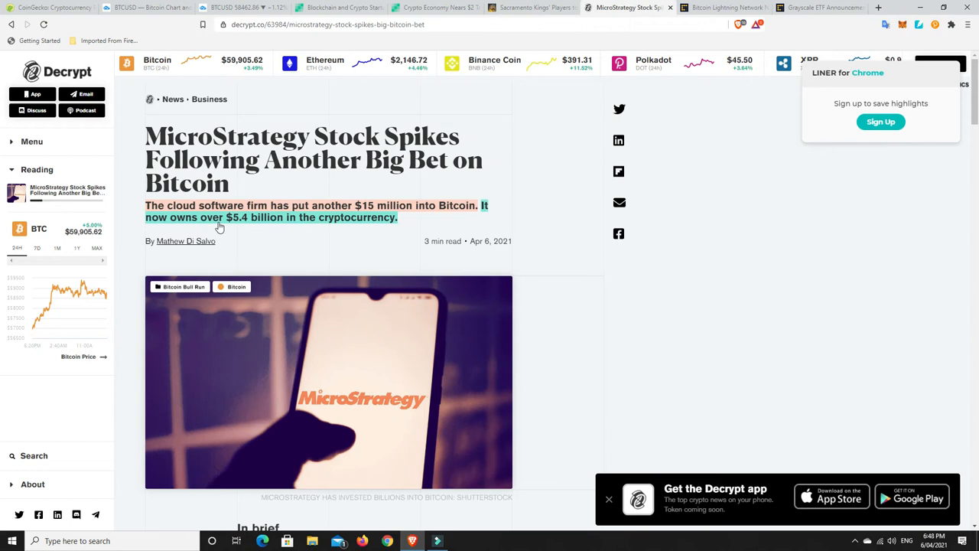
mouse_move(253, 221)
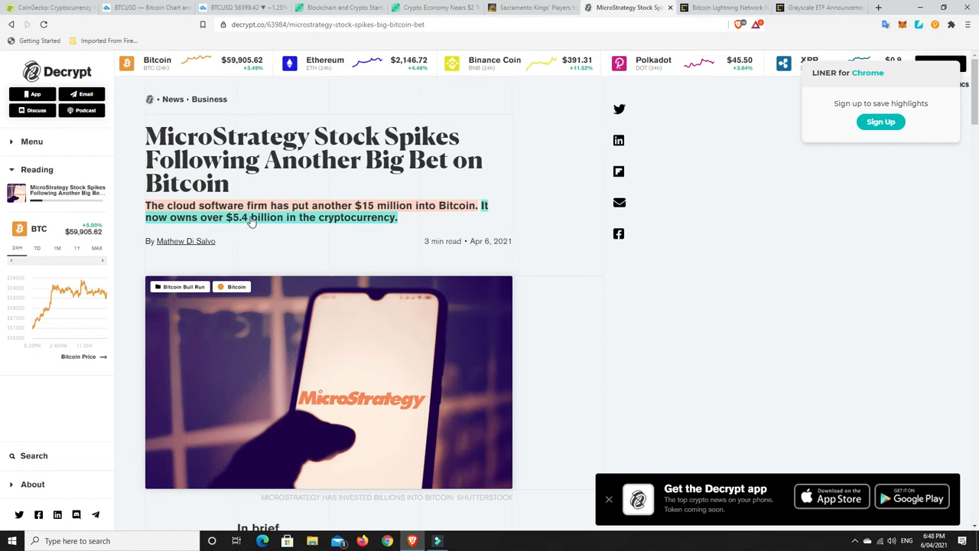
mouse_move(352, 226)
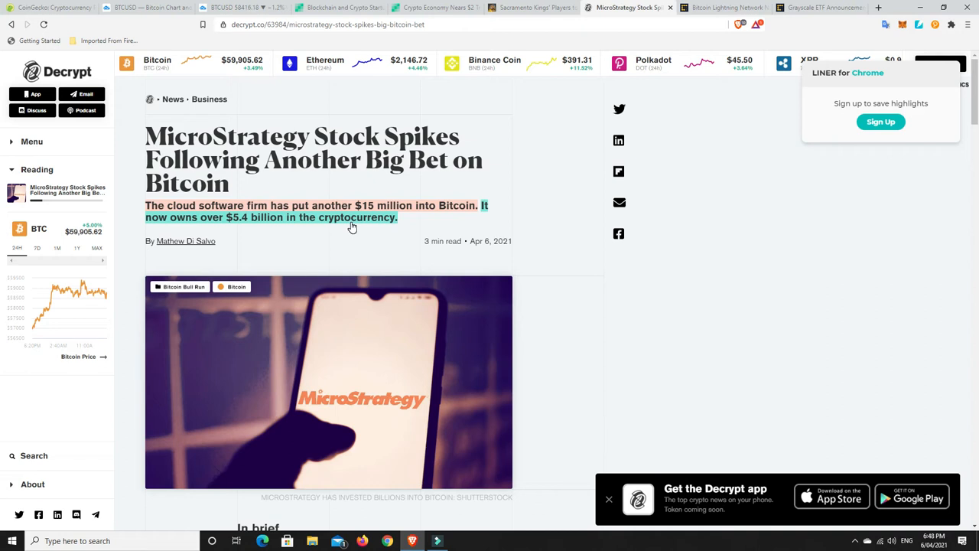
scroll("down", 3)
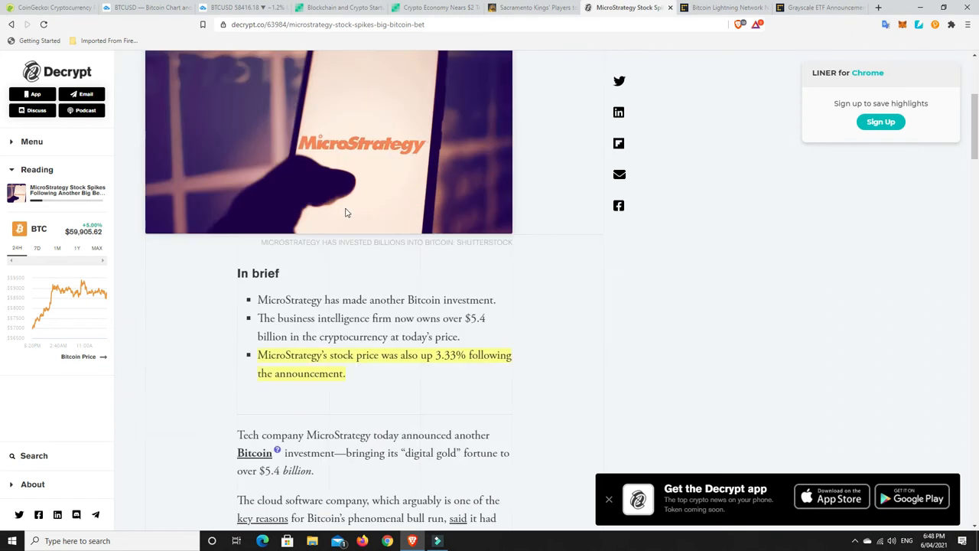
scroll("down", 3)
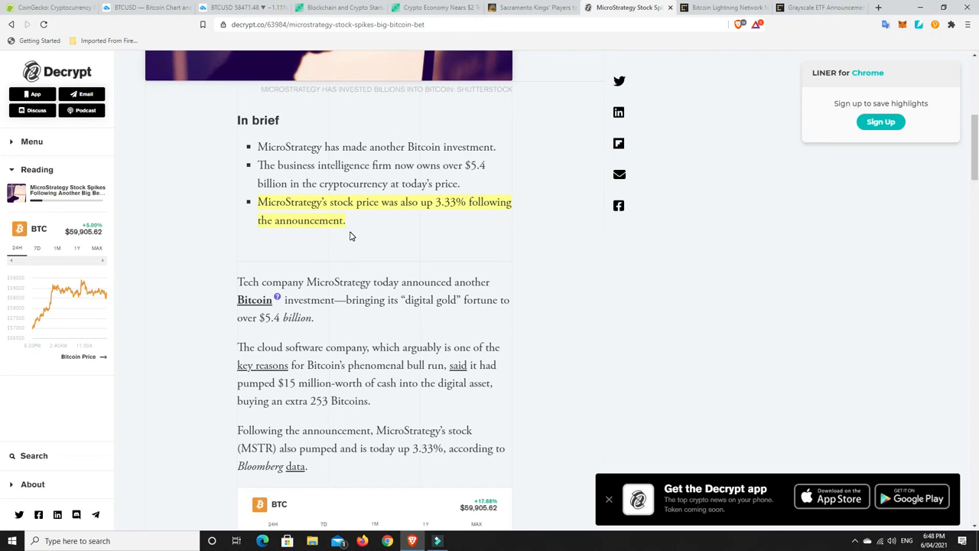
mouse_move(419, 235)
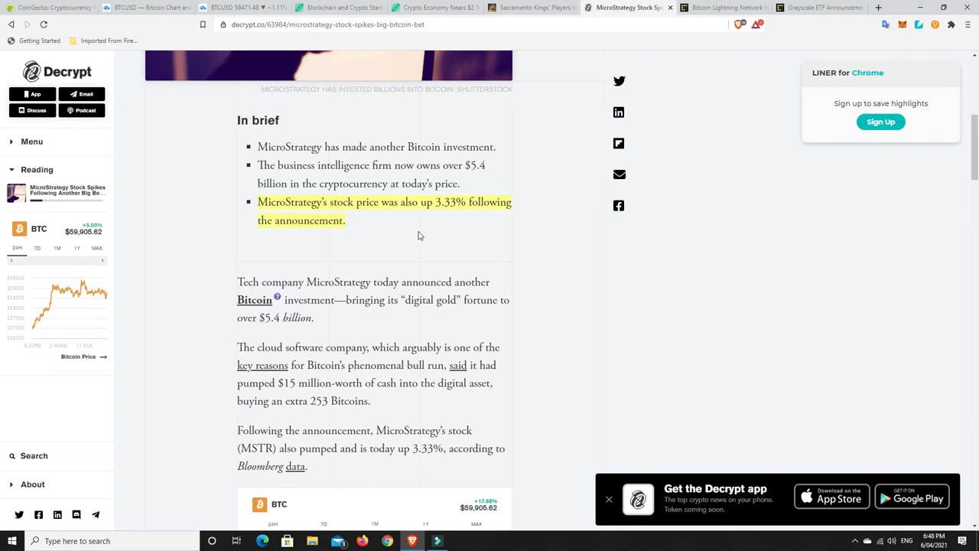
scroll("up", 3)
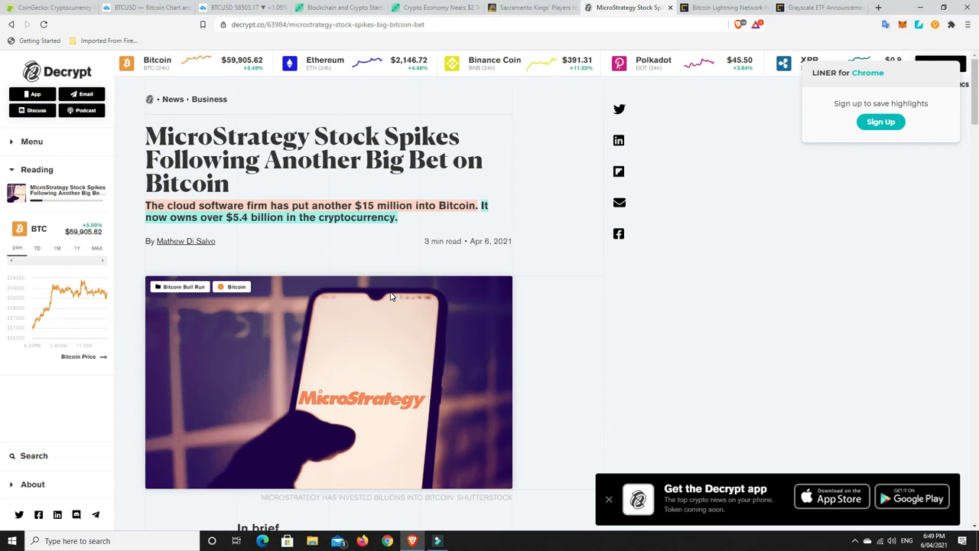
mouse_move(397, 296)
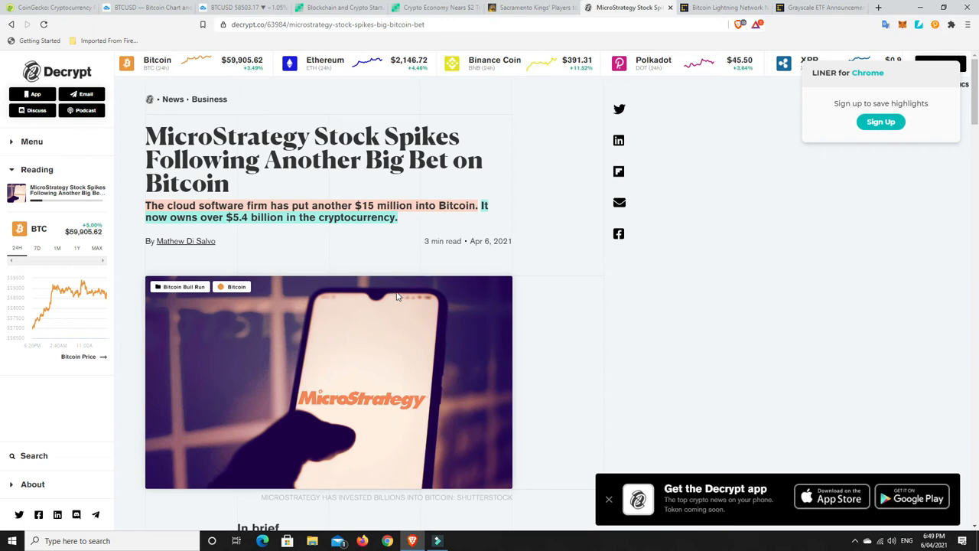
mouse_move(559, 158)
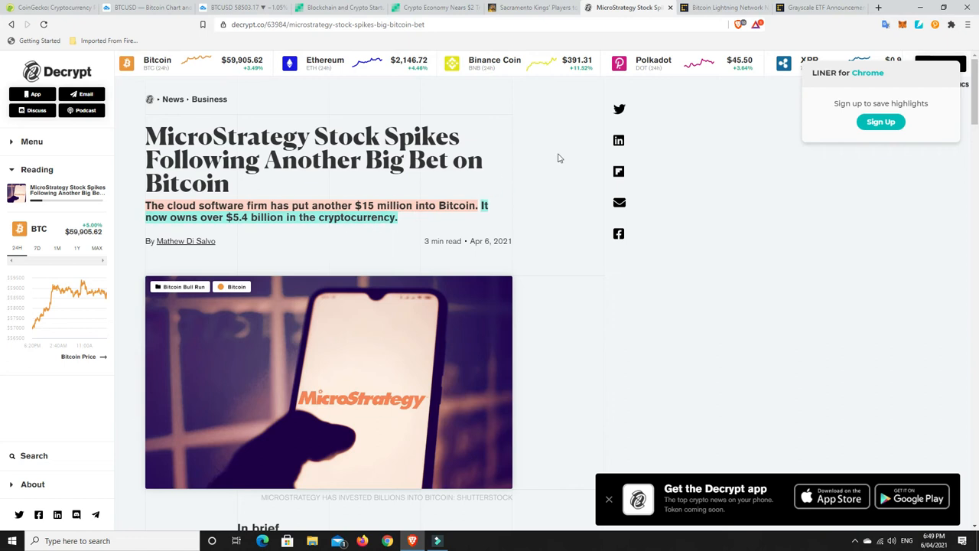
mouse_move(662, 138)
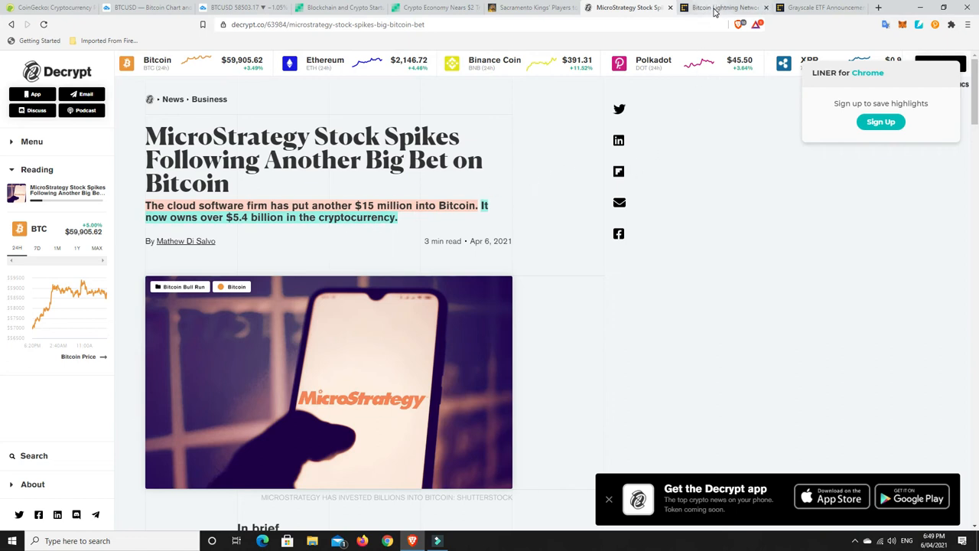
- Open Colin Harper's CoinDesk article on Lightning Network reaching 10,348 public nodes and skim it
left_click(719, 7)
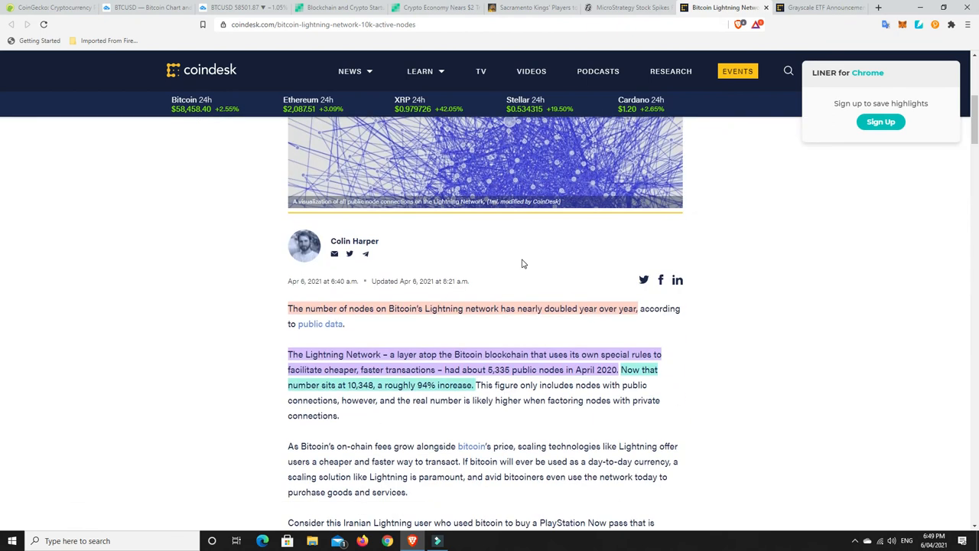
scroll("down", 3)
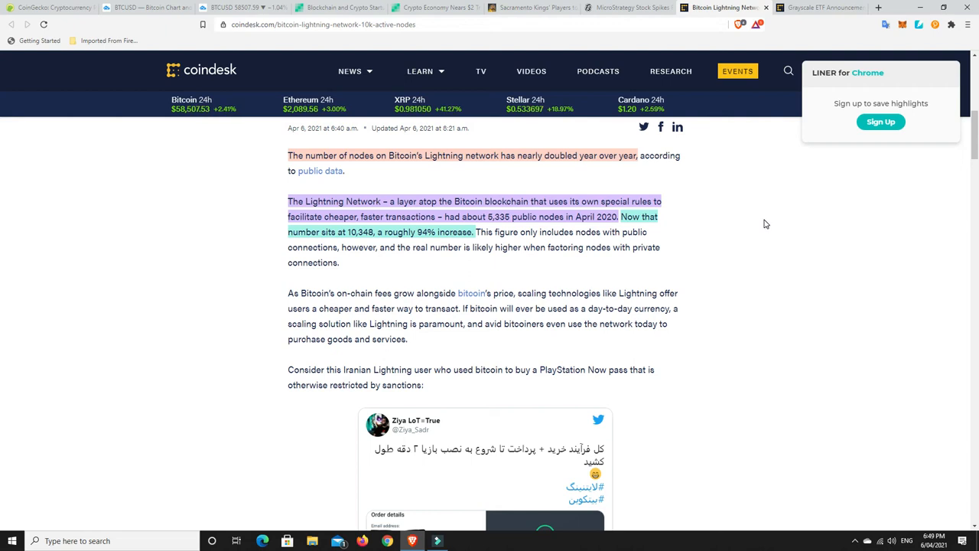
mouse_move(404, 276)
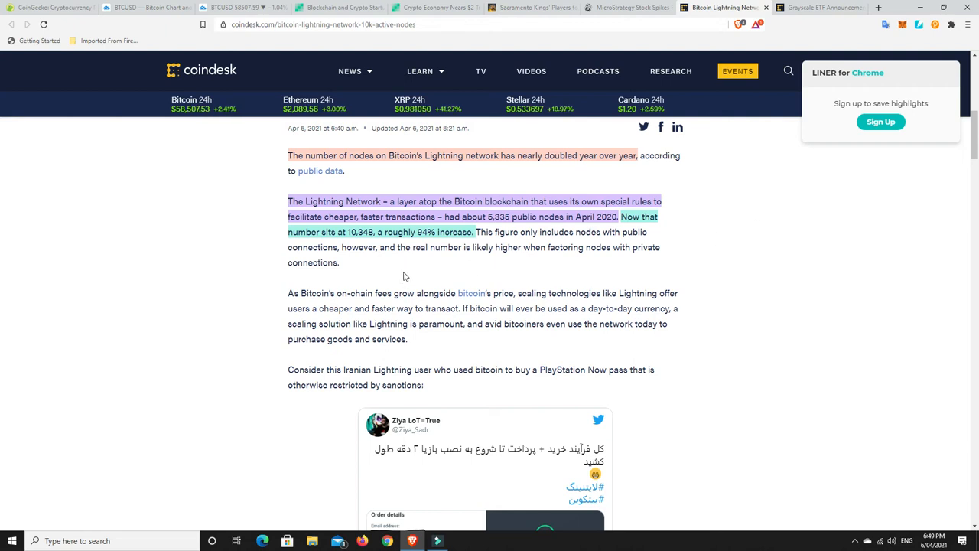
mouse_move(436, 266)
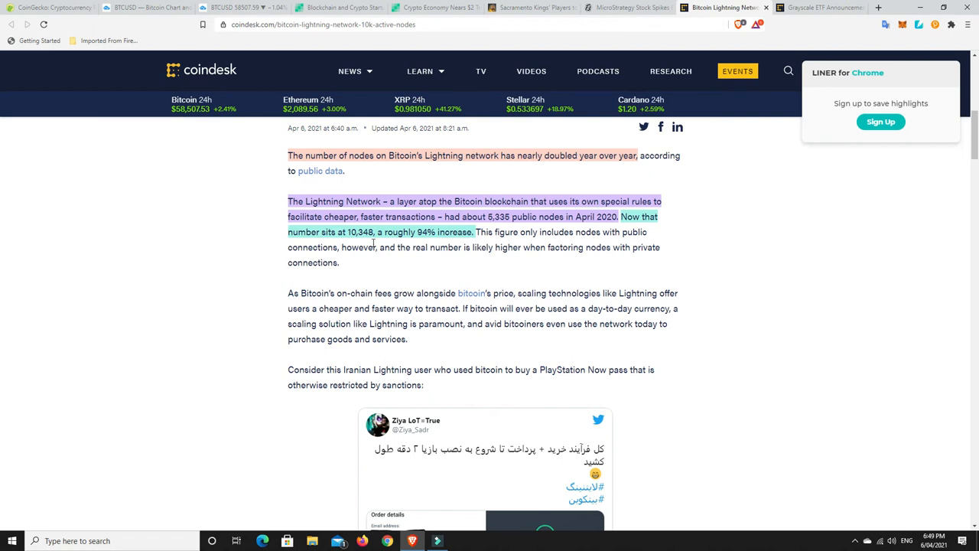
mouse_move(424, 235)
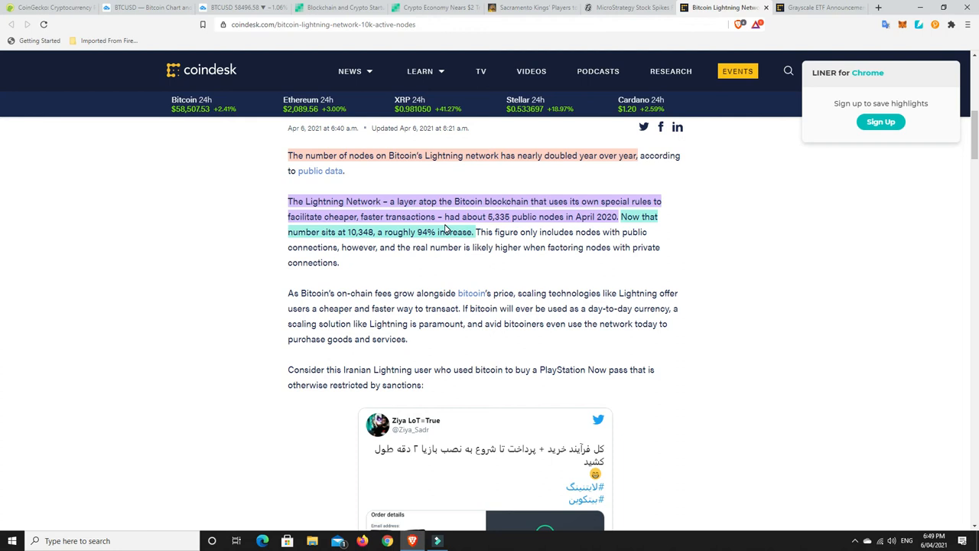
scroll("up", 3)
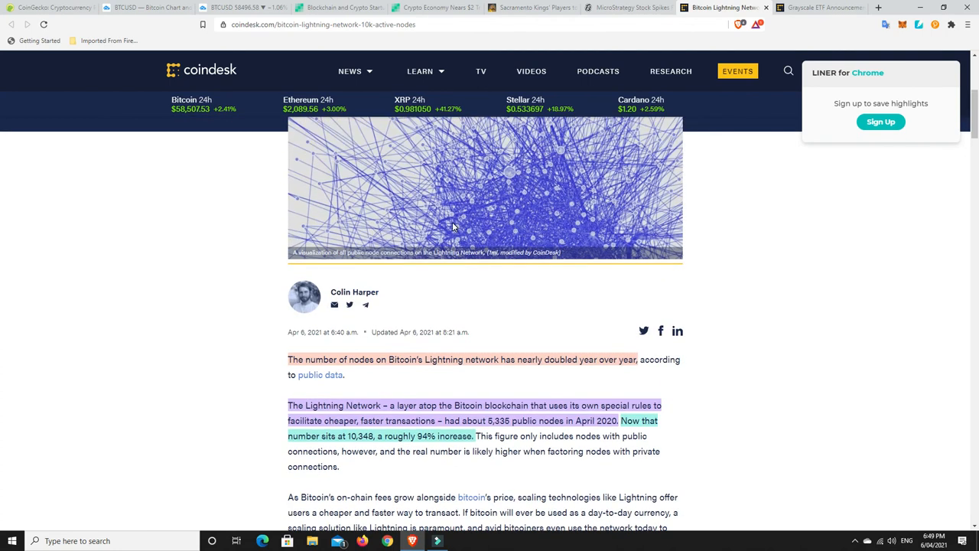
mouse_move(511, 299)
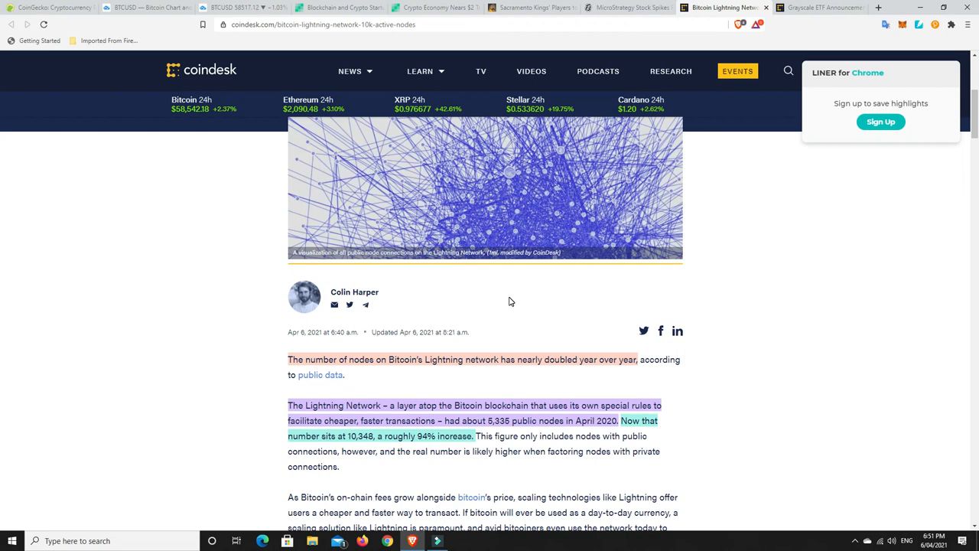
mouse_move(643, 295)
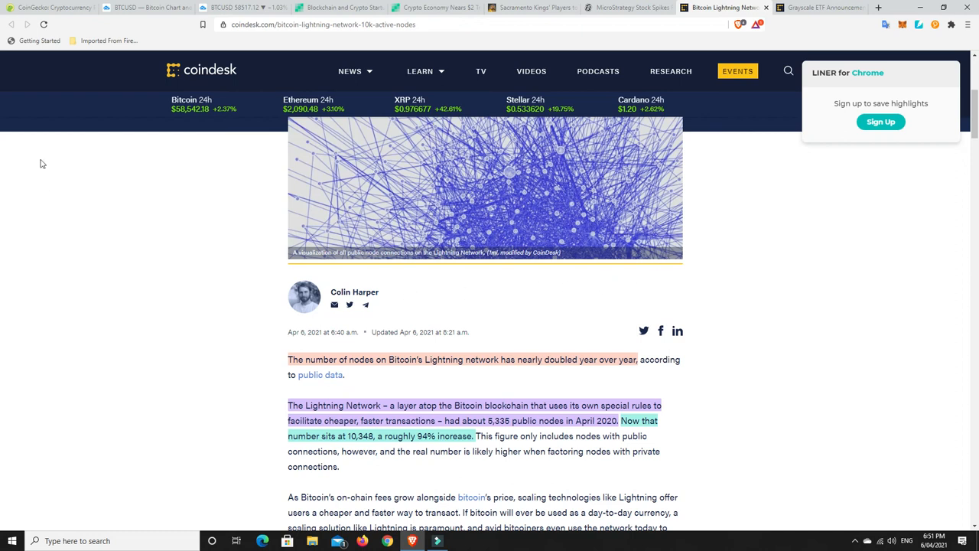
- Return to CoinGecko's market-cap price table, led by Bitcoin at $58,686
left_click(46, 7)
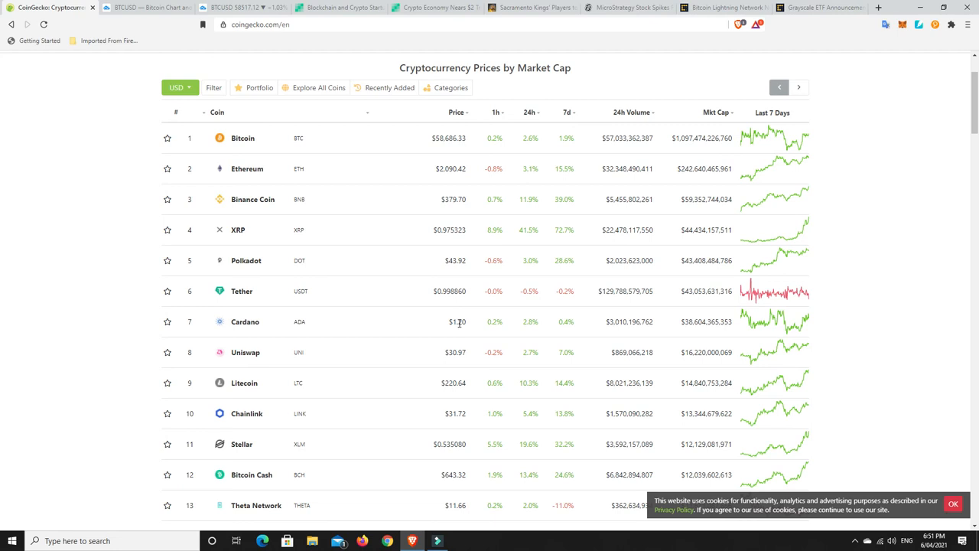
mouse_move(452, 321)
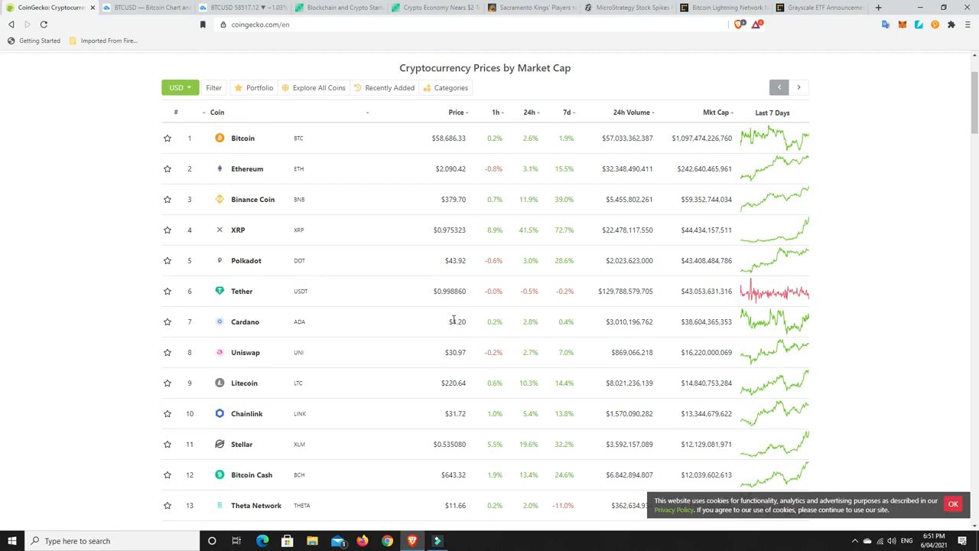
mouse_move(458, 321)
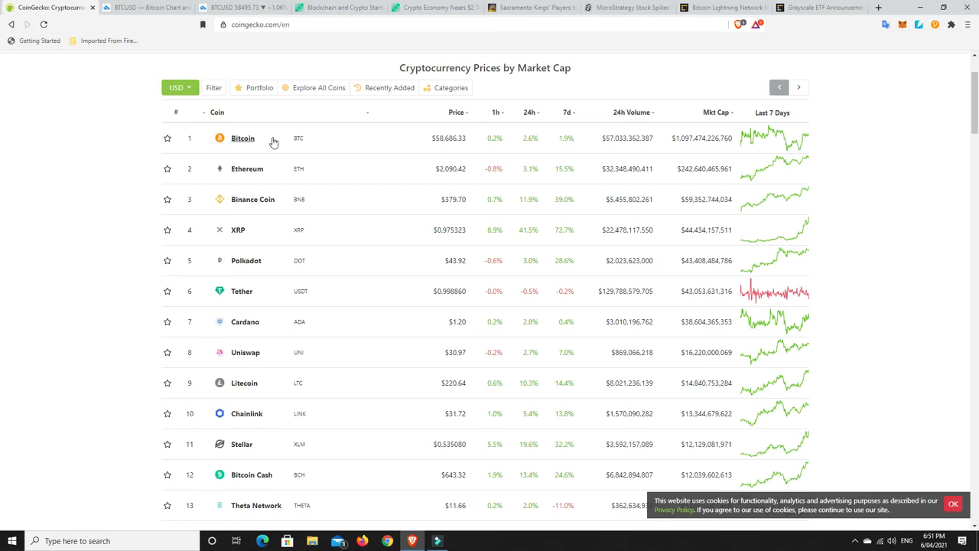
mouse_move(239, 173)
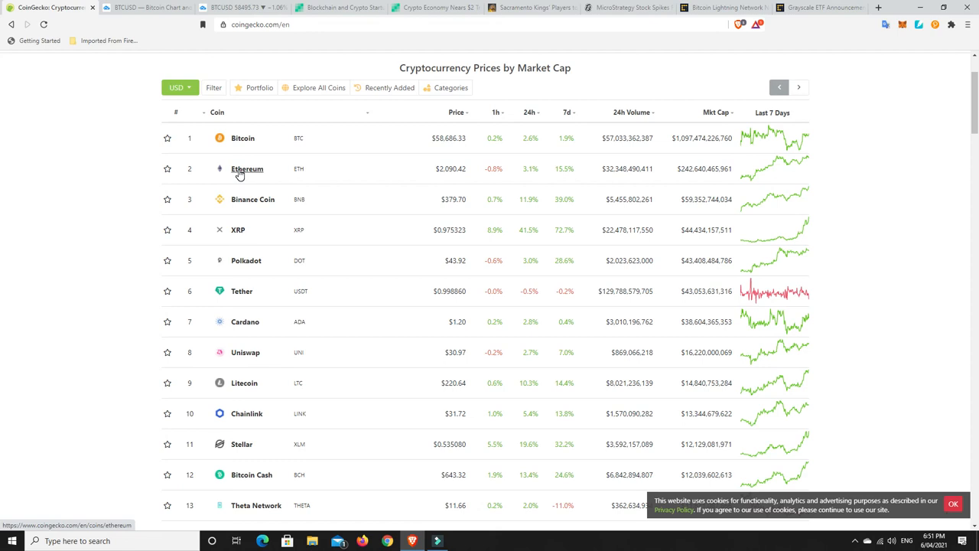
mouse_move(242, 143)
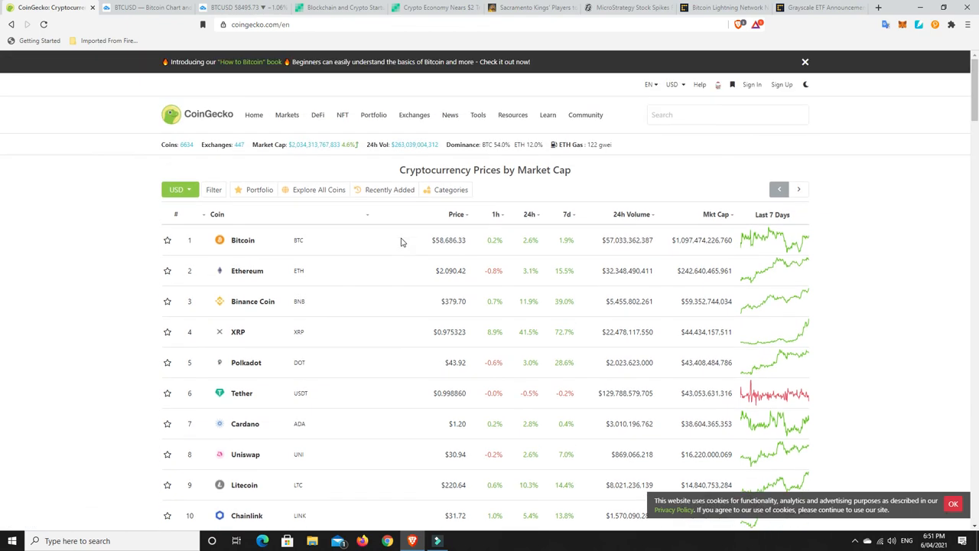
mouse_move(412, 248)
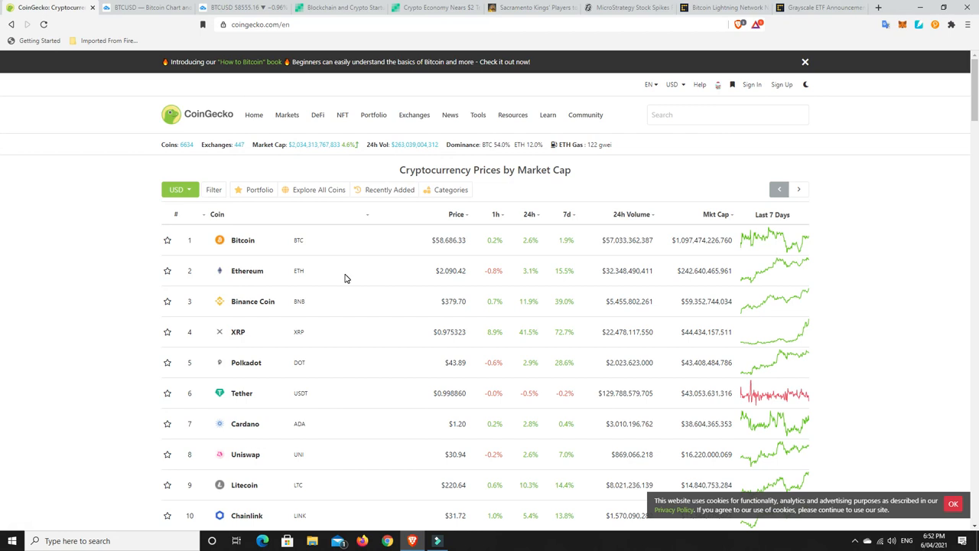
mouse_move(288, 265)
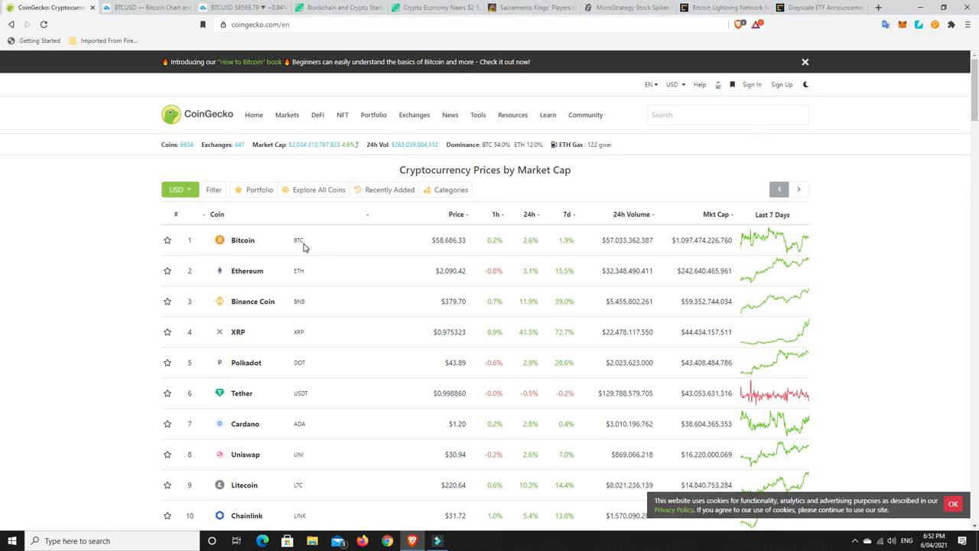
mouse_move(359, 239)
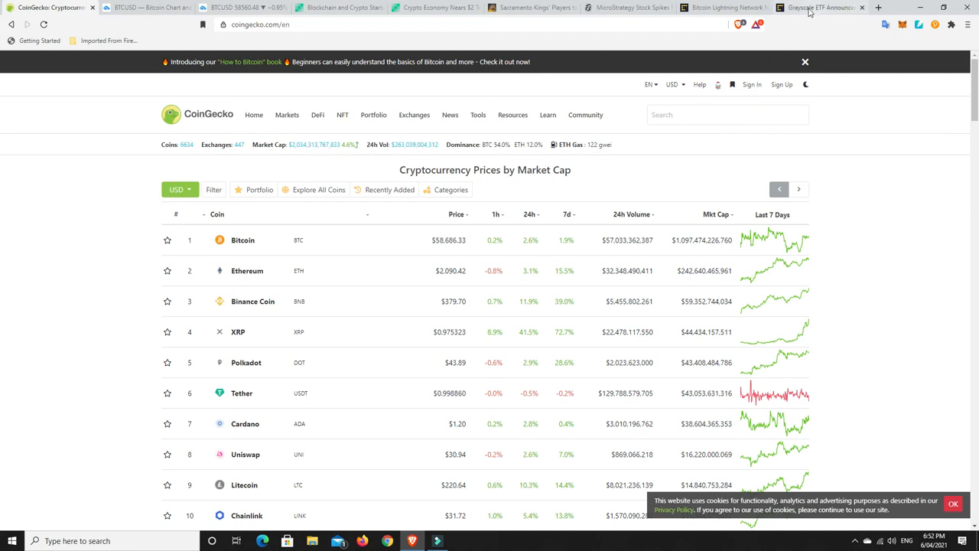
- Open the CoinDesk Grayscale ETF article and scroll through its GBTC discount passages
left_click(818, 7)
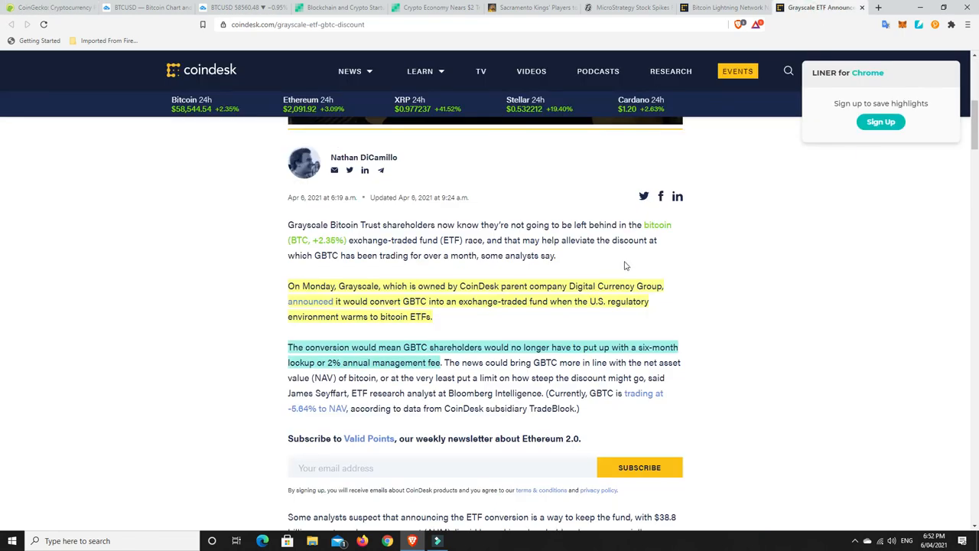
mouse_move(714, 290)
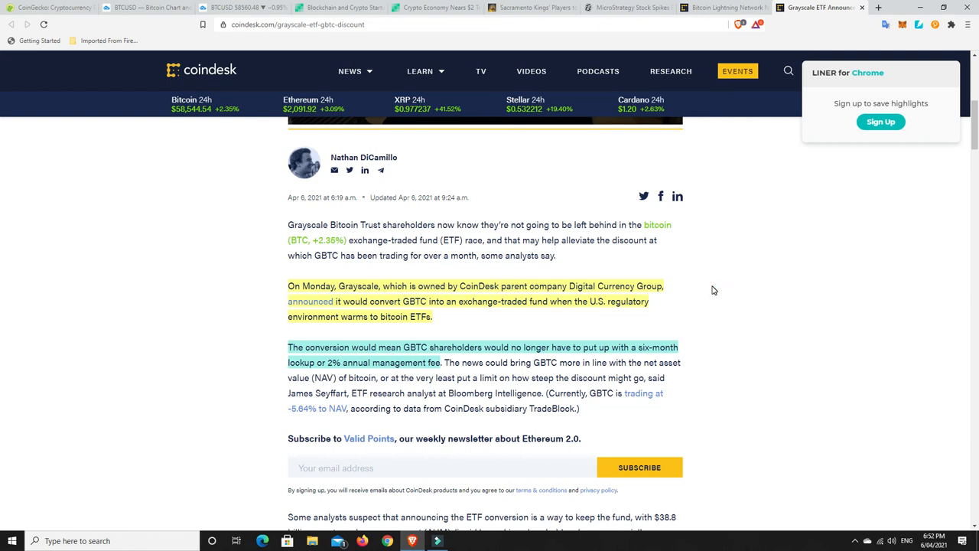
mouse_move(398, 288)
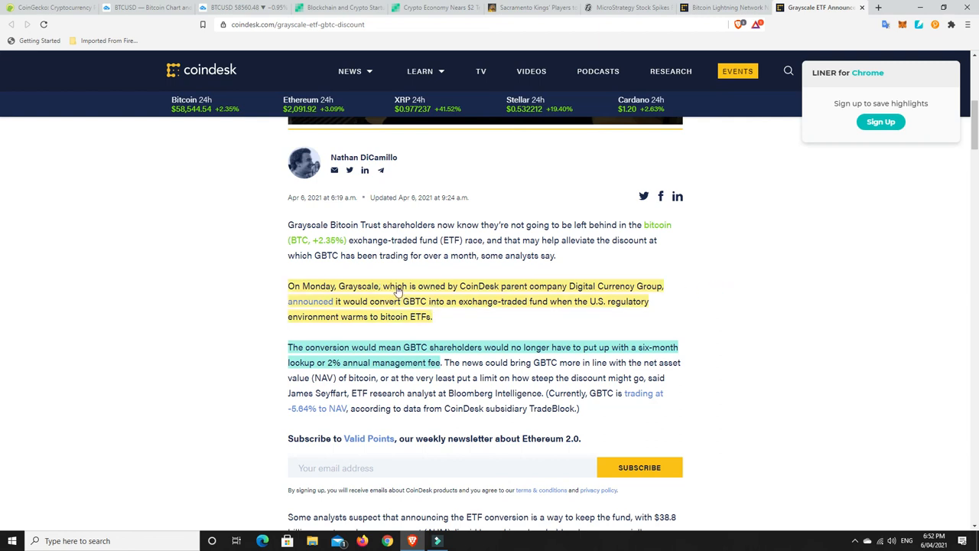
mouse_move(592, 285)
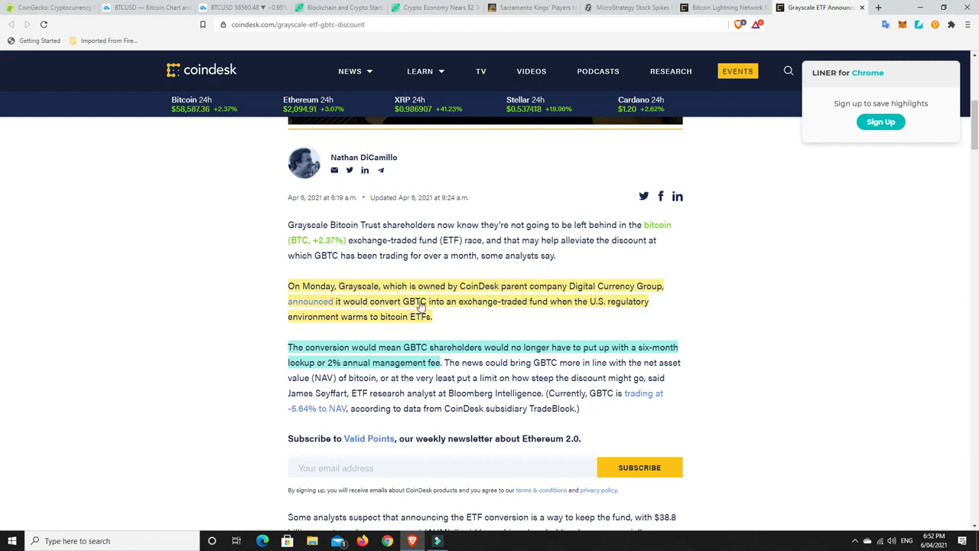
mouse_move(618, 304)
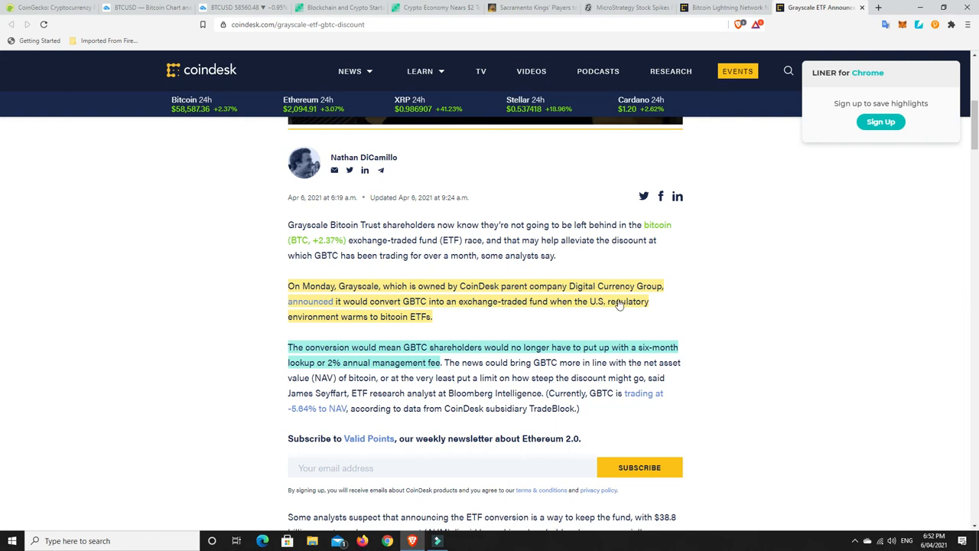
mouse_move(376, 319)
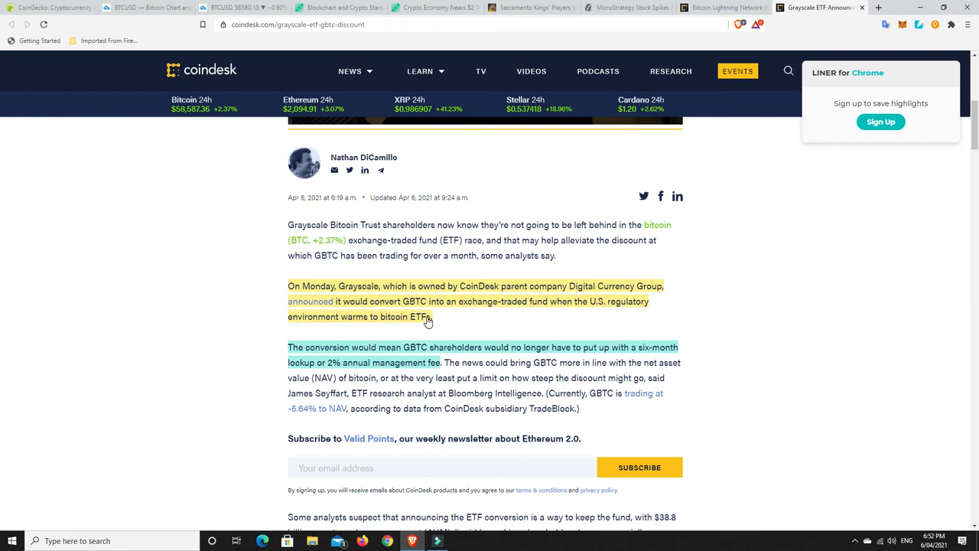
mouse_move(410, 319)
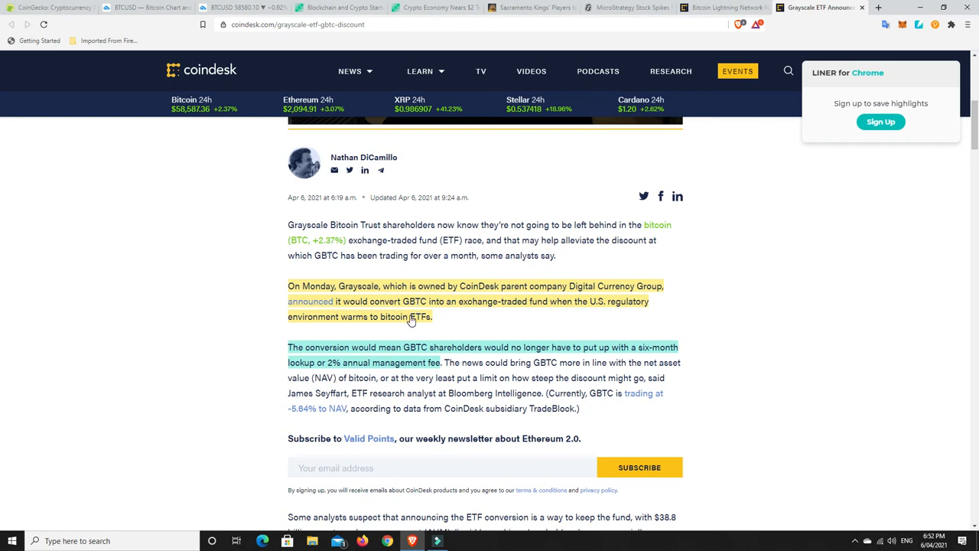
mouse_move(399, 311)
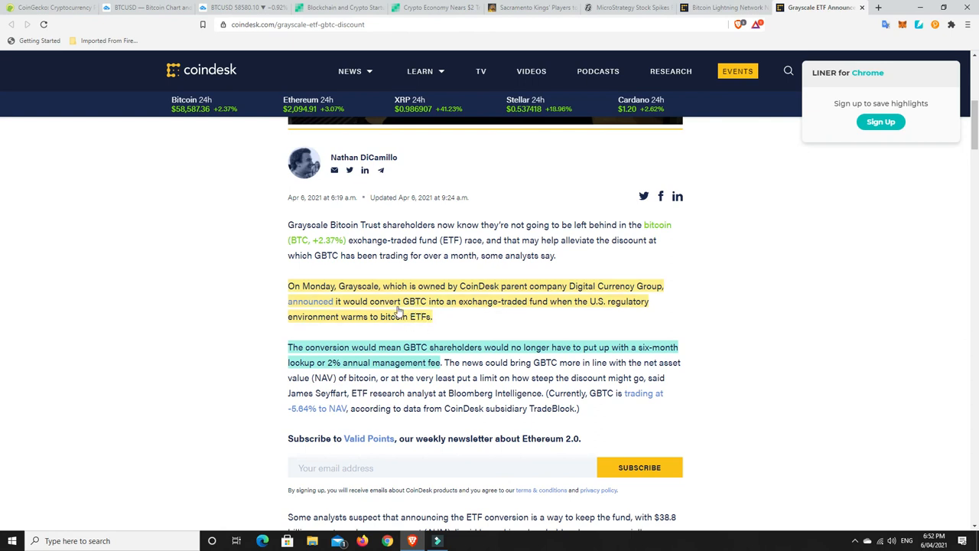
mouse_move(468, 322)
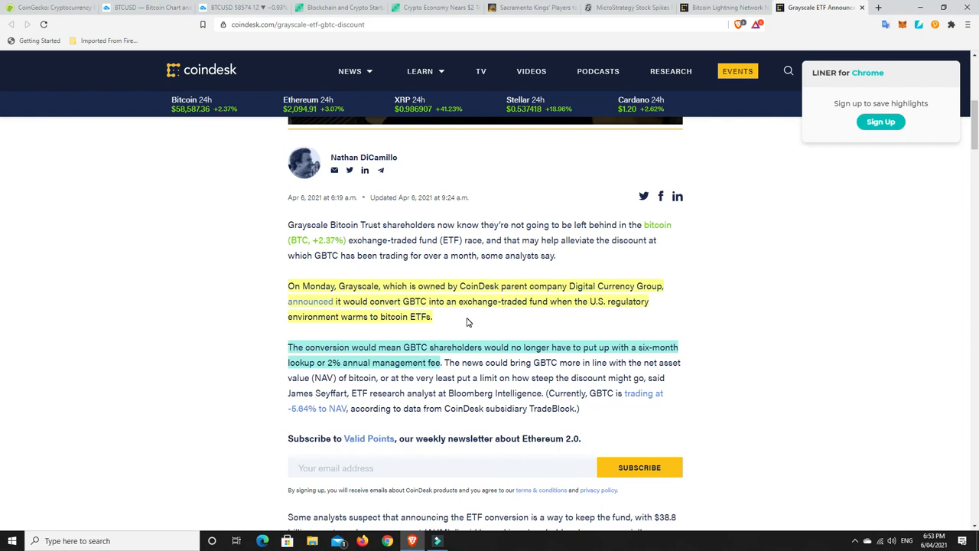
mouse_move(393, 390)
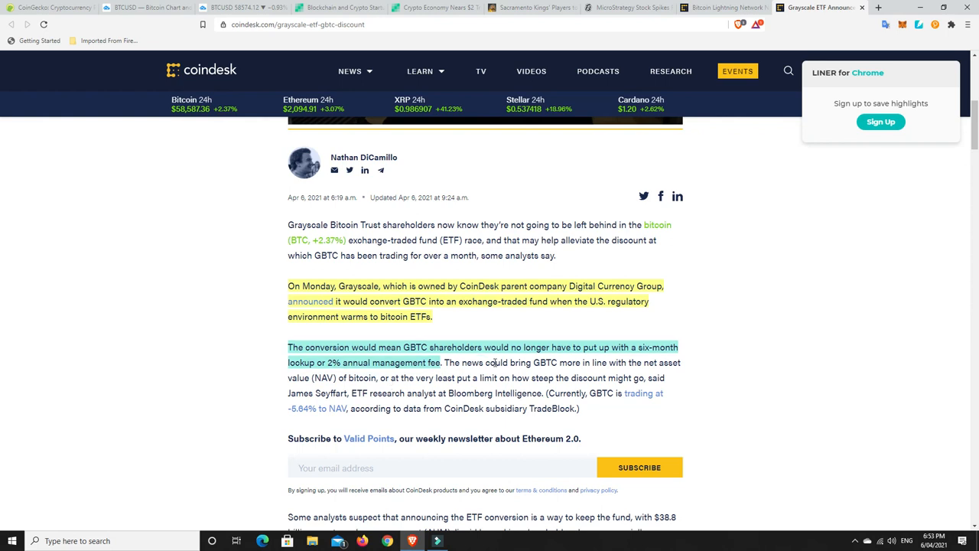
mouse_move(663, 354)
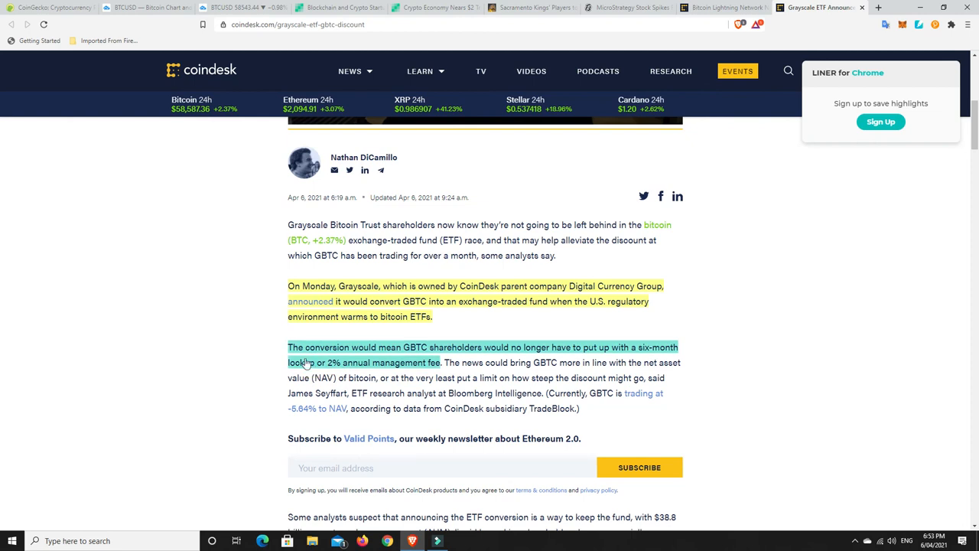
mouse_move(440, 364)
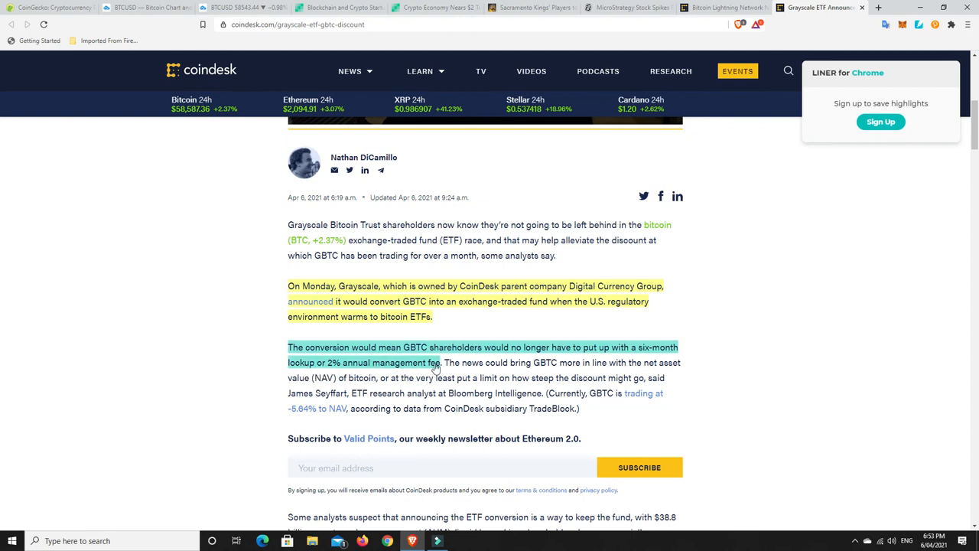
mouse_move(396, 367)
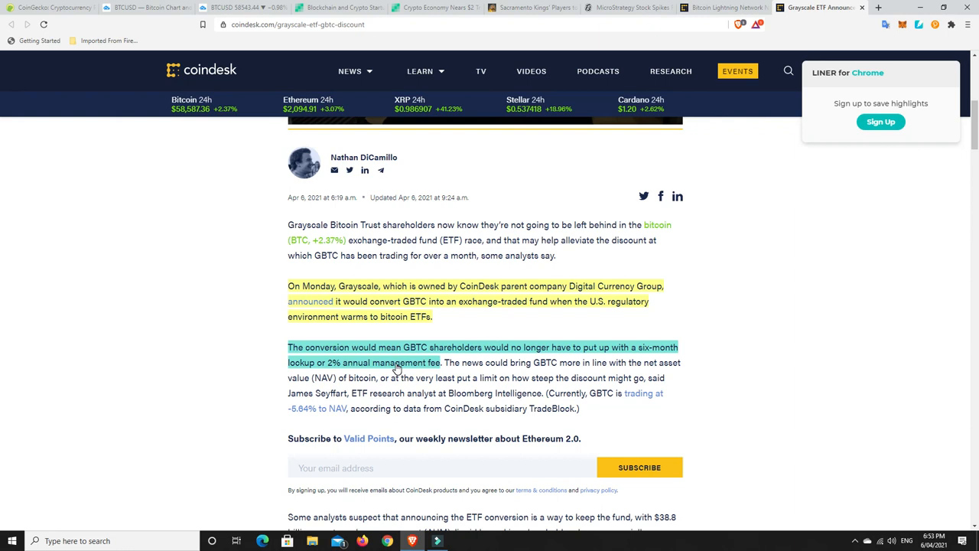
mouse_move(389, 368)
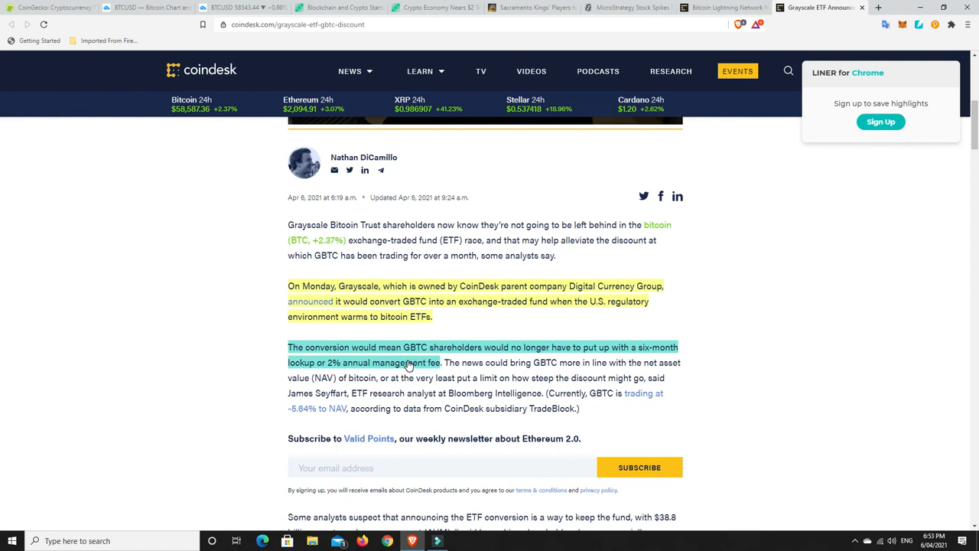
mouse_move(326, 367)
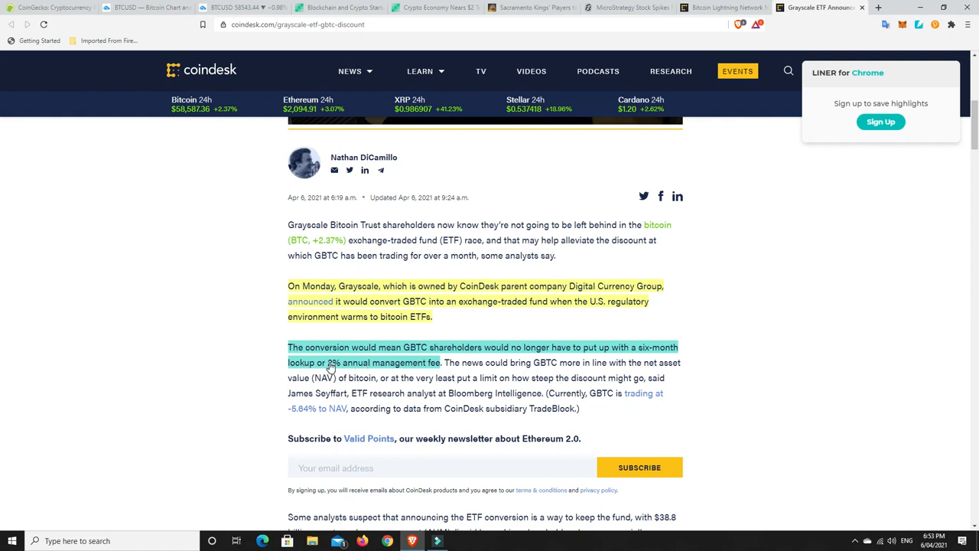
mouse_move(424, 374)
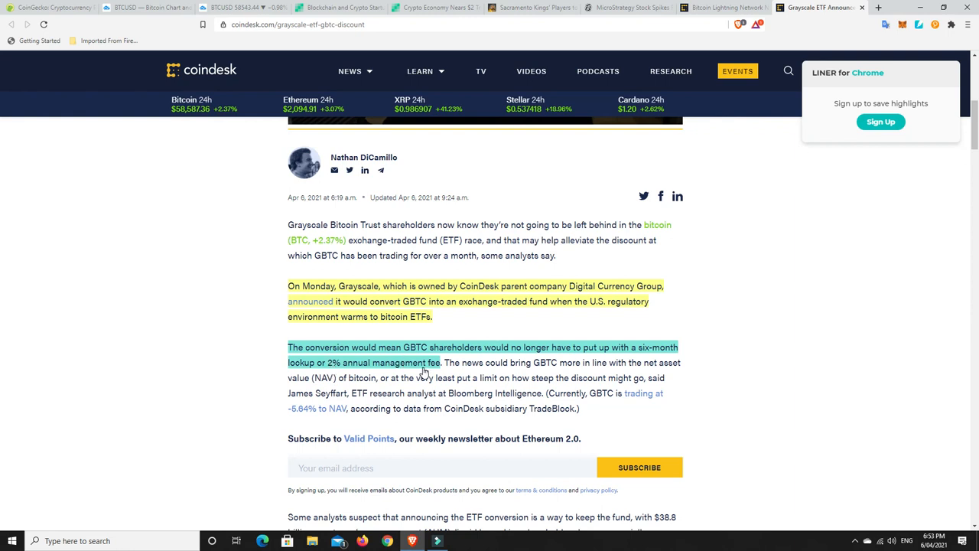
scroll("up", 3)
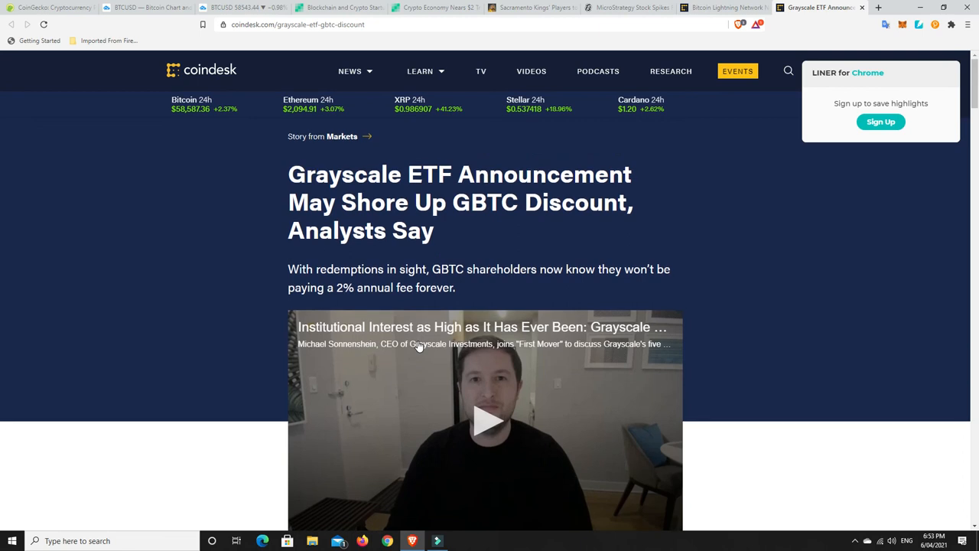
scroll("down", 3)
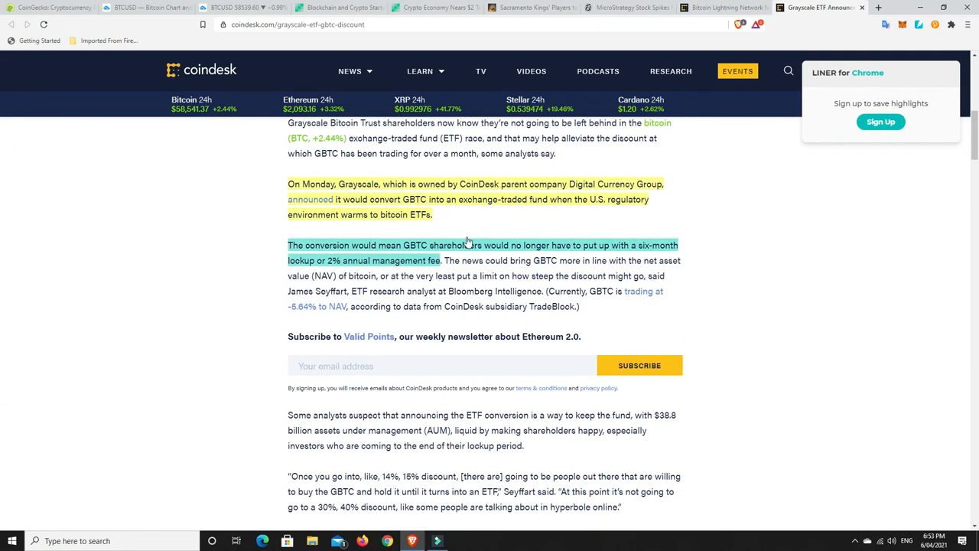
mouse_move(476, 223)
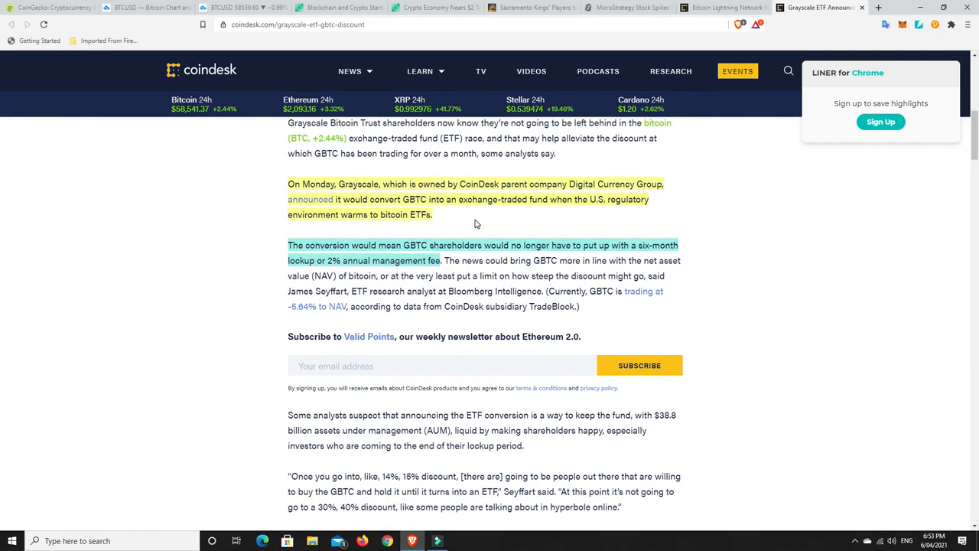